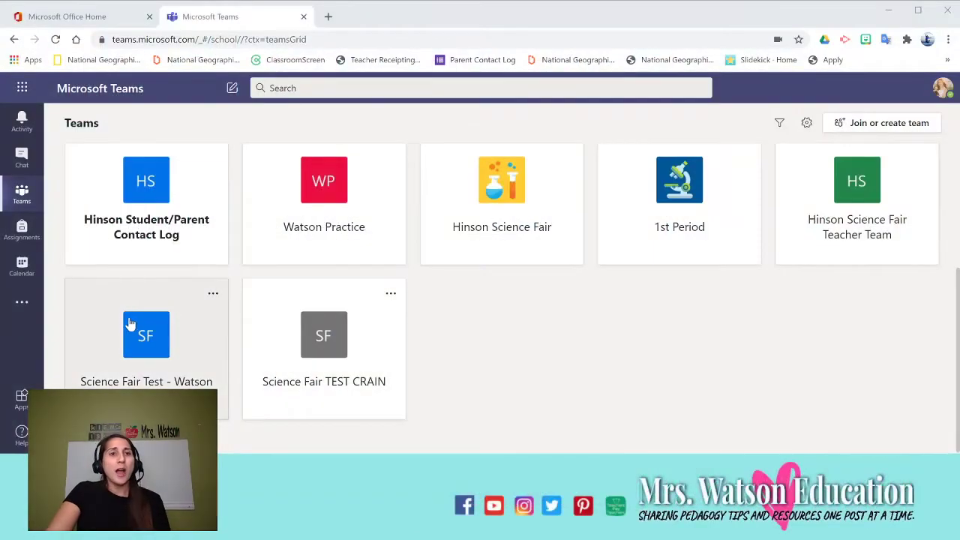
Enter the Science Fair Test - Watson team, view the General channel's Files, then its Class Notebook.
click(147, 335)
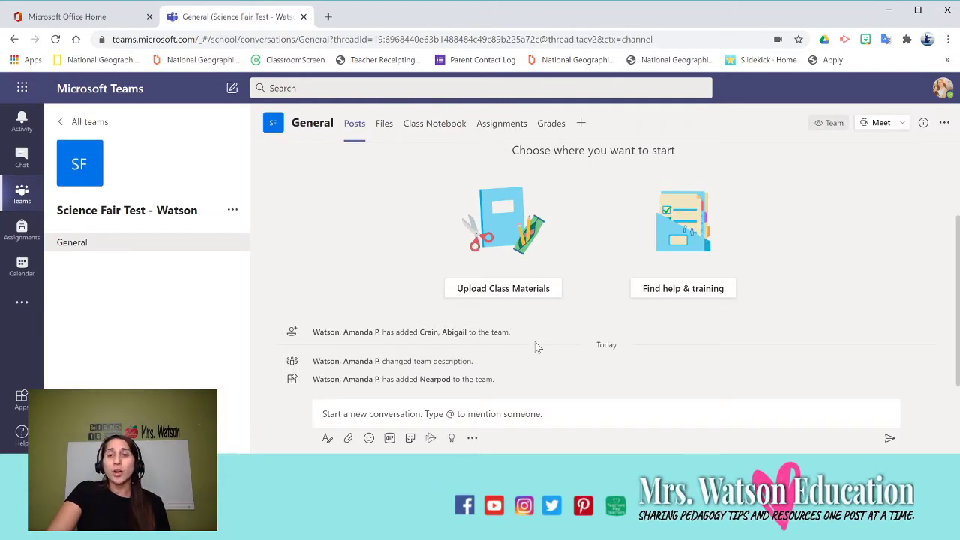
scroll(up, 3)
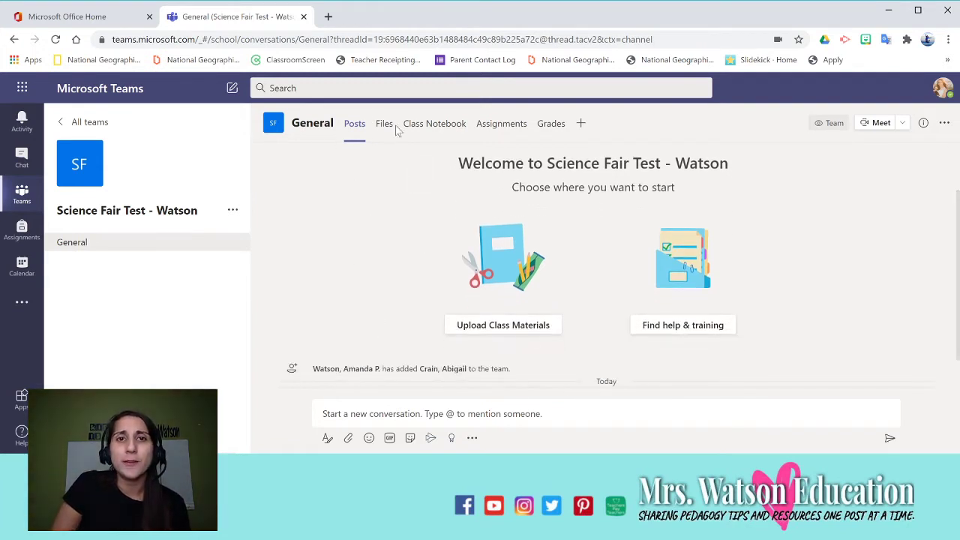
click(384, 123)
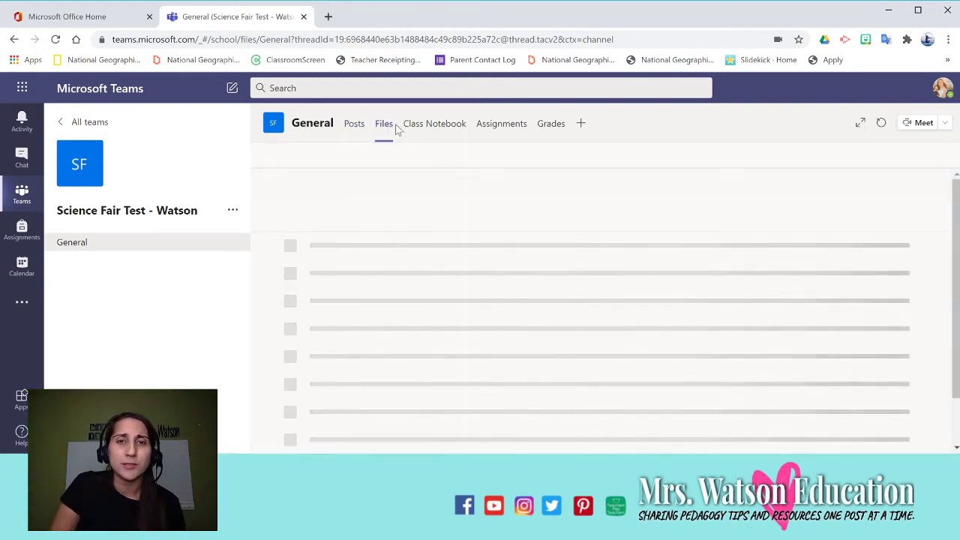
click(383, 123)
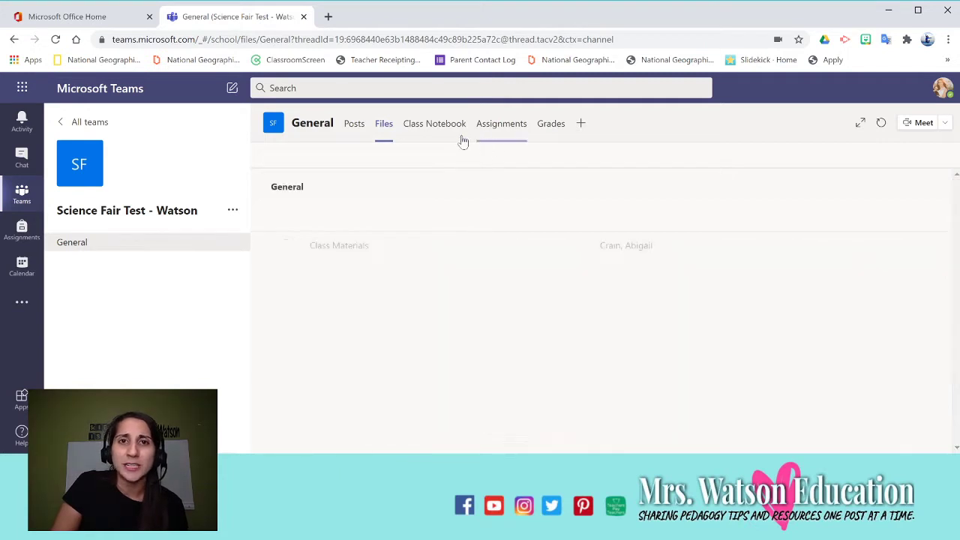
click(435, 123)
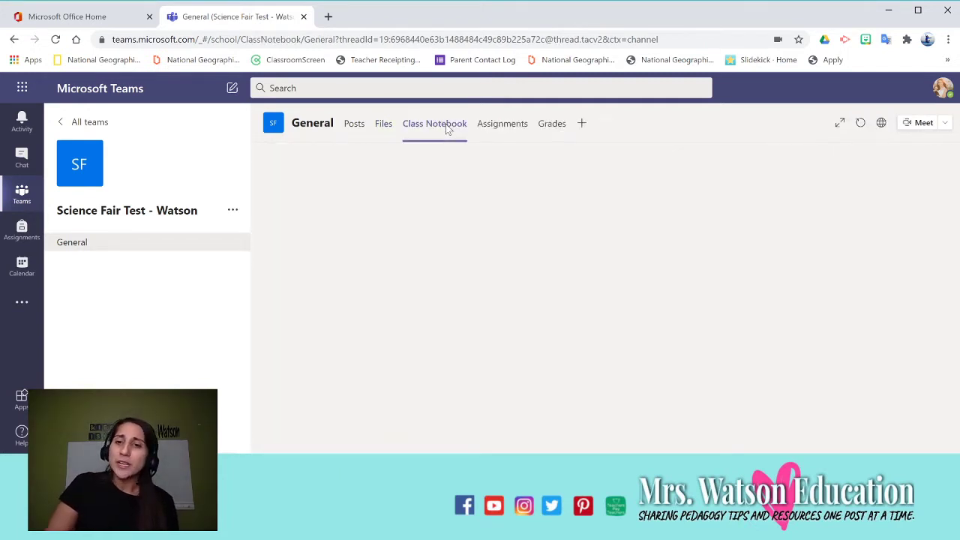
Expand the notebook navigation and select Untitled Page under Science Fair Packet.
click(435, 123)
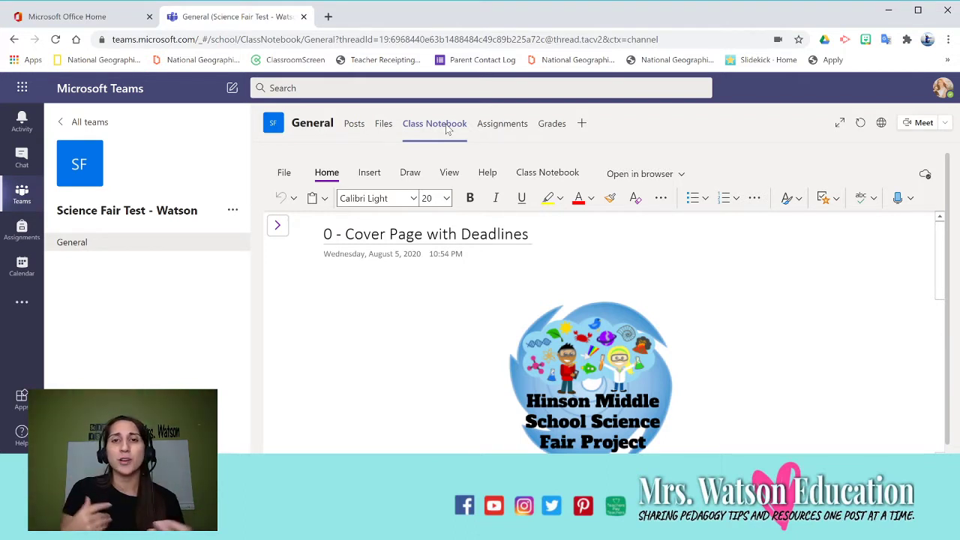
mouse_move(504, 112)
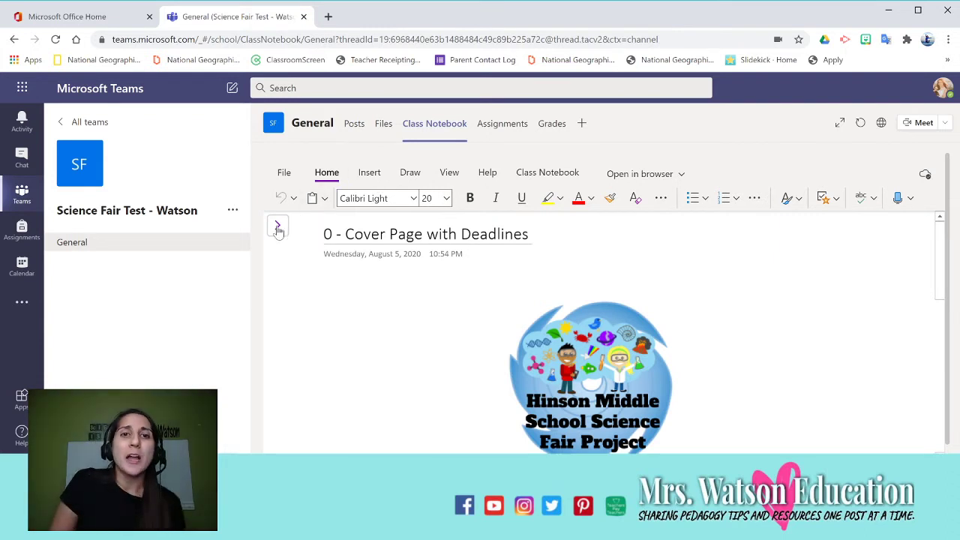
click(276, 225)
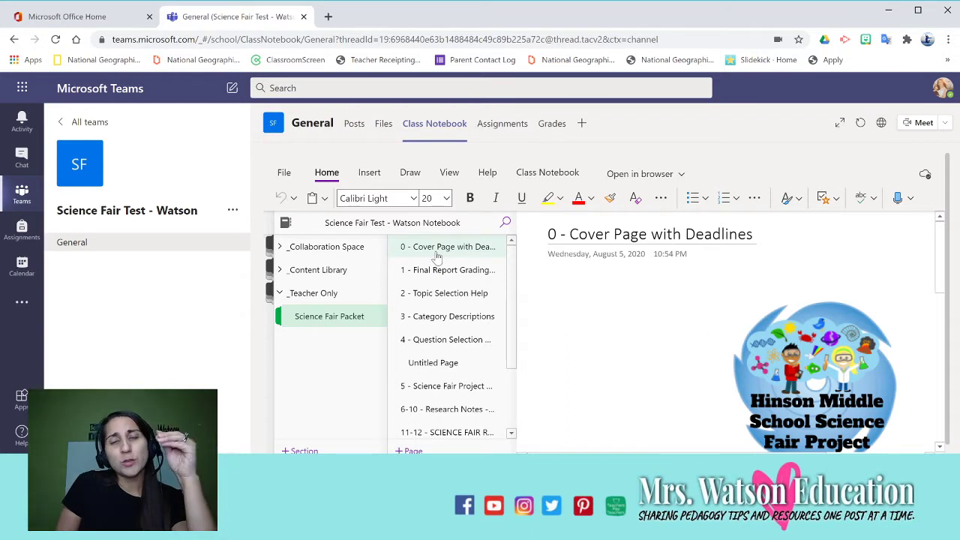
scroll(down, 3)
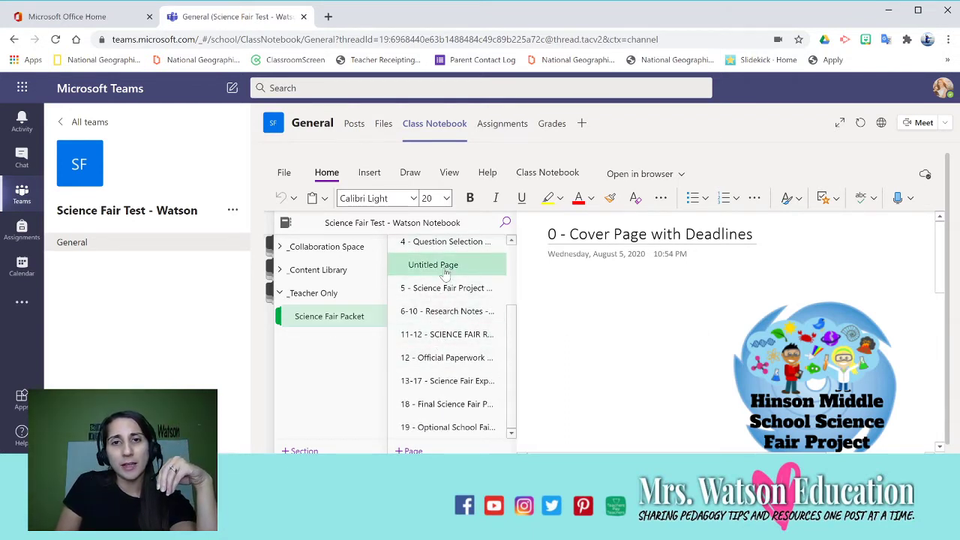
click(432, 264)
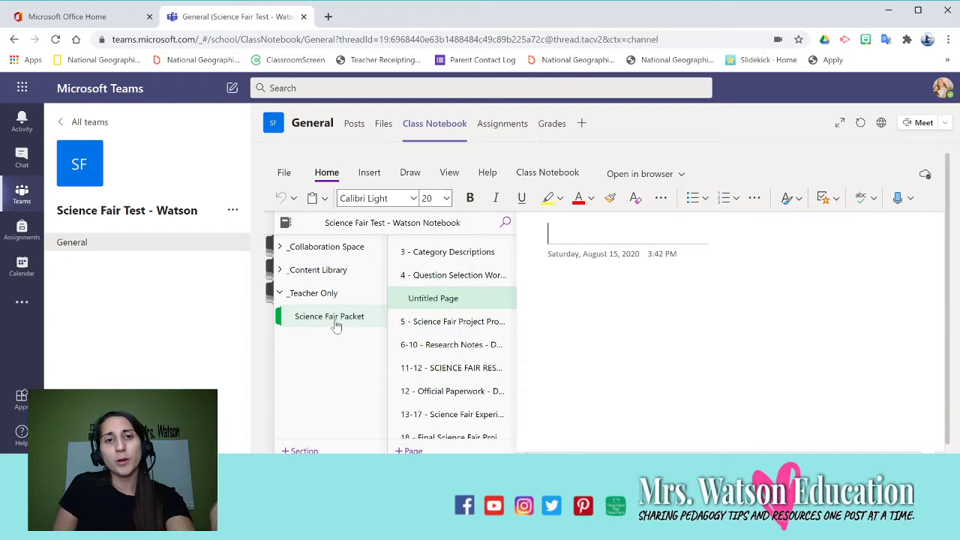
mouse_move(303, 336)
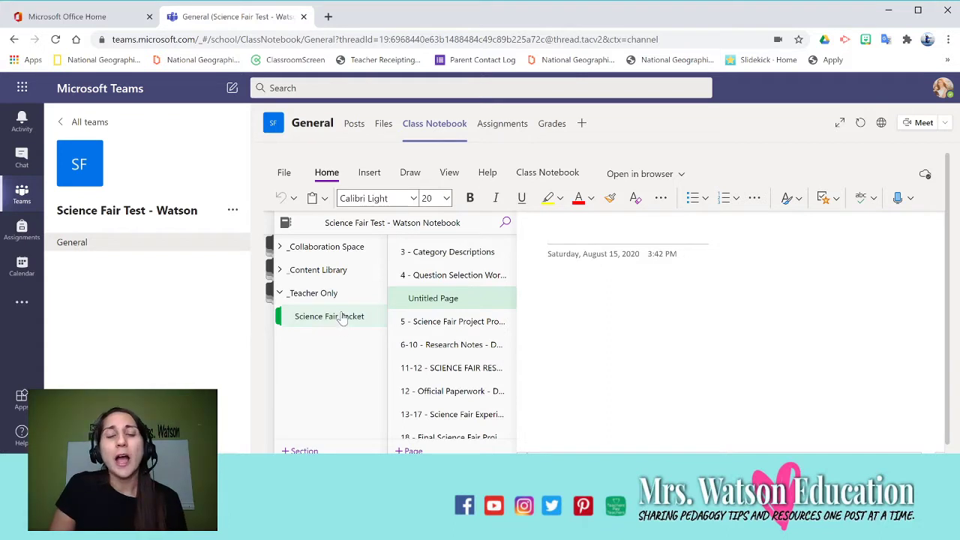
Scroll through the Teacher Only Science Fair Packet page list from cover page to optional school fair.
scroll(up, 3)
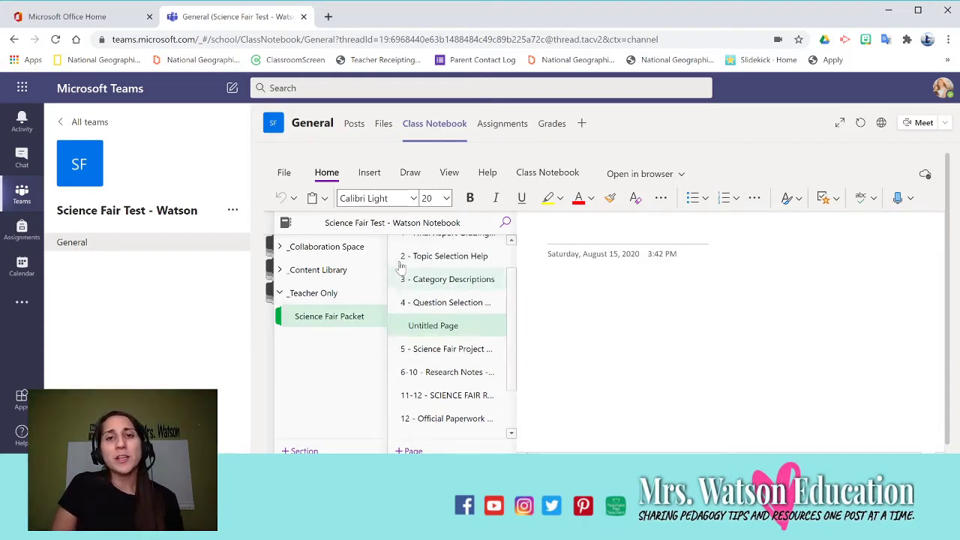
scroll(up, 3)
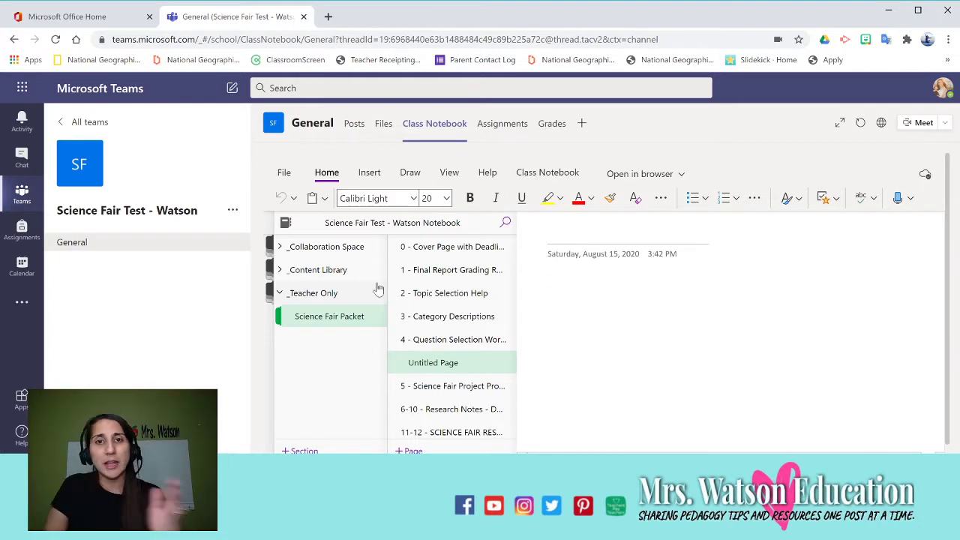
scroll(down, 3)
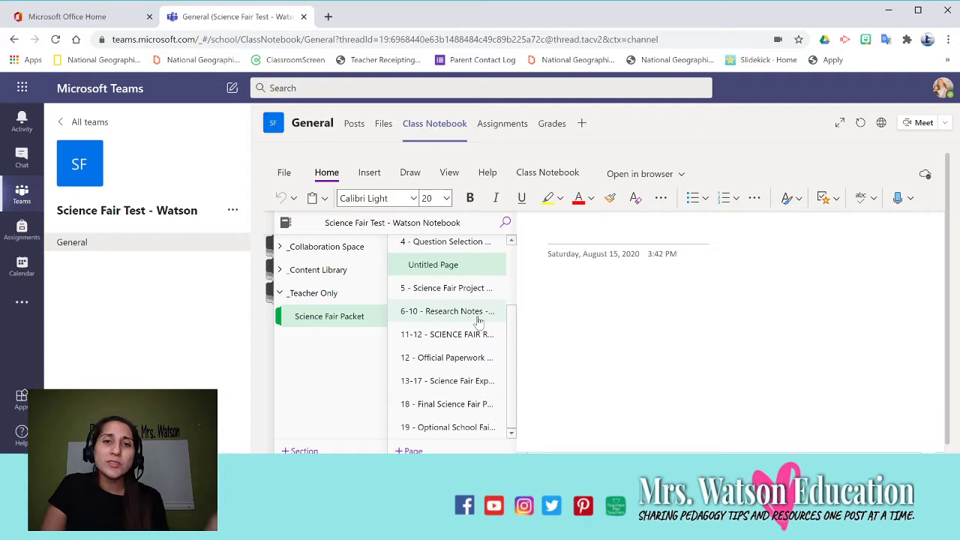
click(547, 232)
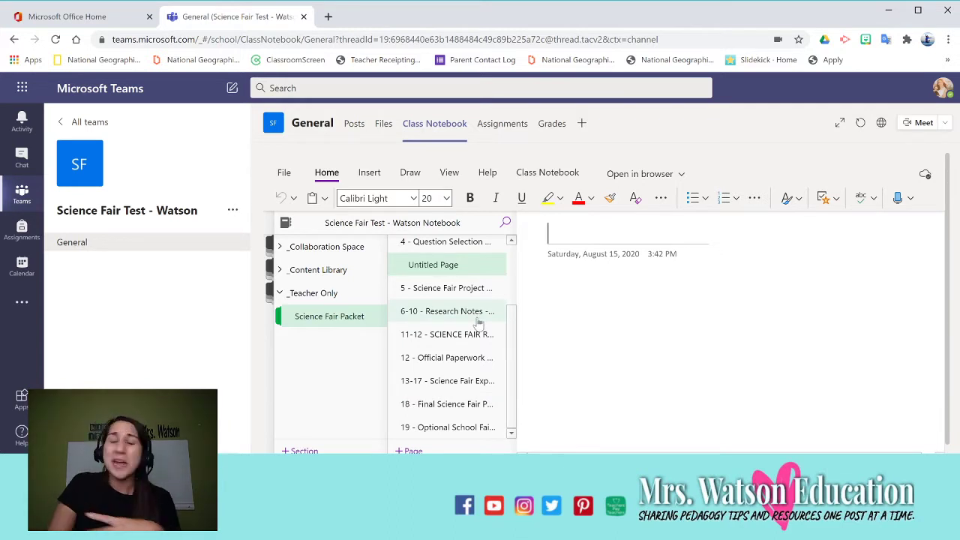
scroll(up, 3)
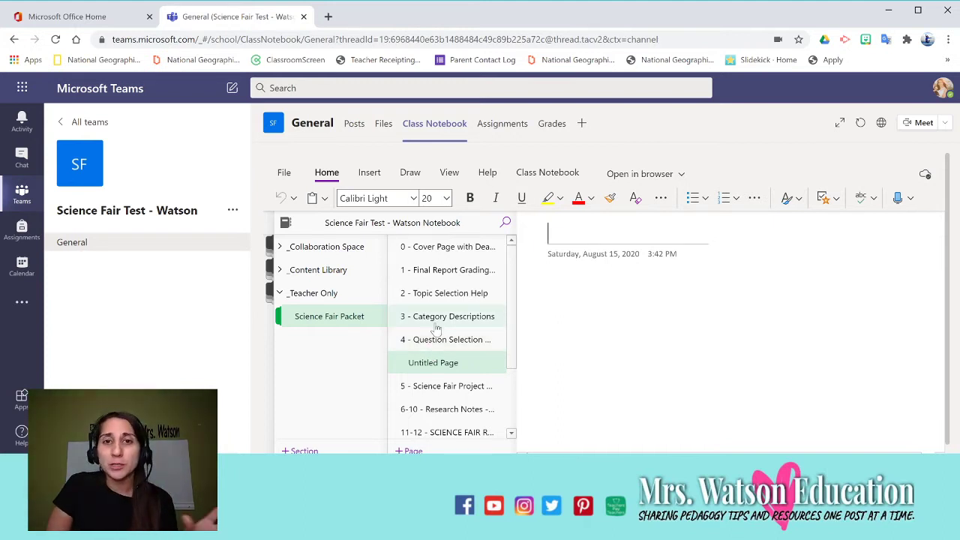
mouse_move(441, 322)
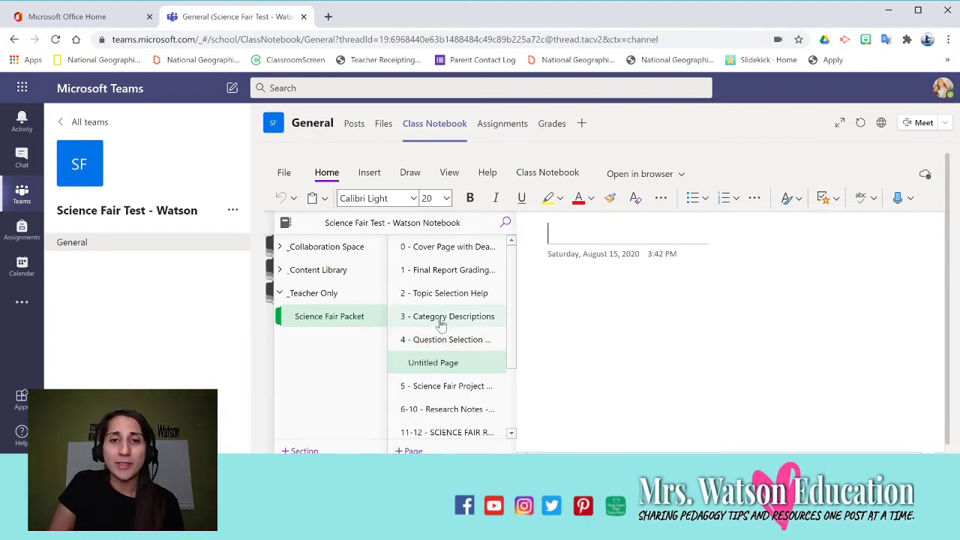
scroll(down, 3)
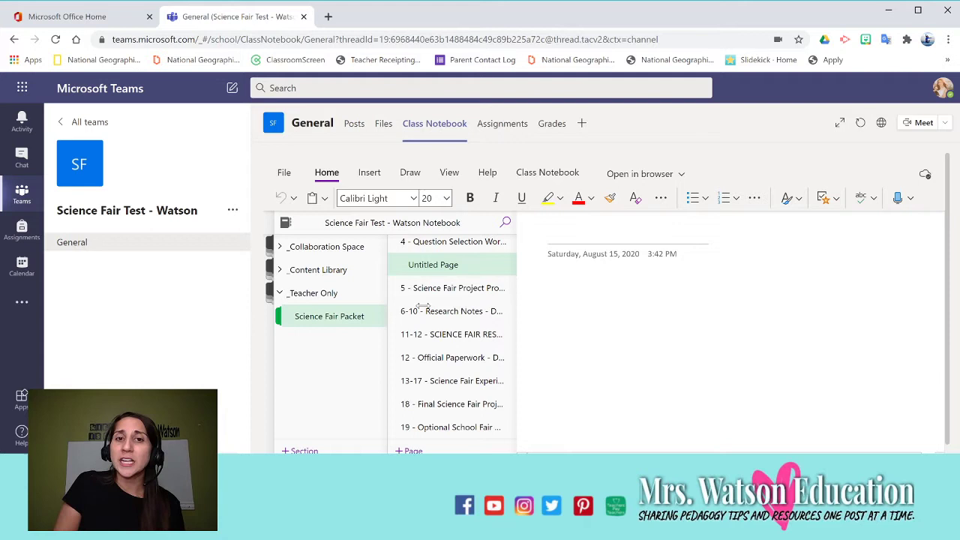
scroll(up, 3)
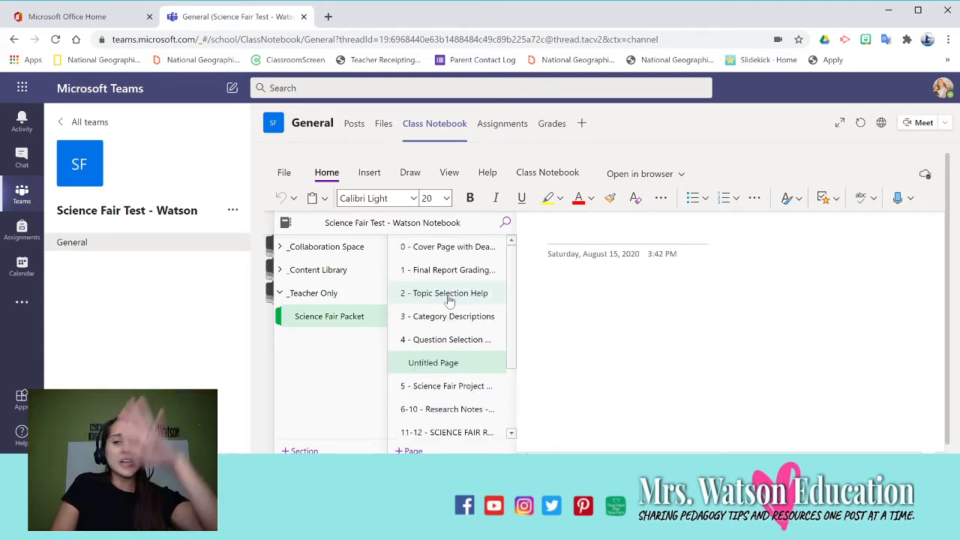
mouse_move(450, 300)
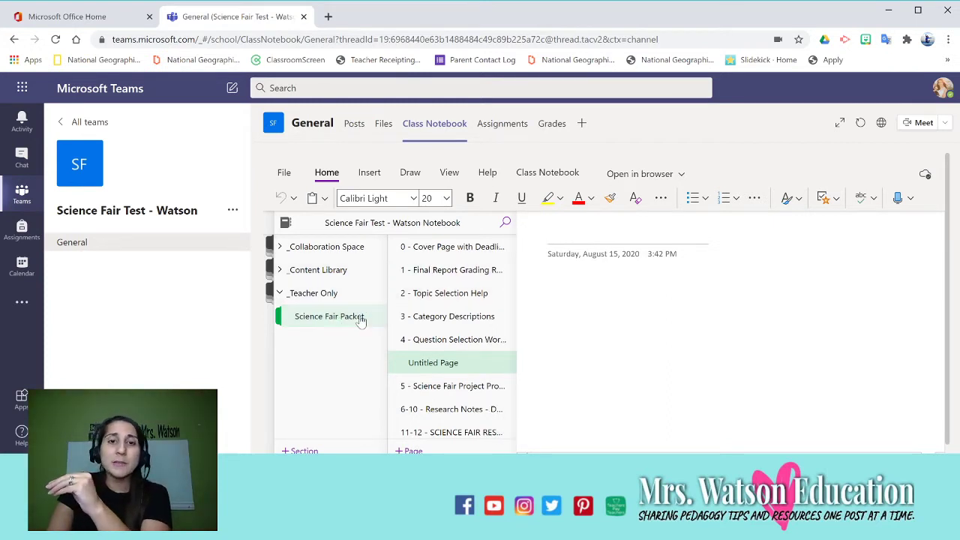
click(548, 171)
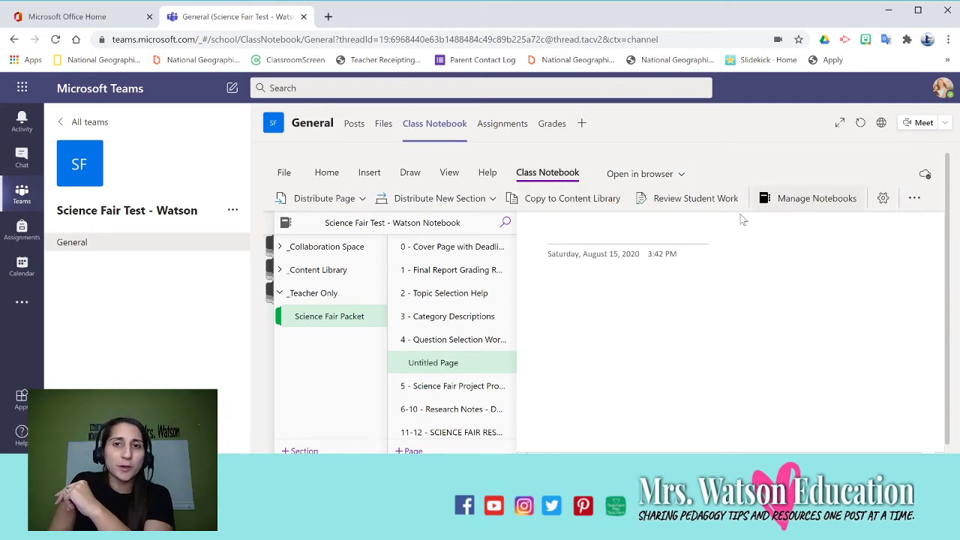
click(816, 198)
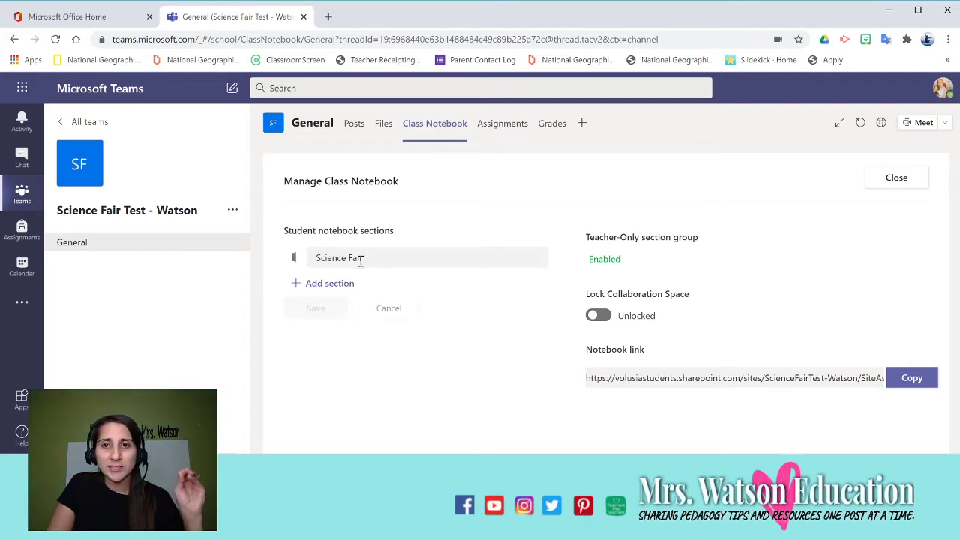
mouse_move(897, 177)
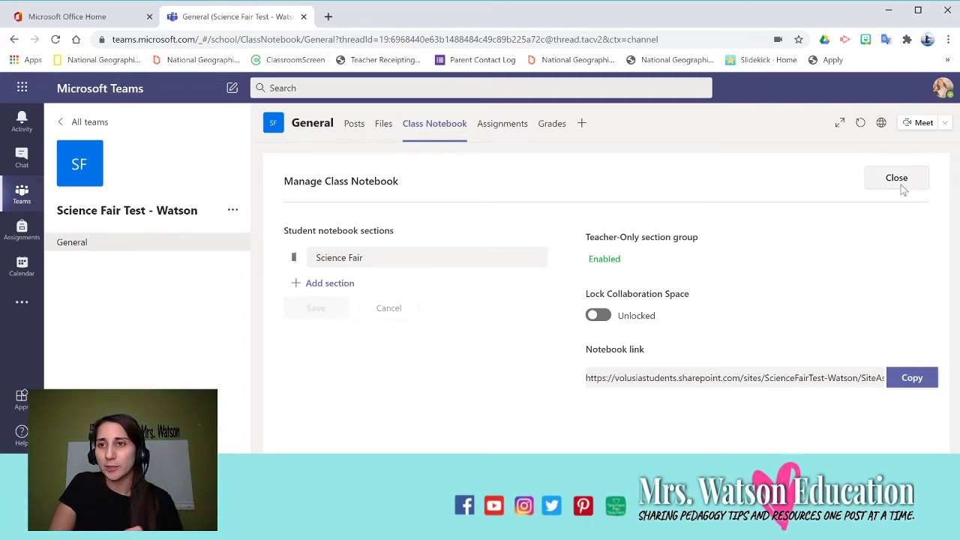
click(897, 177)
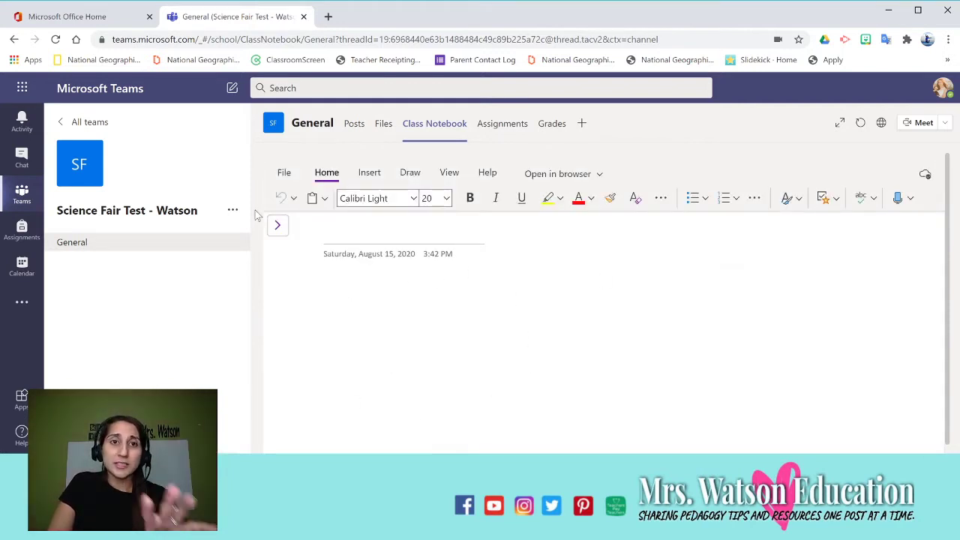
Expand the notebook navigation and bring up page options for Untitled Page.
click(278, 224)
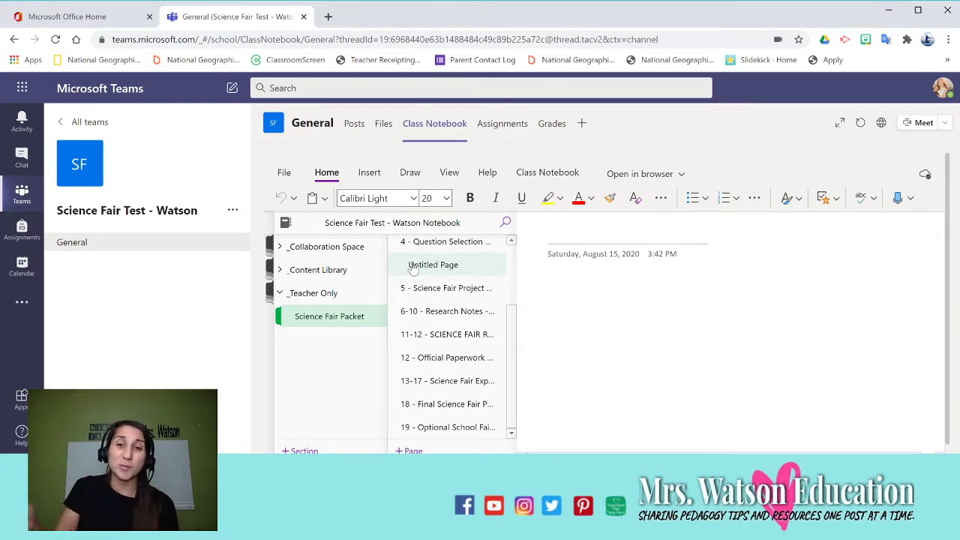
mouse_move(387, 284)
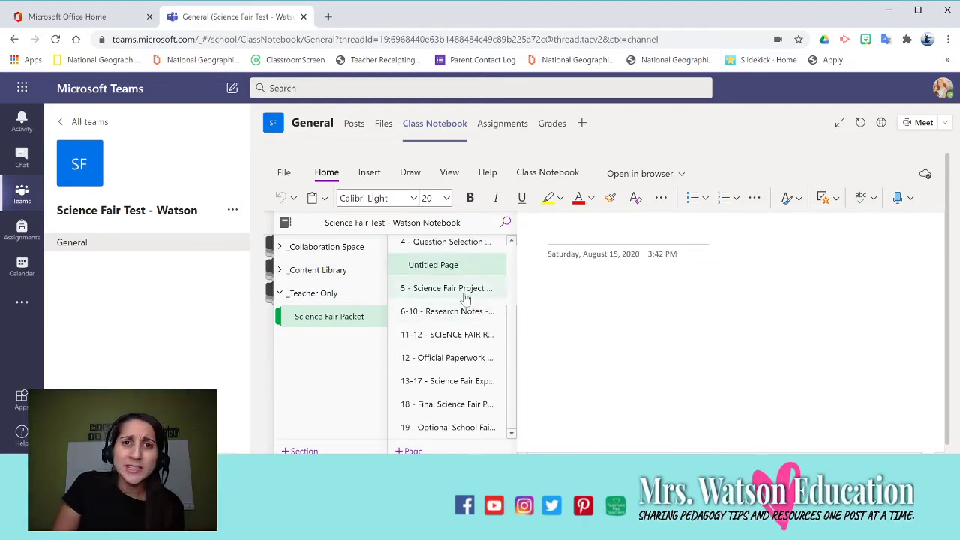
scroll(up, 3)
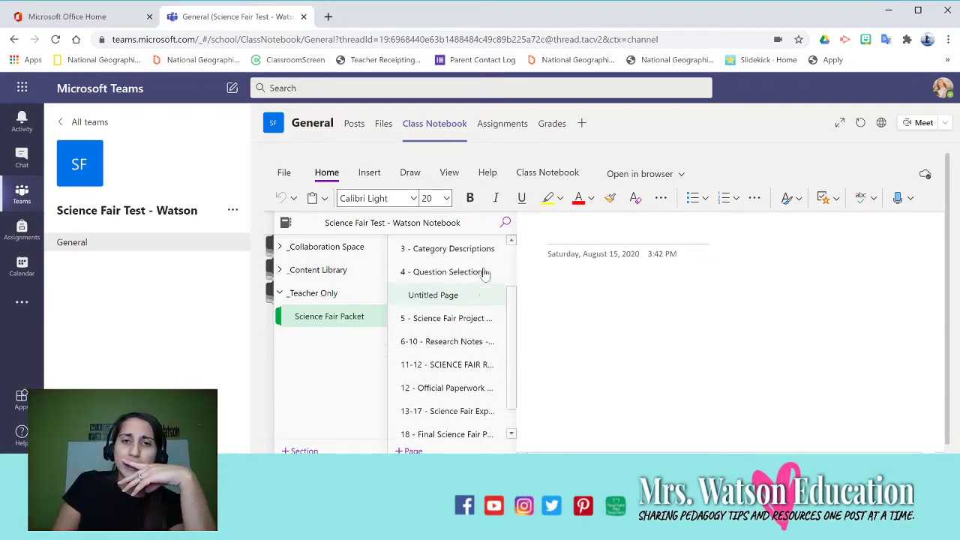
scroll(up, 3)
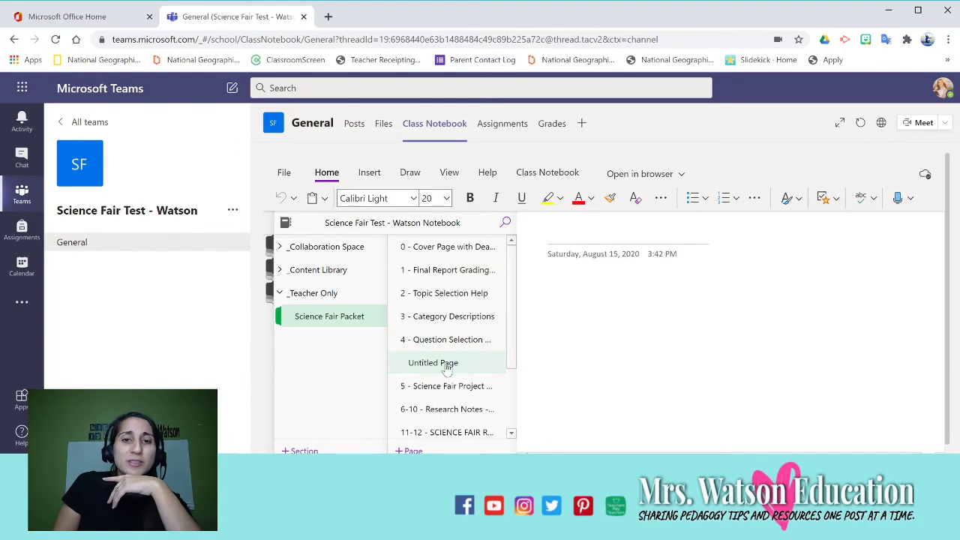
right_click(432, 362)
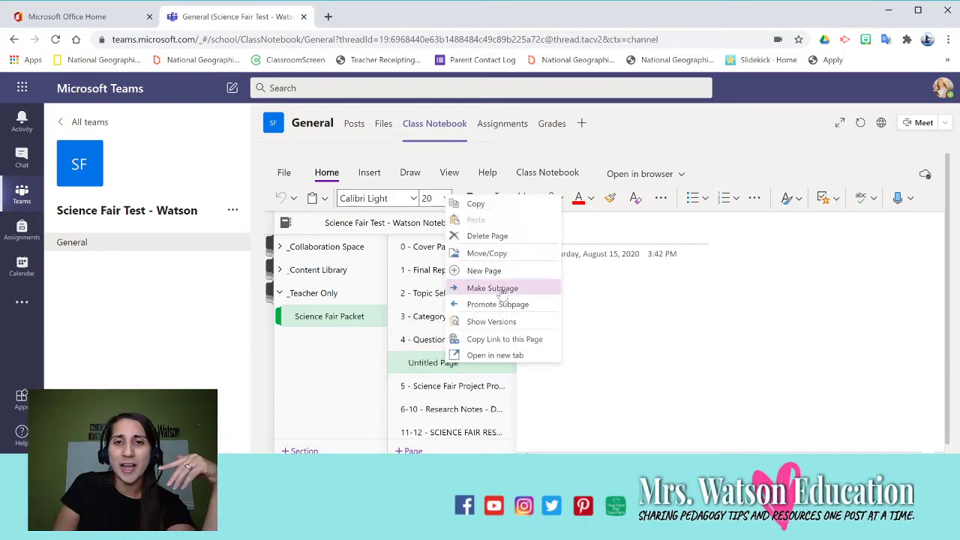
mouse_move(492, 321)
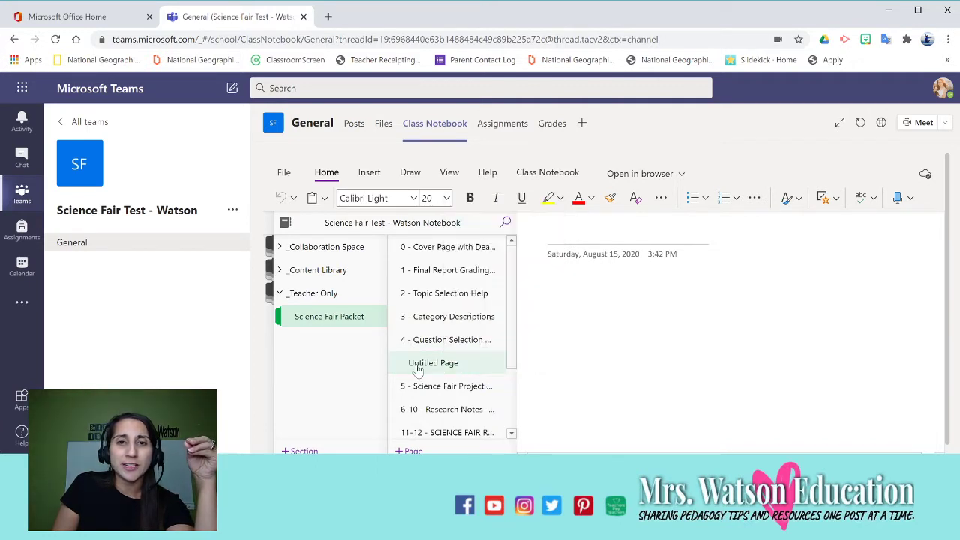
mouse_move(456, 315)
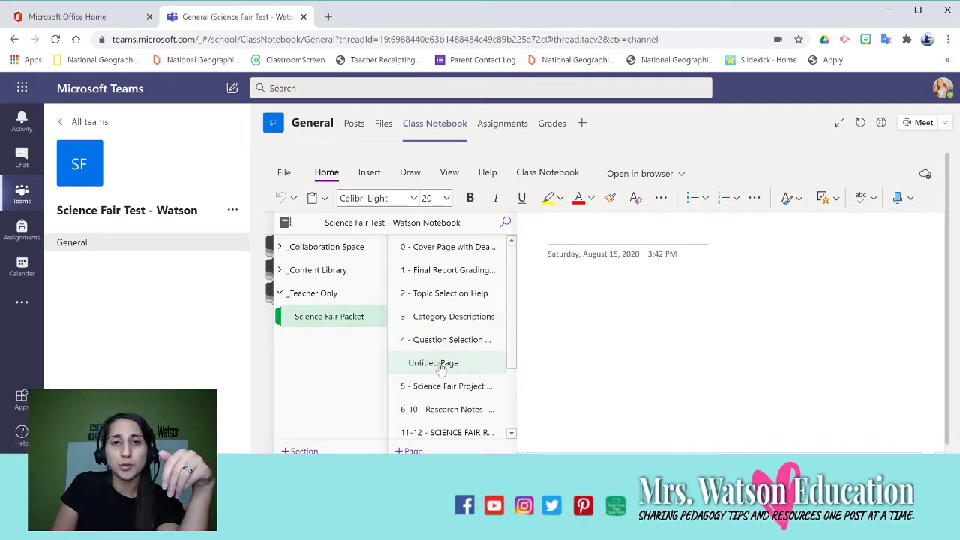
mouse_move(458, 344)
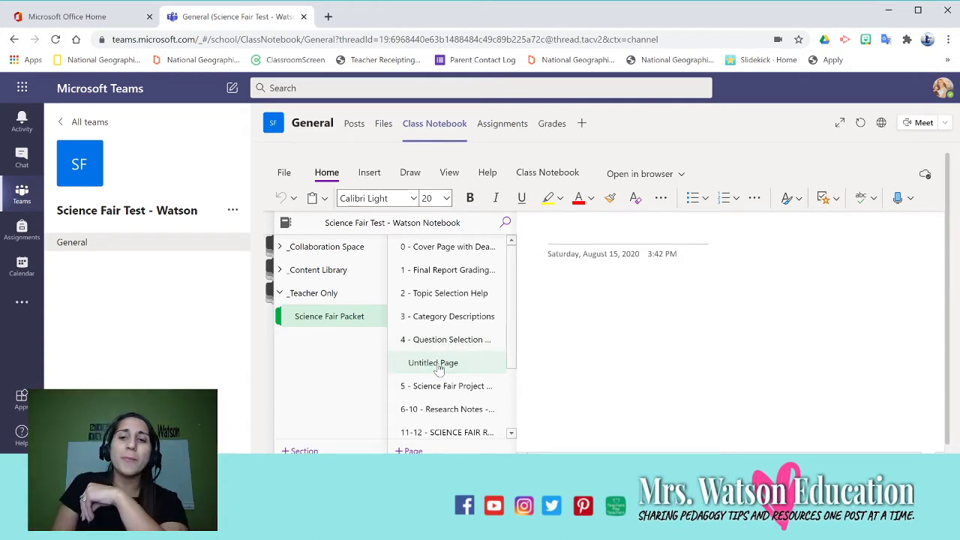
mouse_move(468, 372)
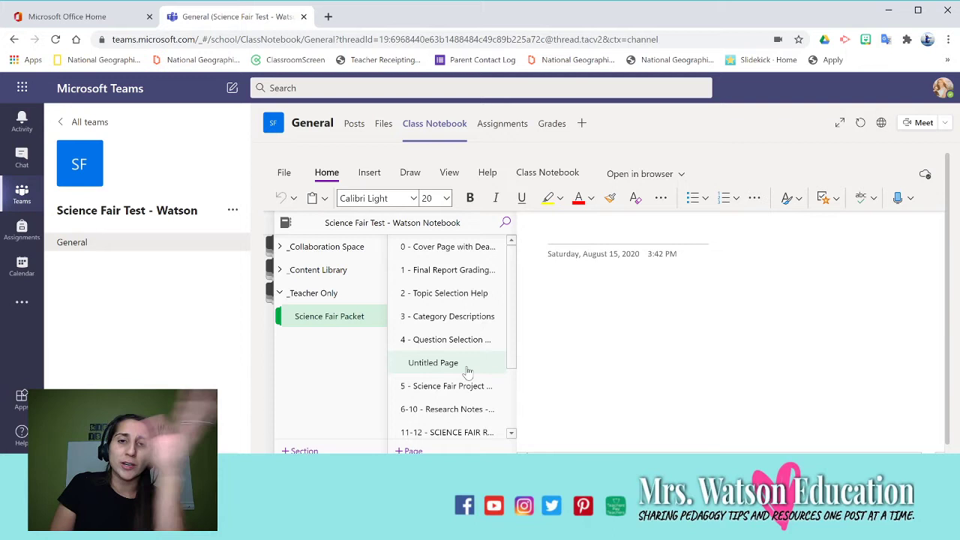
Delete the Untitled Page and confirm Permanently Delete in the OneNote dialog.
right_click(432, 361)
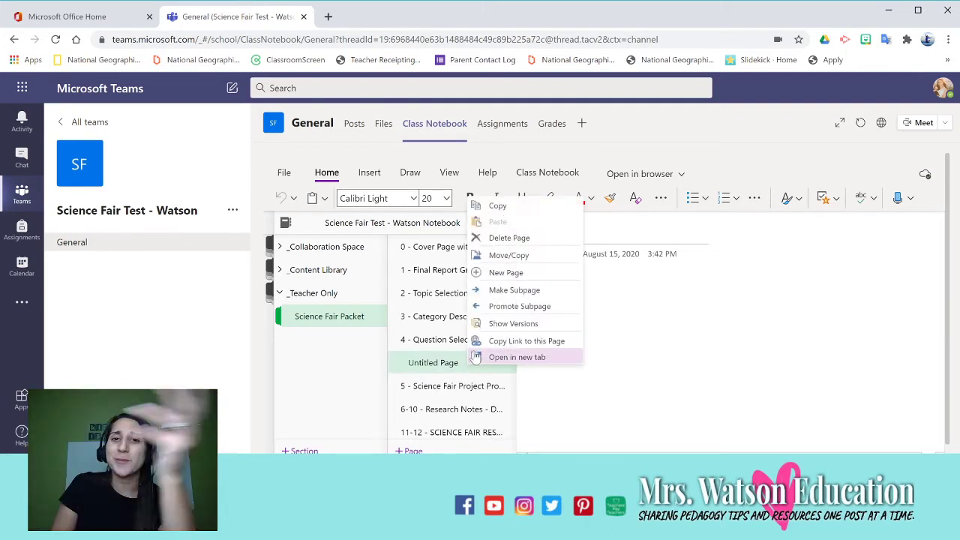
click(509, 237)
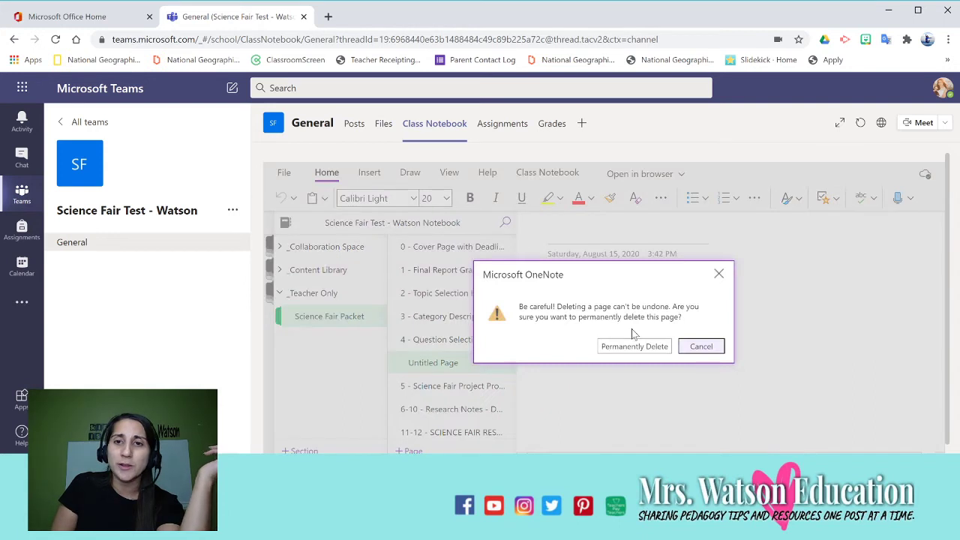
click(633, 345)
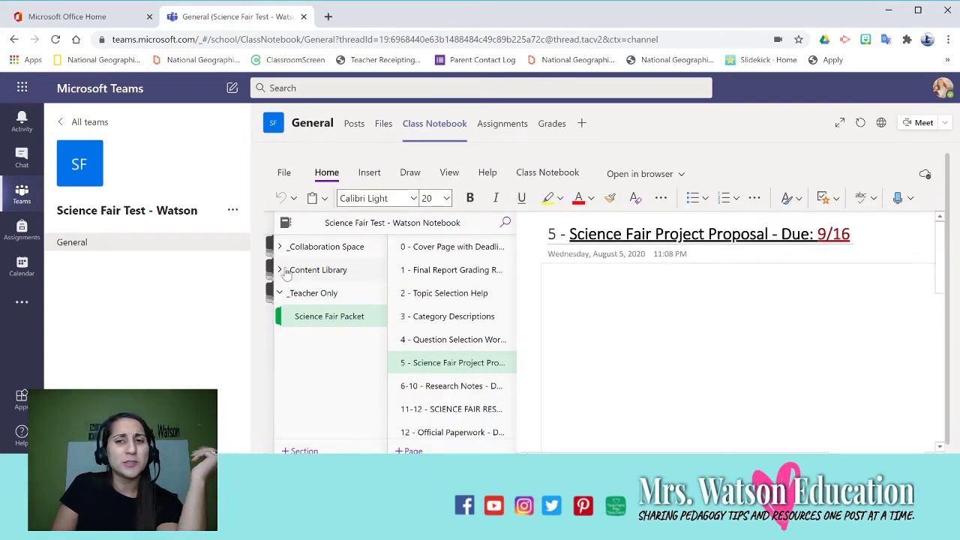
Navigate Content Library > Science Fair Tutorials to the 4 - Question Selection Worksheet tutorial page.
click(280, 270)
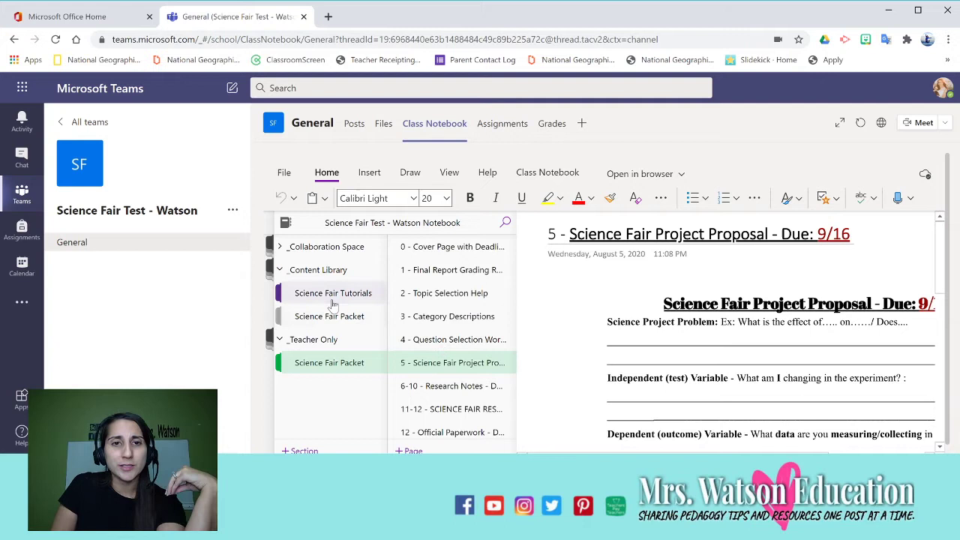
click(333, 292)
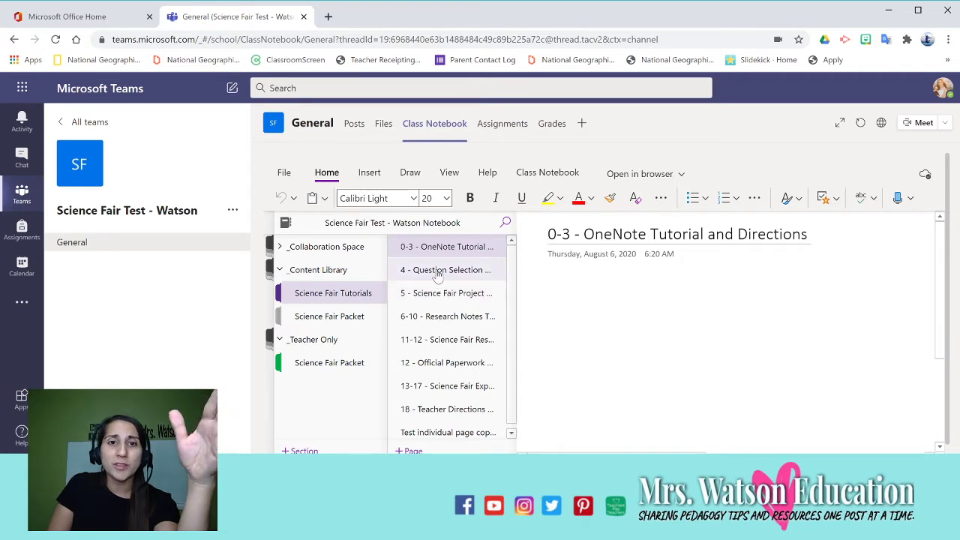
mouse_move(414, 246)
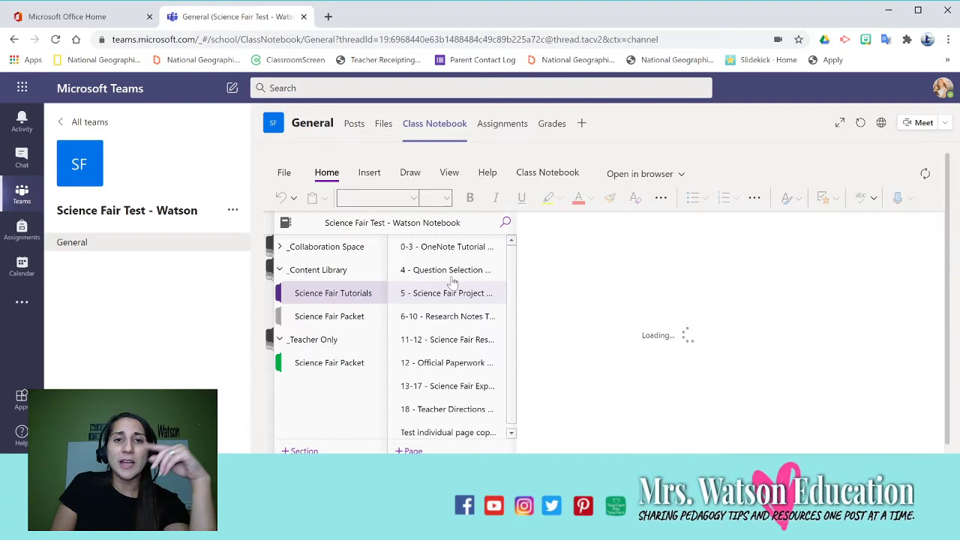
click(444, 270)
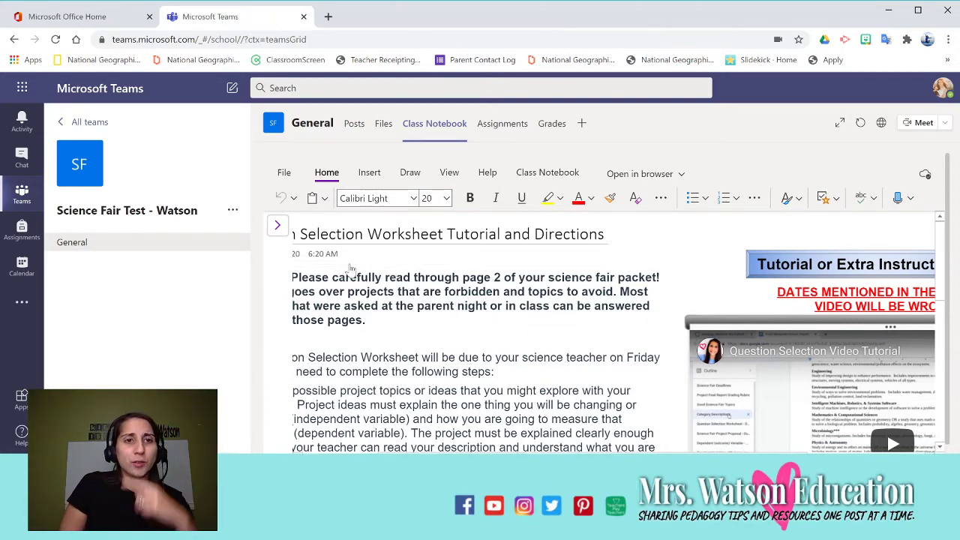
Switch via All teams to the Science Fair TEST CRAIN team and expand its class notebook navigation.
click(83, 122)
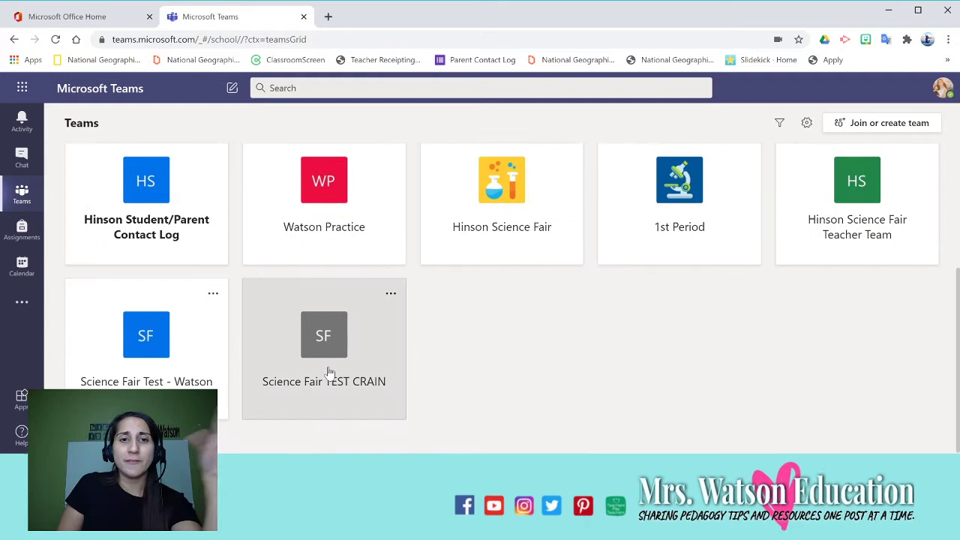
click(324, 336)
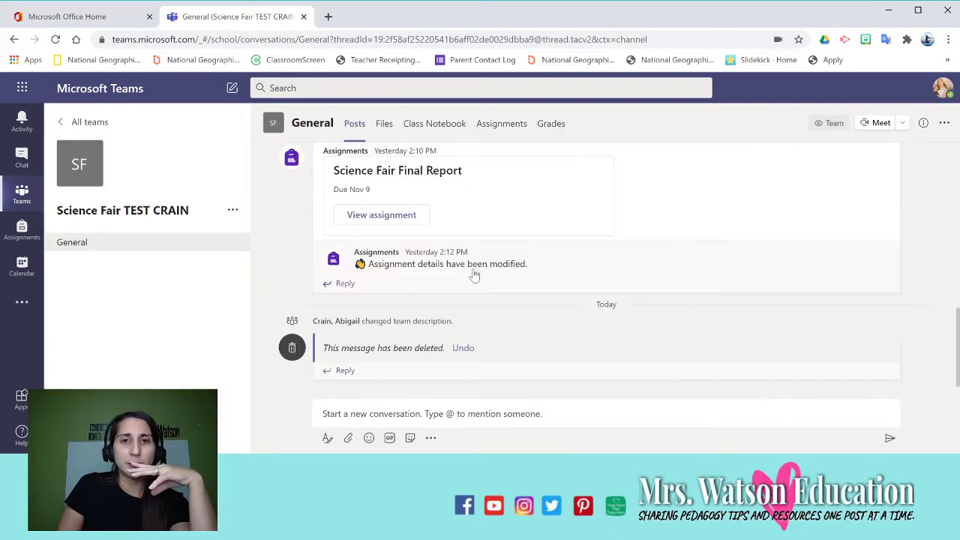
mouse_move(435, 123)
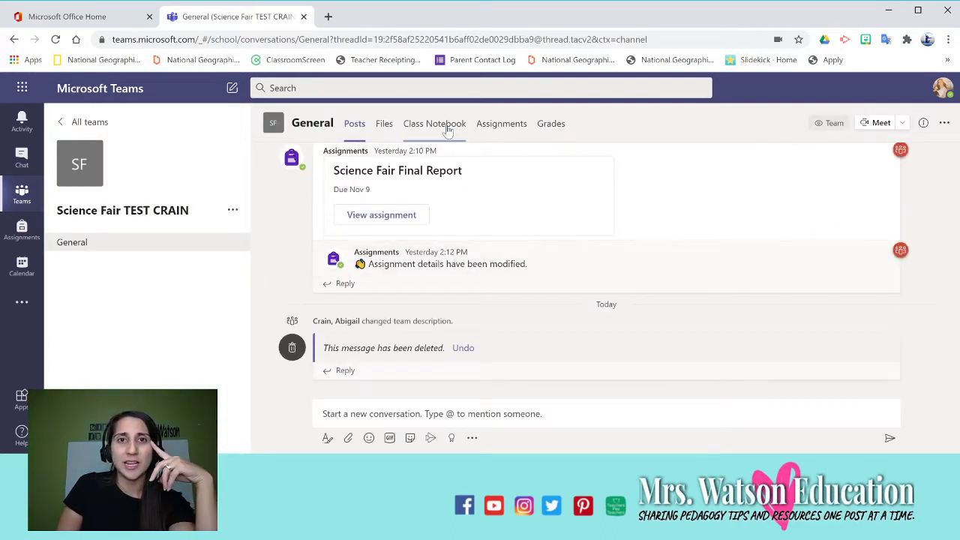
click(435, 123)
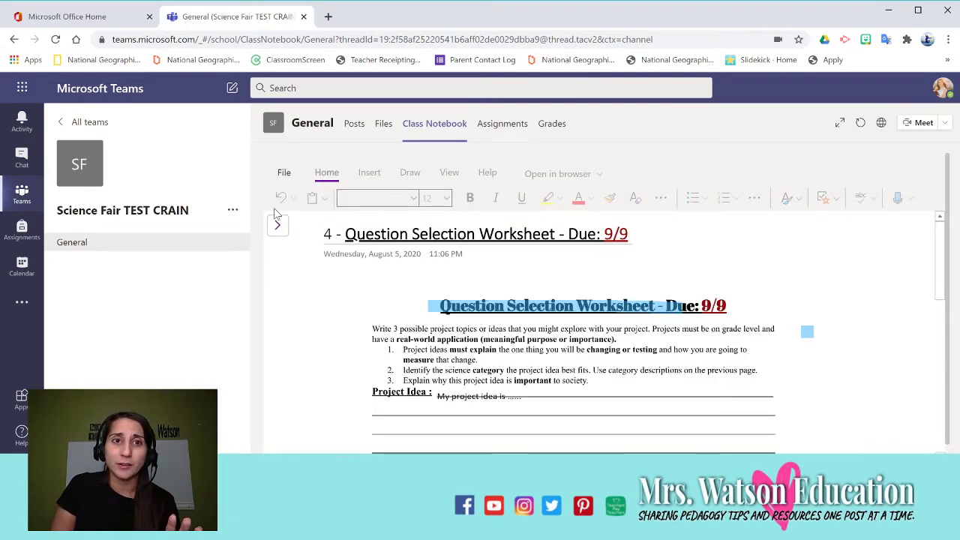
click(277, 225)
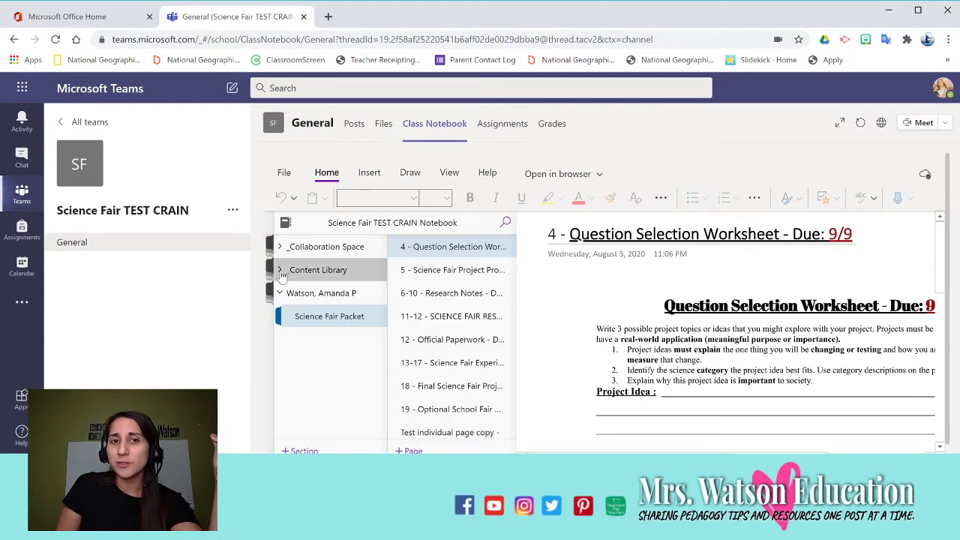
Browse Content Library, then go to Science Fair Packet's 11-12 Science Fair Research Plan page.
click(279, 270)
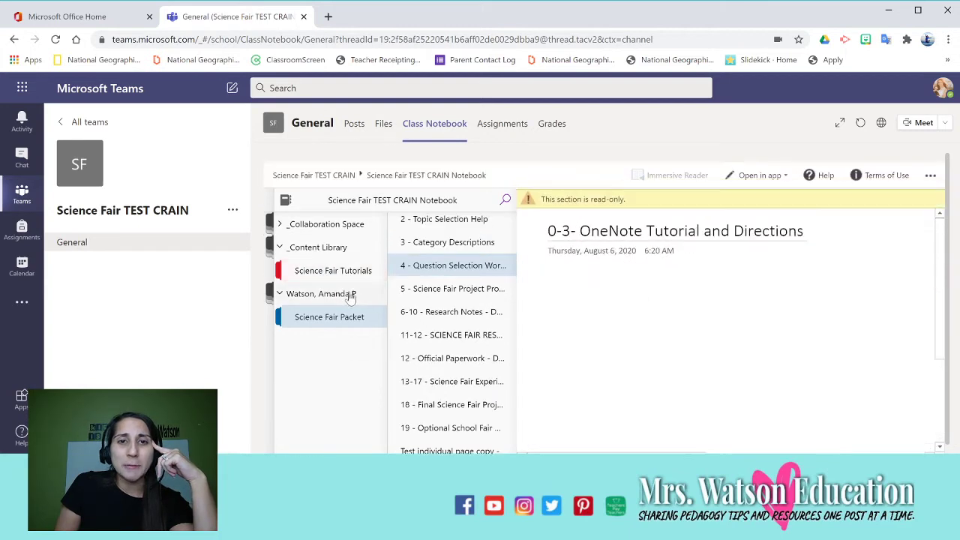
click(453, 264)
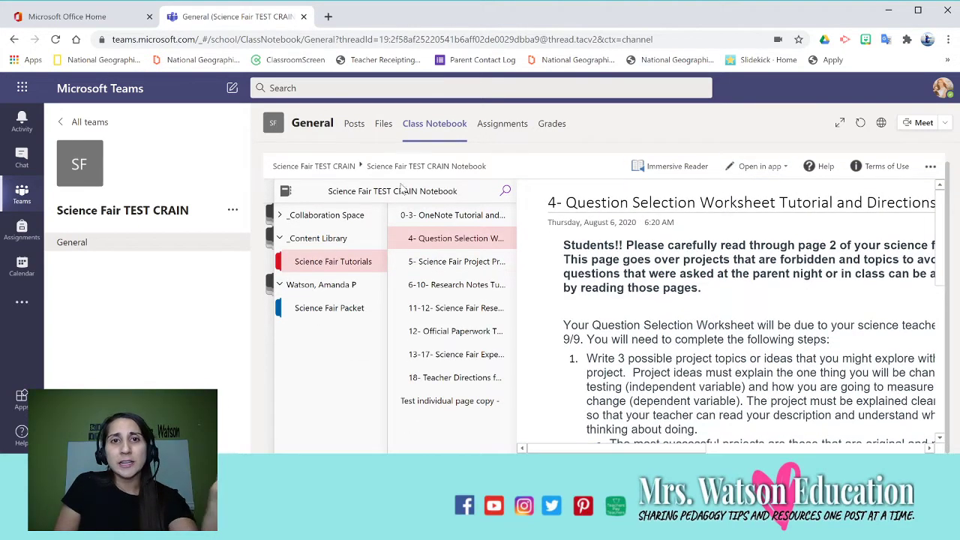
mouse_move(678, 165)
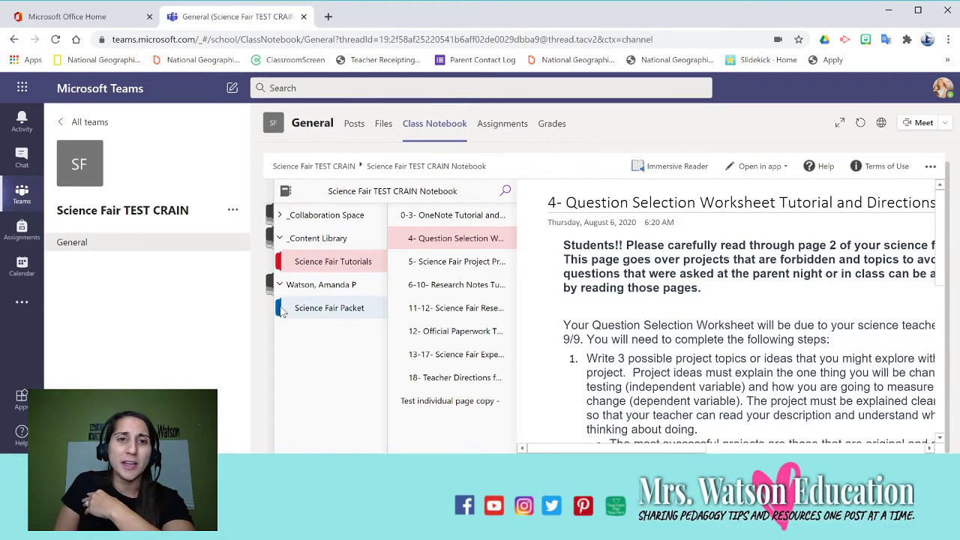
click(330, 308)
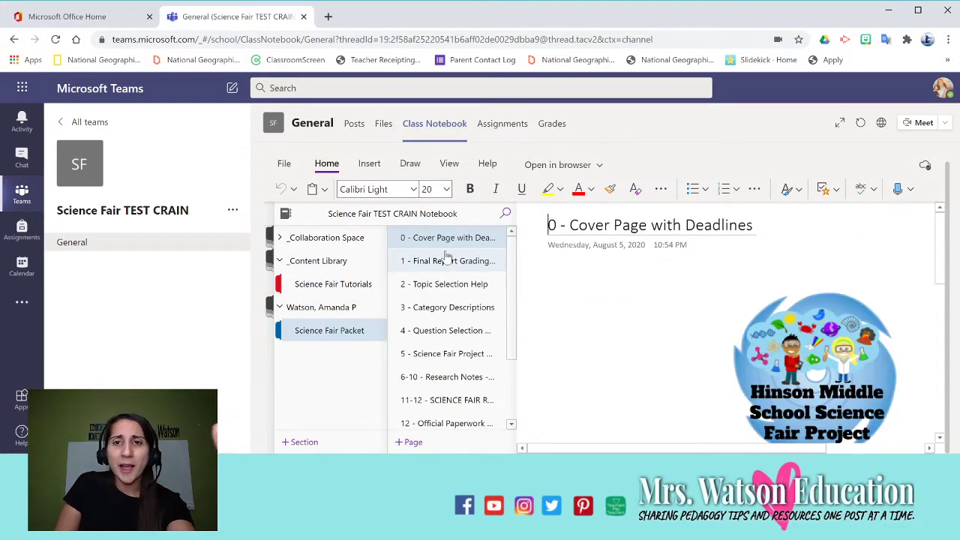
scroll(down, 3)
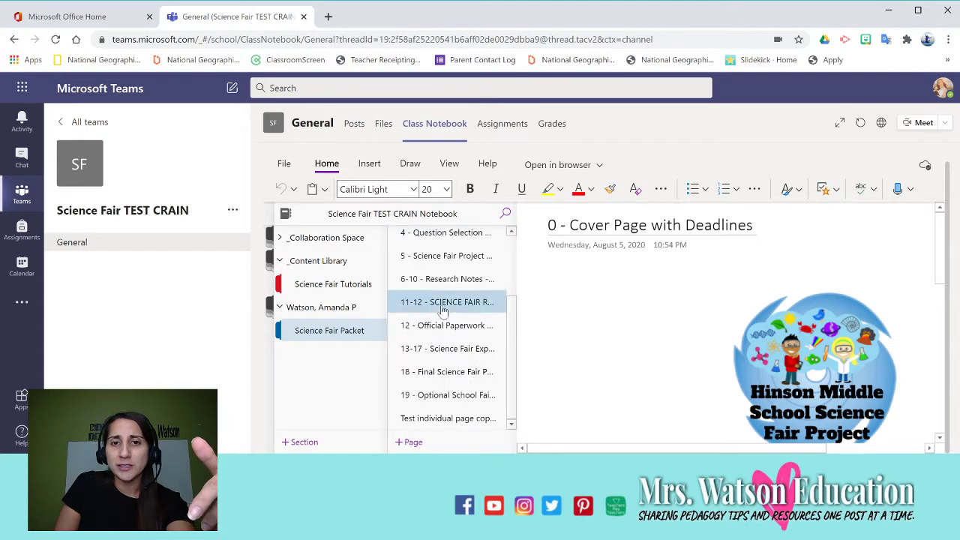
click(446, 302)
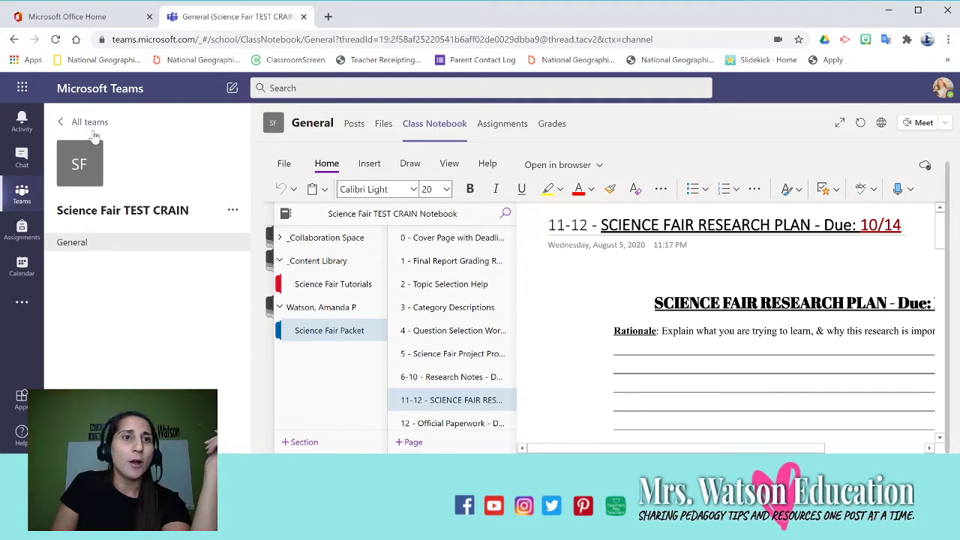
Return via All teams to Science Fair Test - Watson's class notebook with navigation expanded.
click(60, 121)
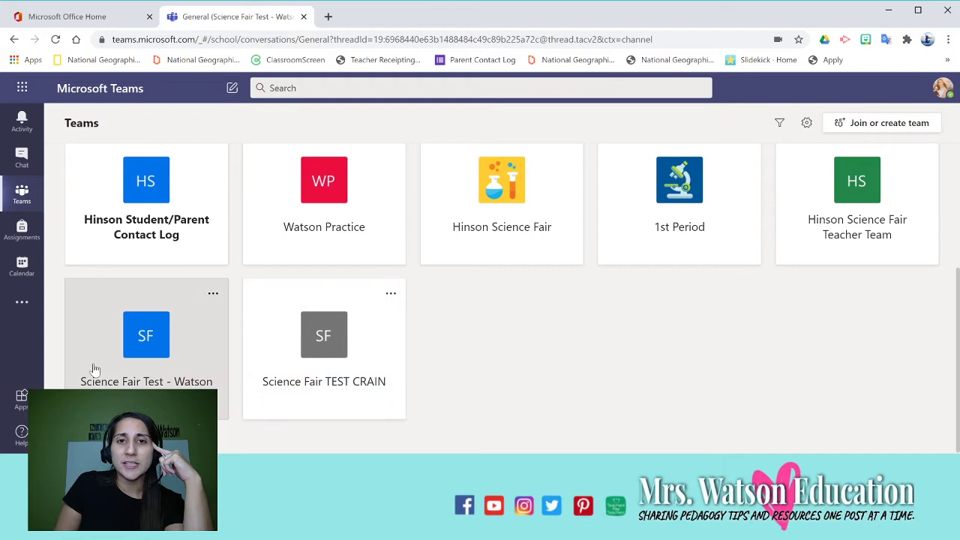
click(147, 336)
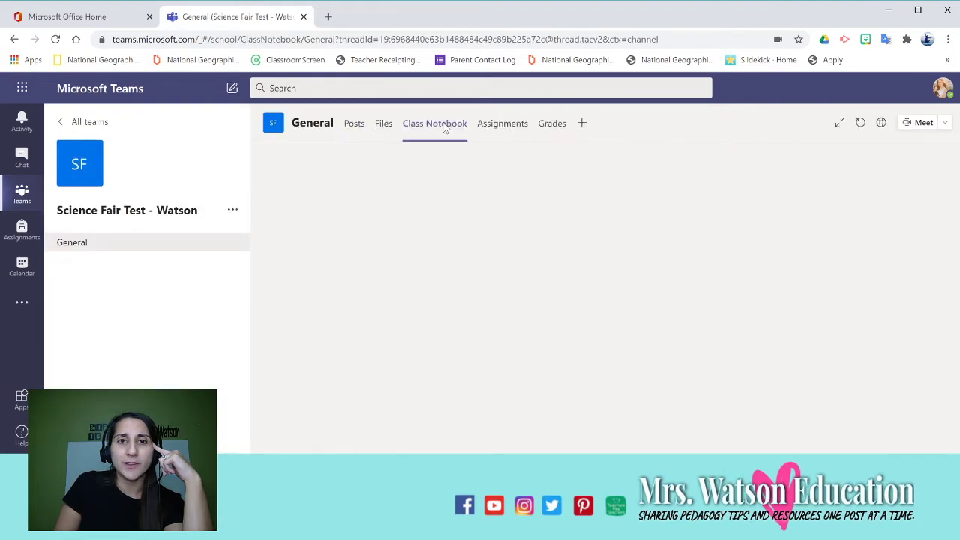
click(434, 123)
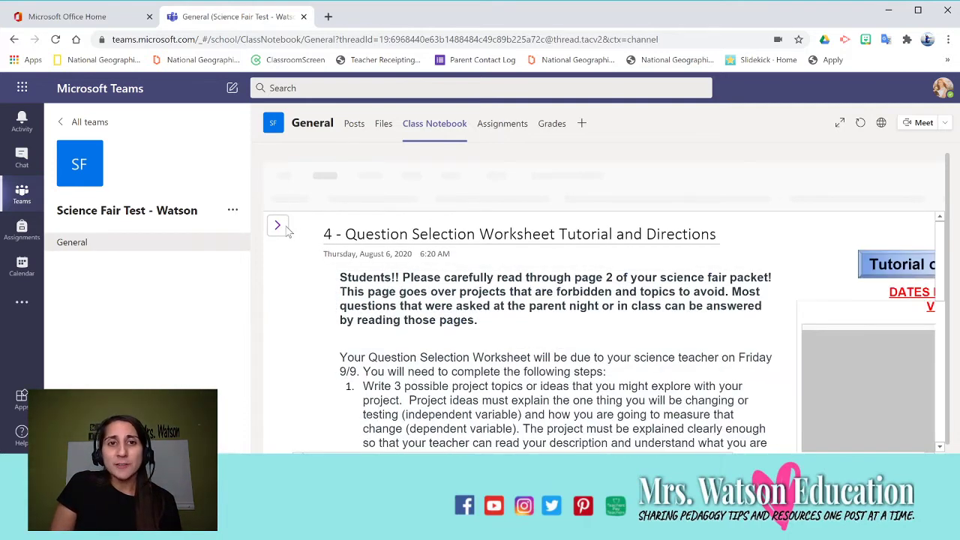
click(278, 225)
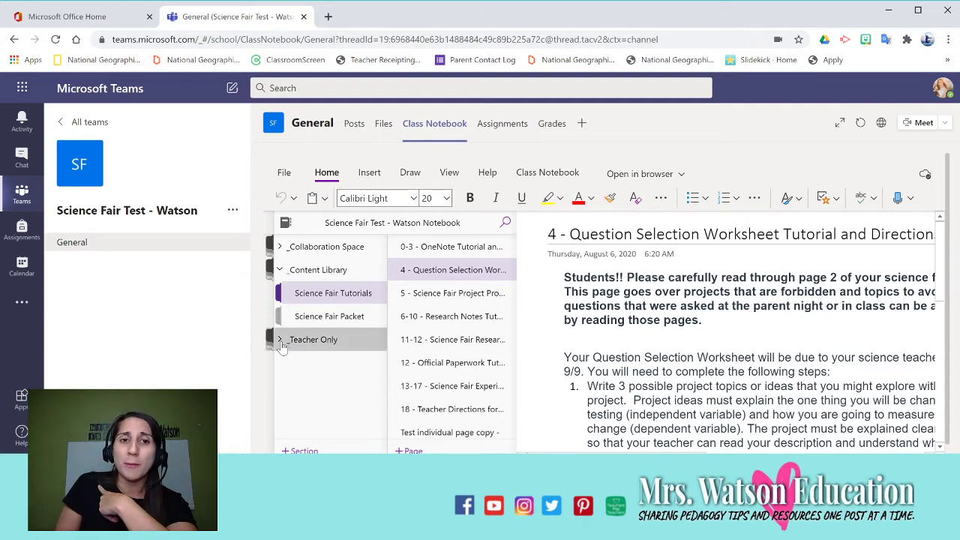
Browse Teacher Only Science Fair Packet pages 2, 3 and 4, ending on 0 - Cover Page with Deadlines.
click(279, 339)
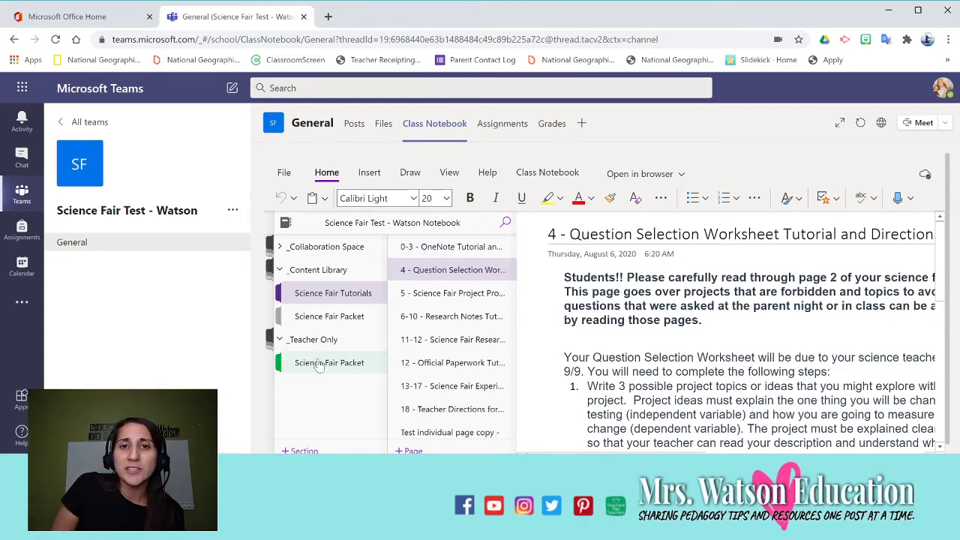
click(330, 361)
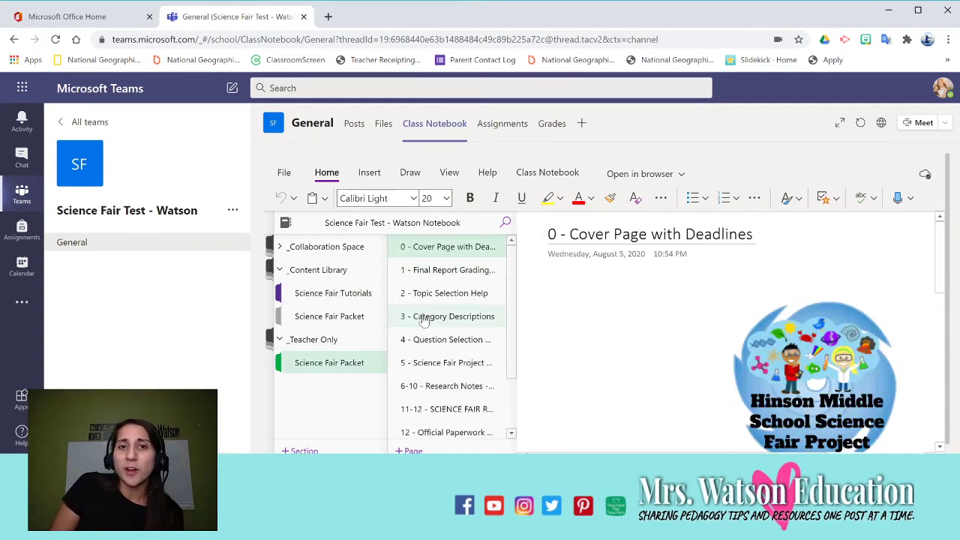
mouse_move(449, 314)
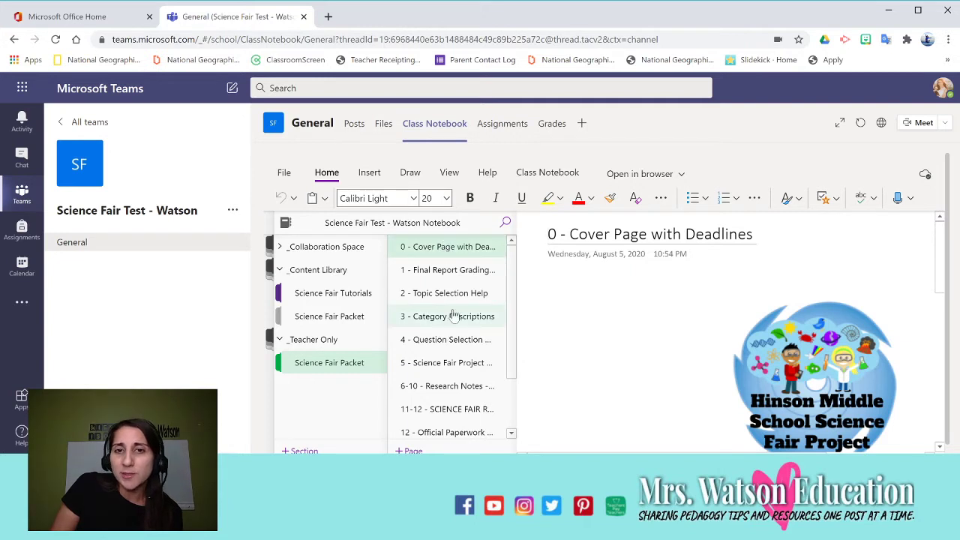
click(448, 293)
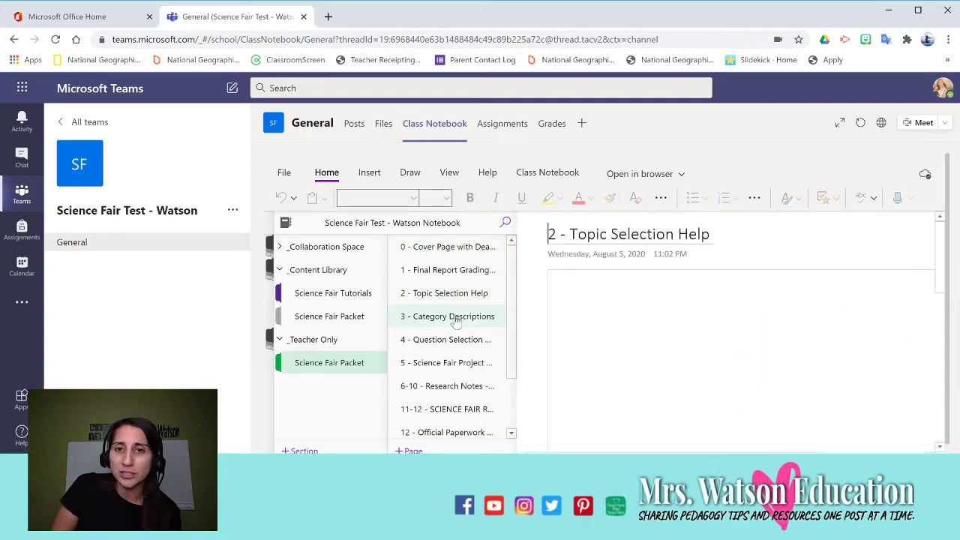
click(447, 315)
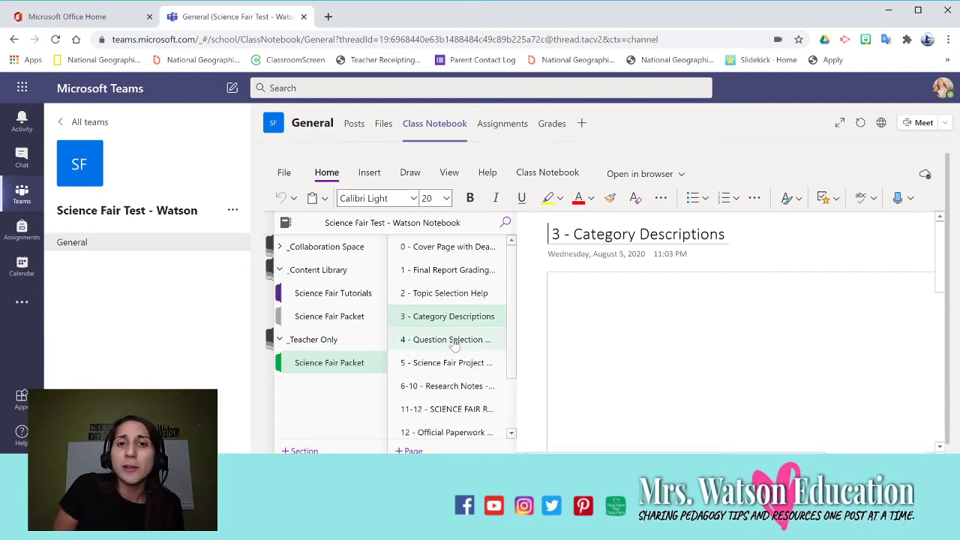
click(445, 339)
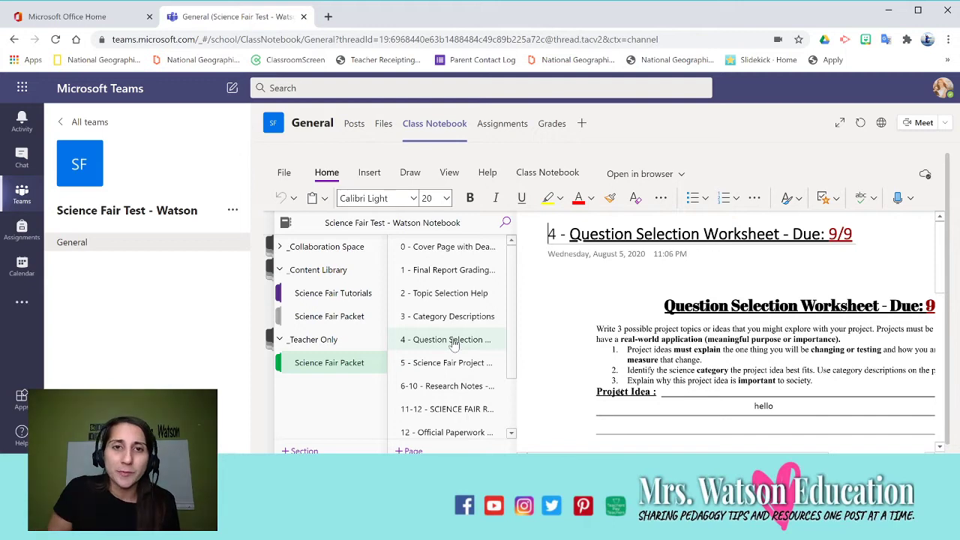
click(450, 246)
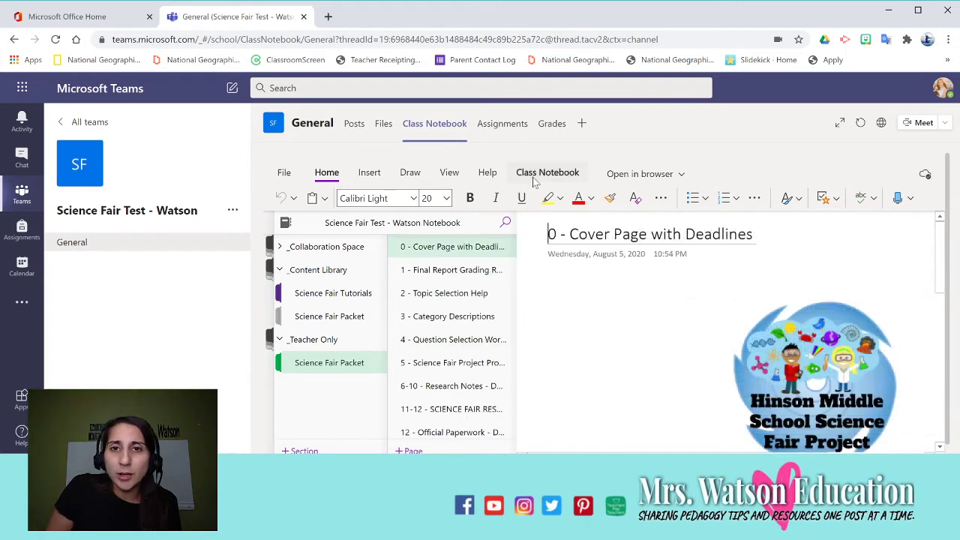
Show the Class Notebook teacher tools and select 4 - Question Selection Worksheet.
click(548, 171)
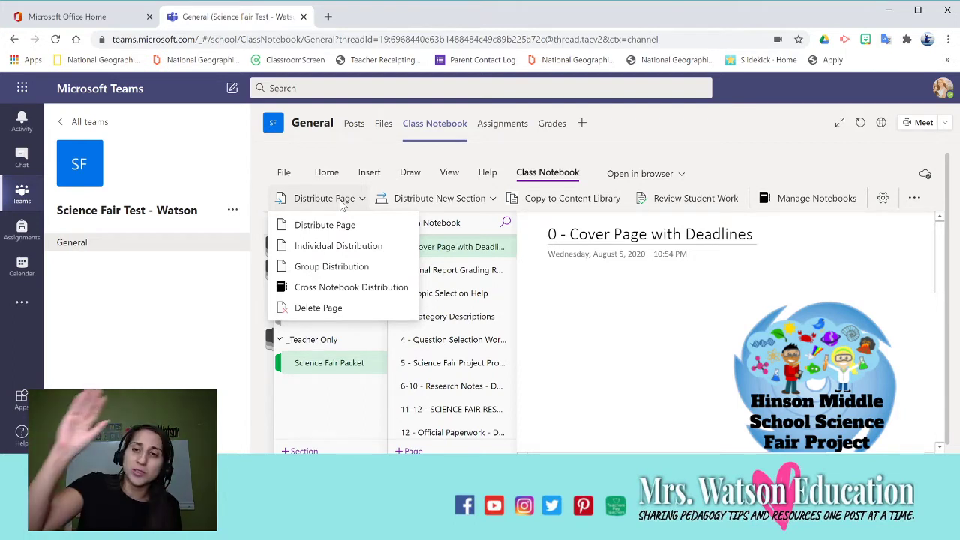
mouse_move(390, 245)
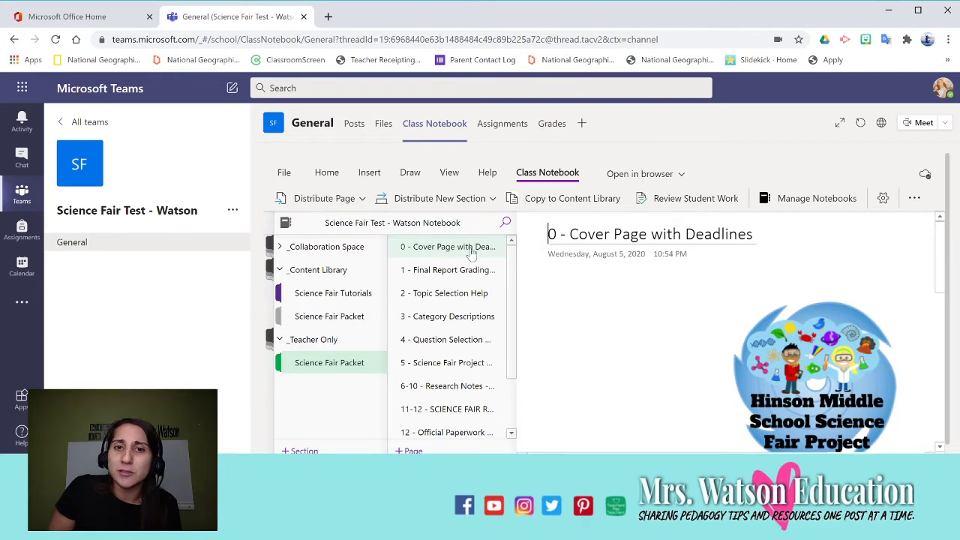
mouse_move(447, 339)
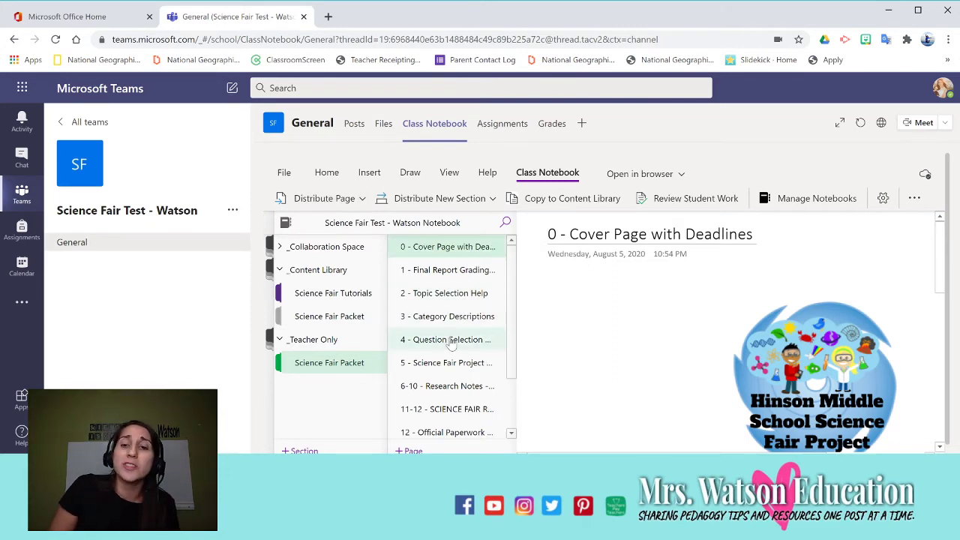
click(446, 339)
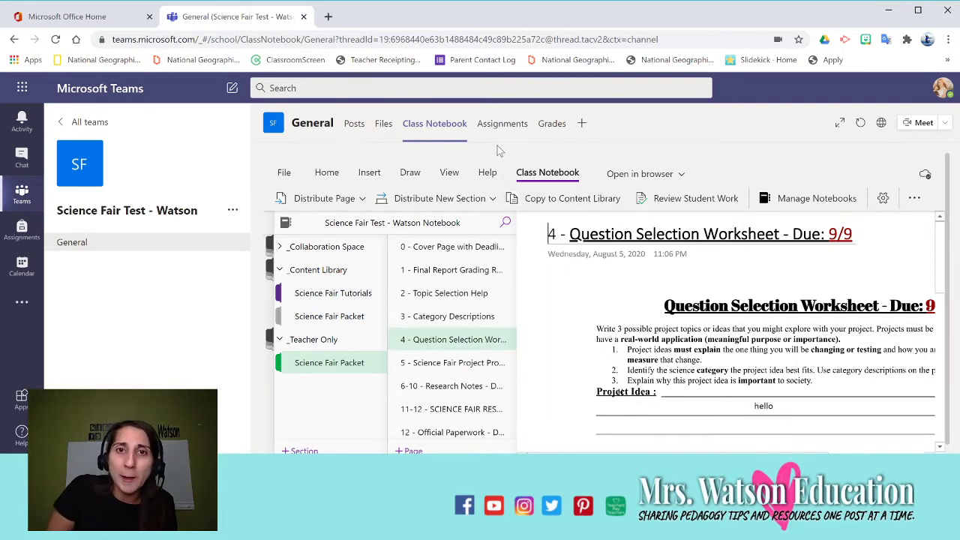
mouse_move(494, 108)
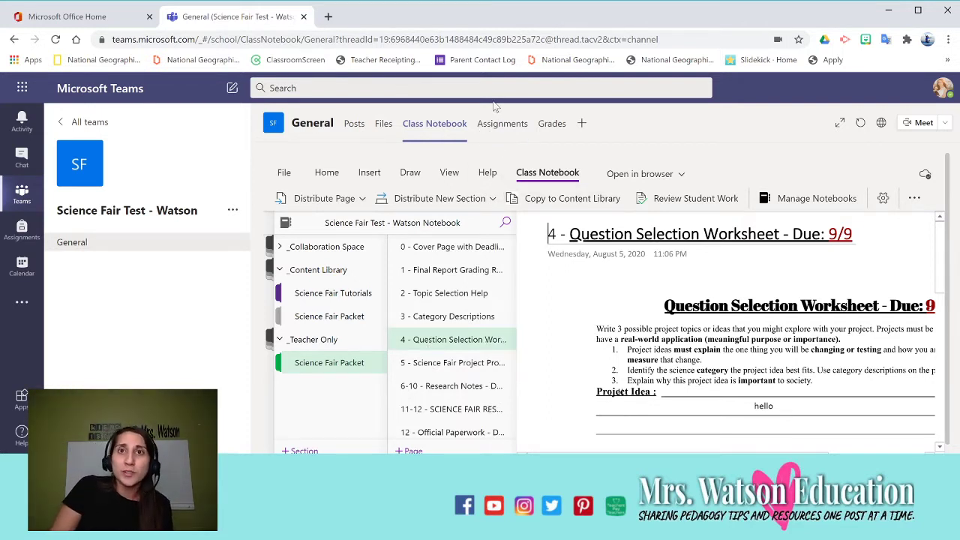
Go to Assignments and start a new assignment from Create > Assignment.
click(501, 123)
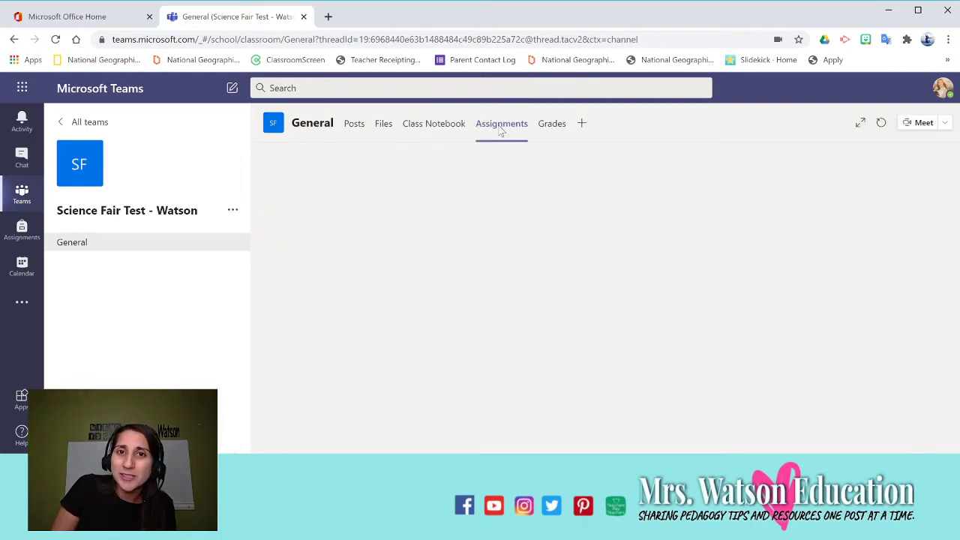
click(501, 123)
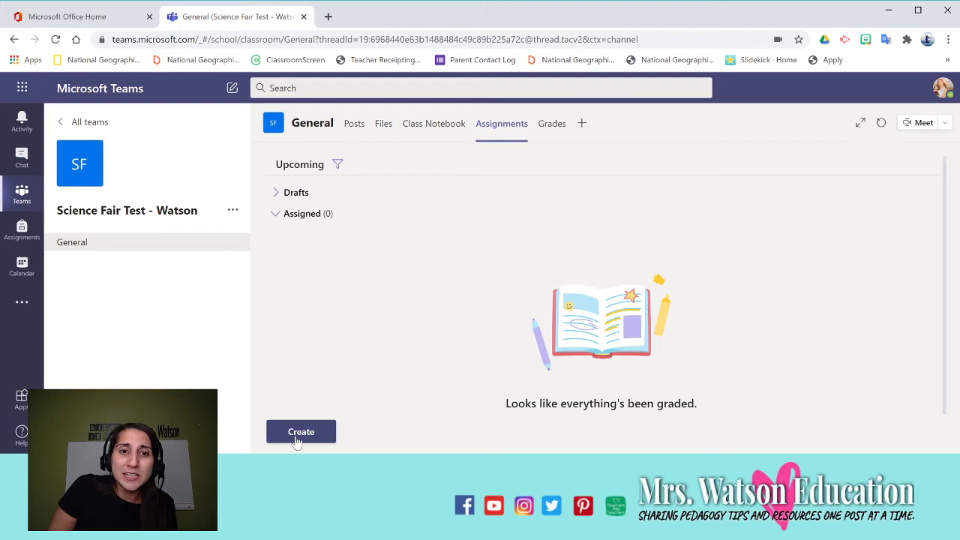
click(300, 432)
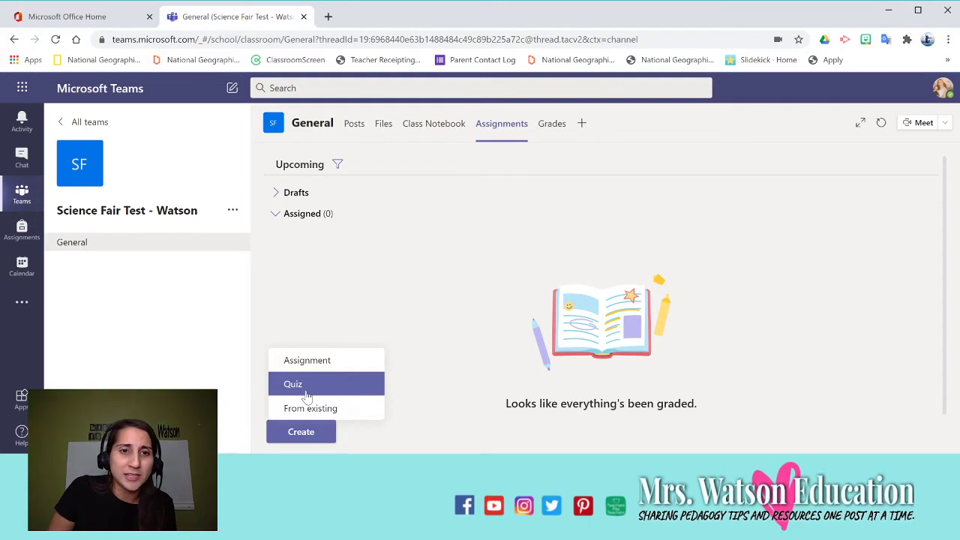
click(293, 384)
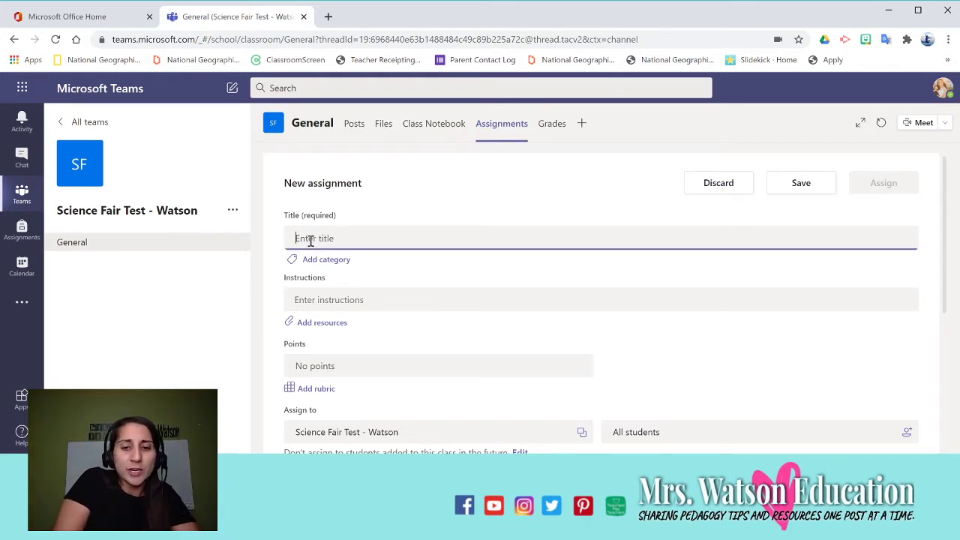
Title the assignment 'Question Selection' and scroll down the form.
text(Question Sel)
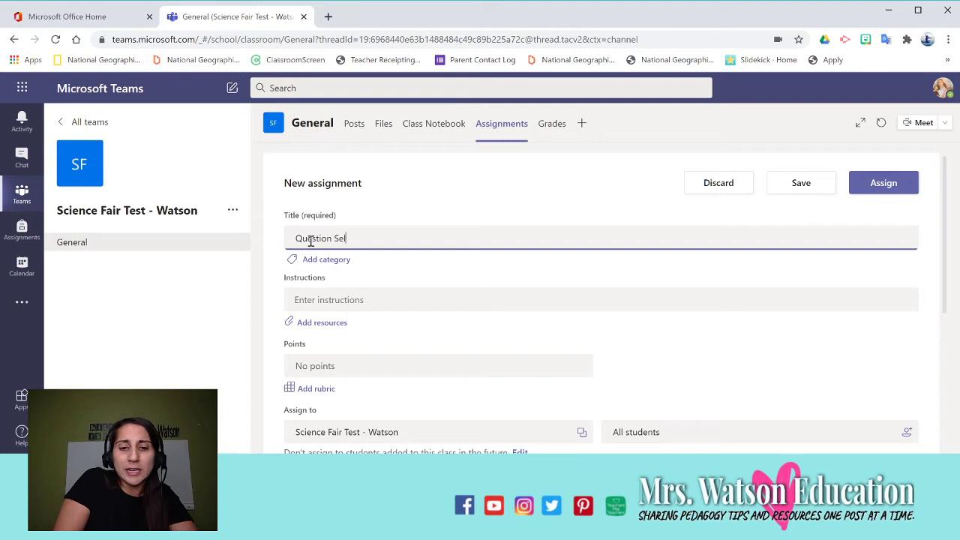
text(ection)
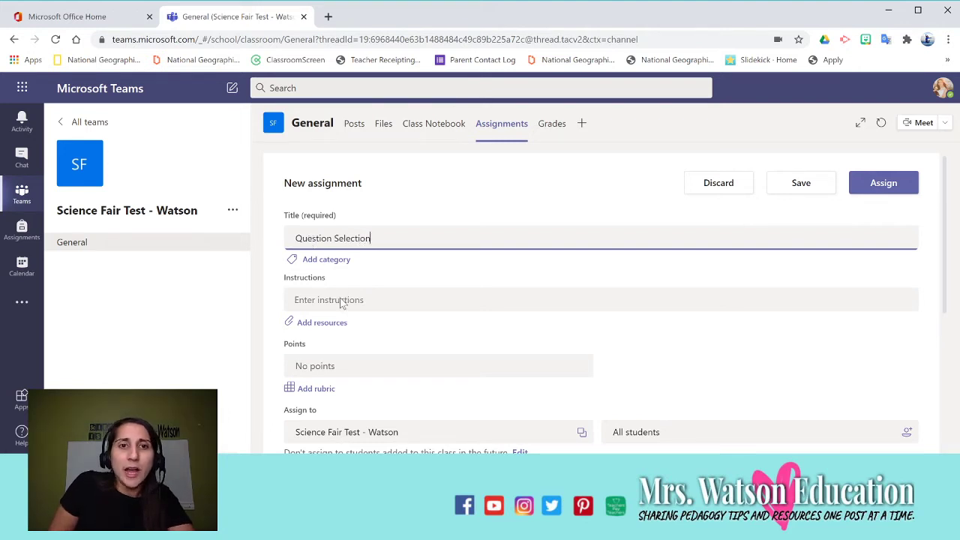
scroll(down, 3)
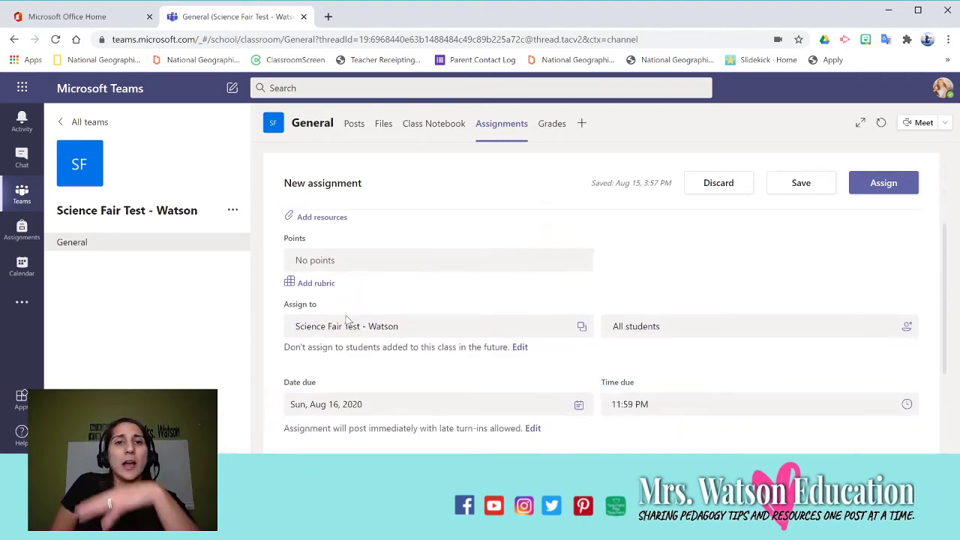
scroll(down, 3)
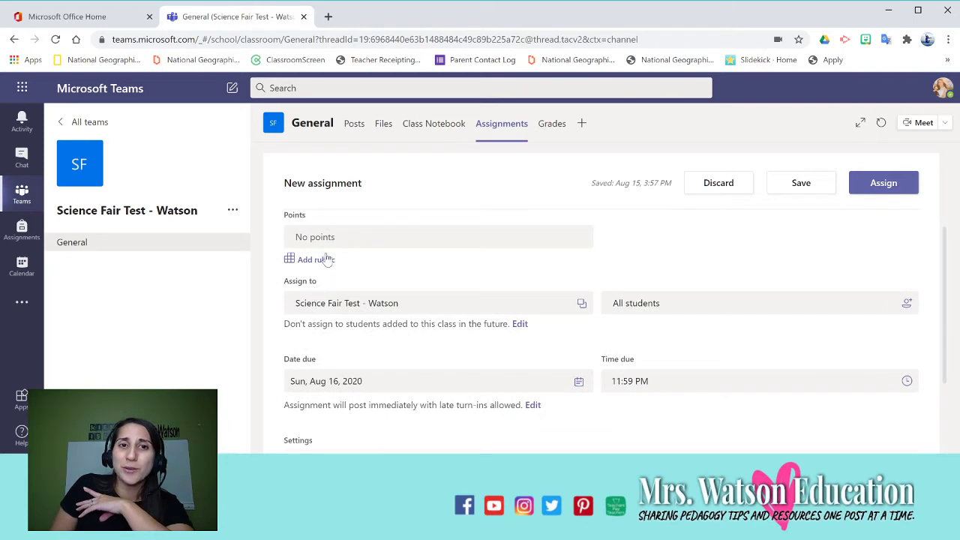
click(309, 258)
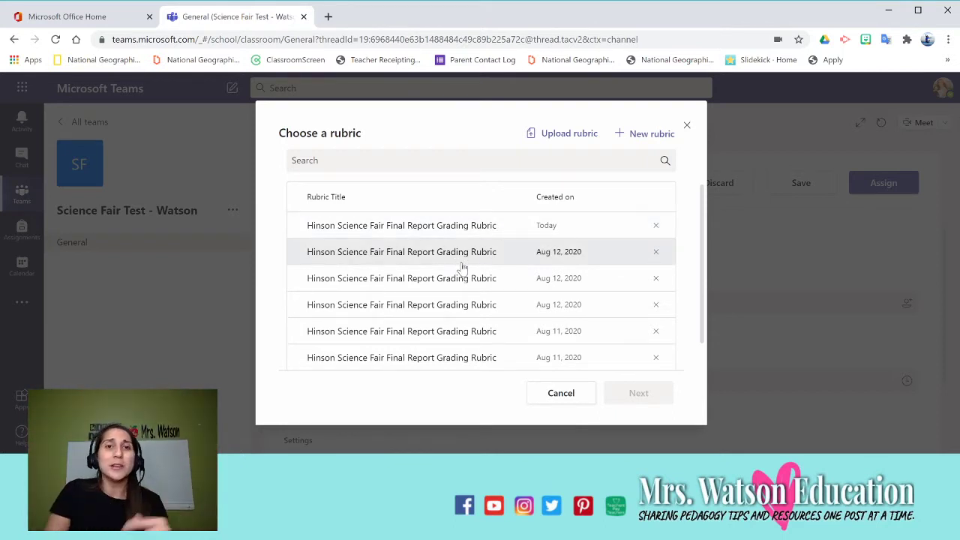
scroll(down, 3)
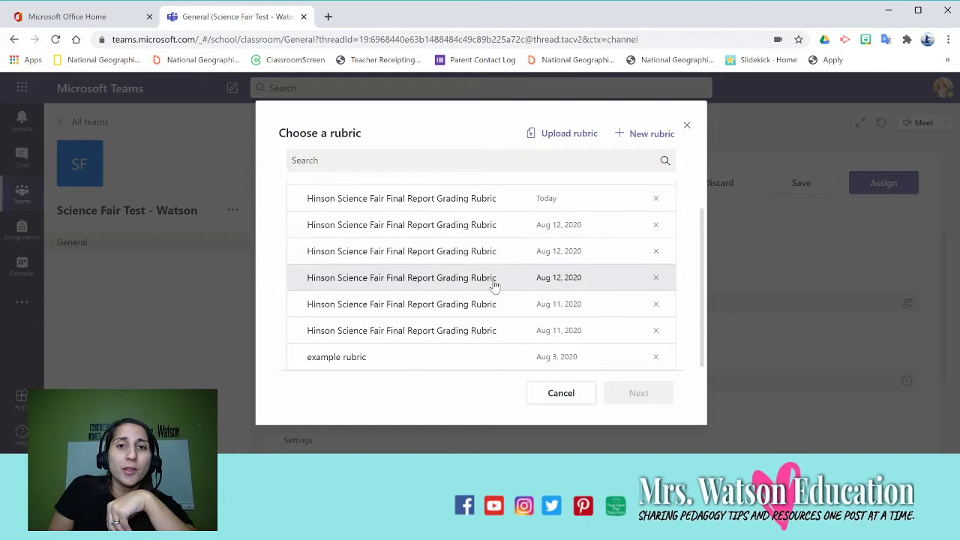
click(561, 393)
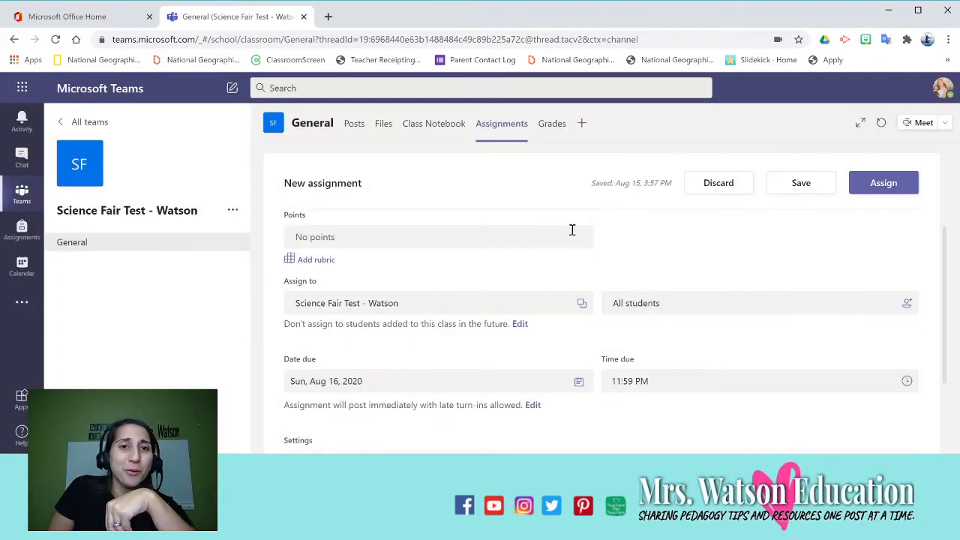
mouse_move(546, 315)
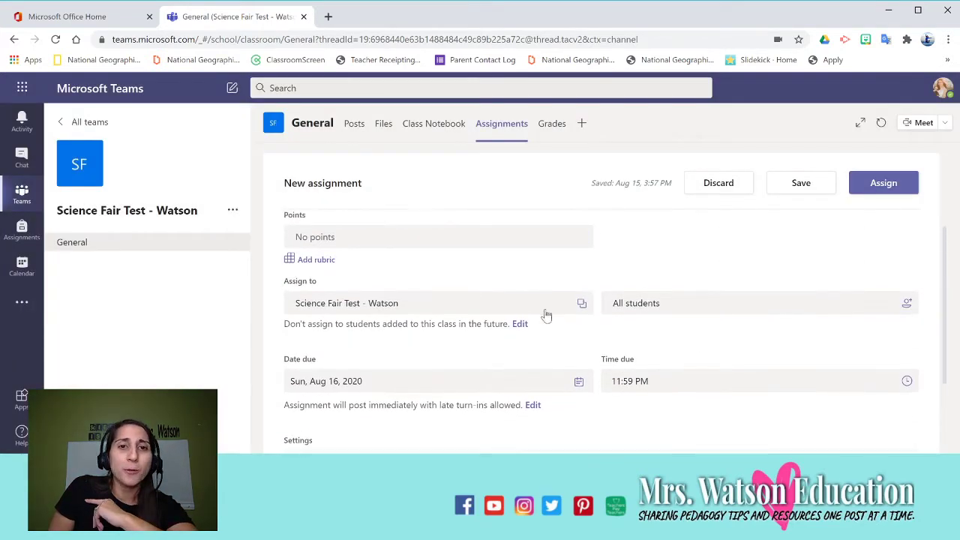
scroll(up, 3)
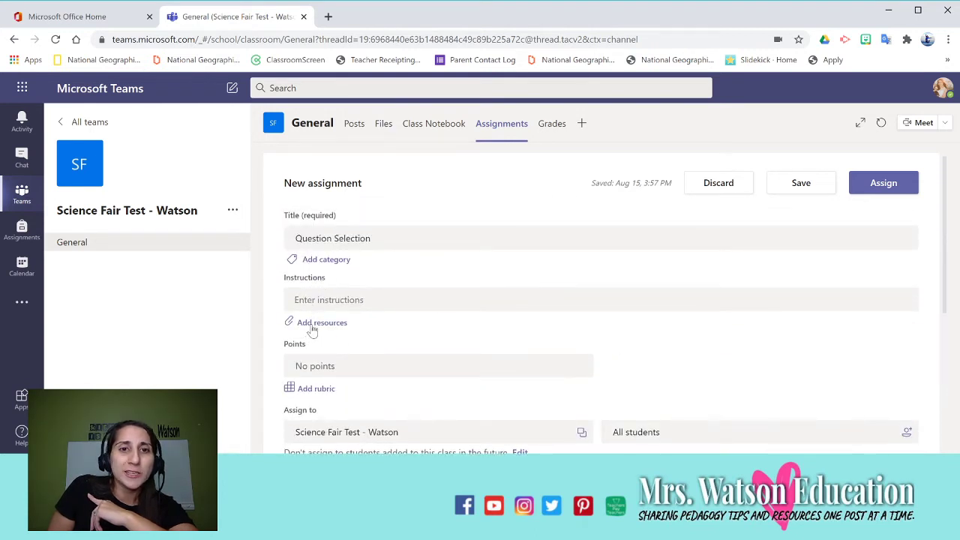
Add a resource uploaded from this device: Hinson Science Fair Project Final Report Blank Template (1).docx.
click(321, 321)
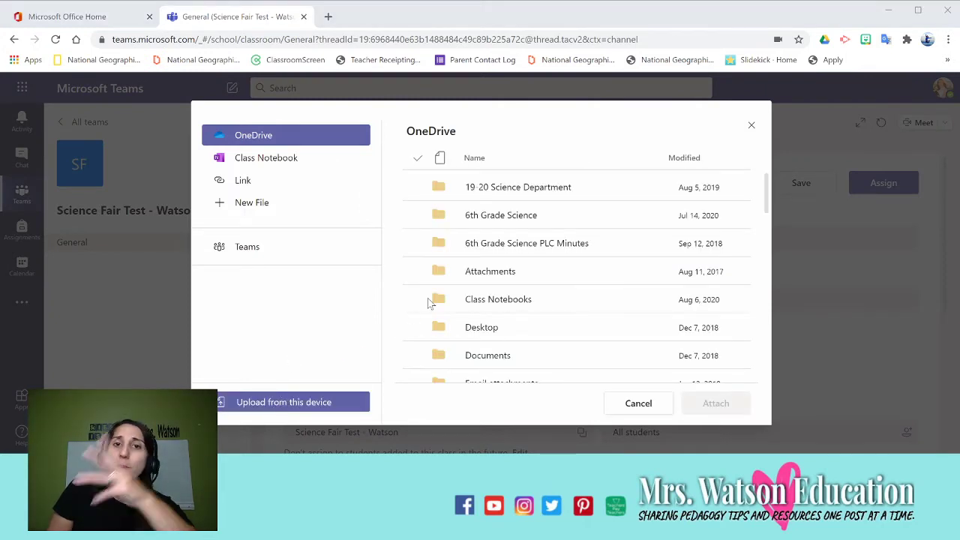
mouse_move(369, 291)
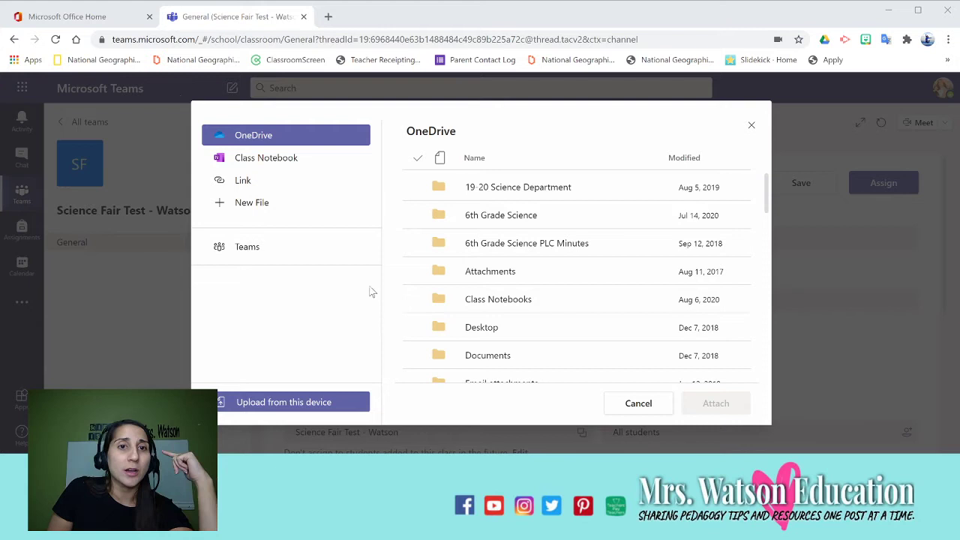
click(292, 402)
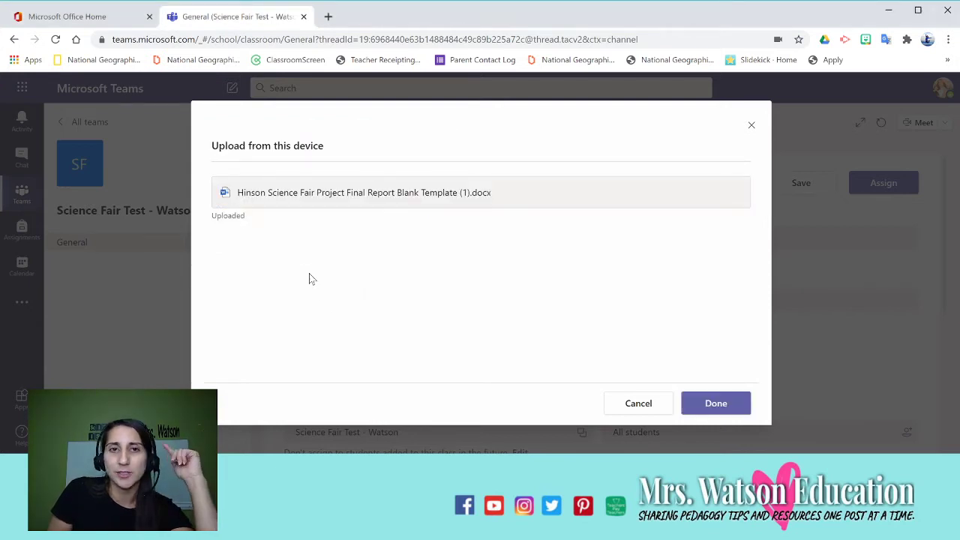
click(715, 402)
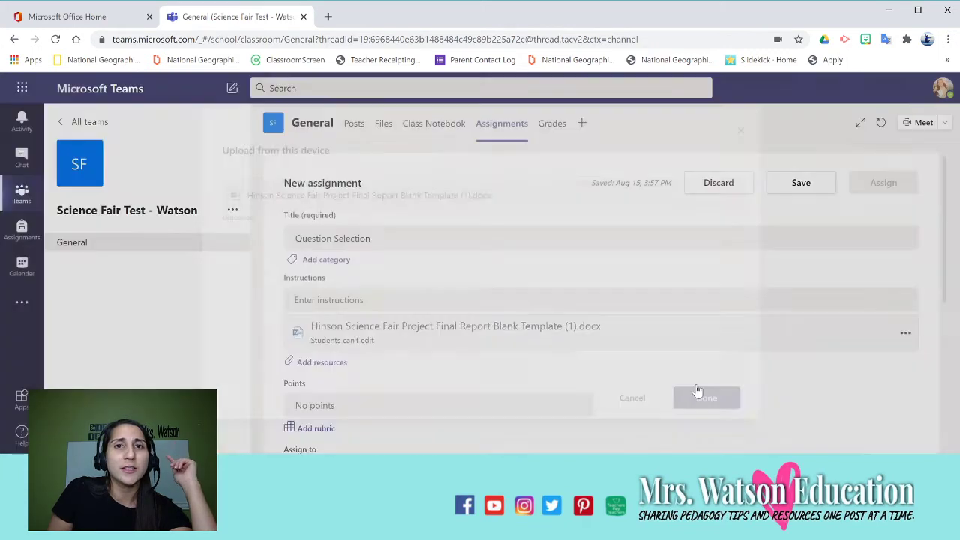
click(704, 397)
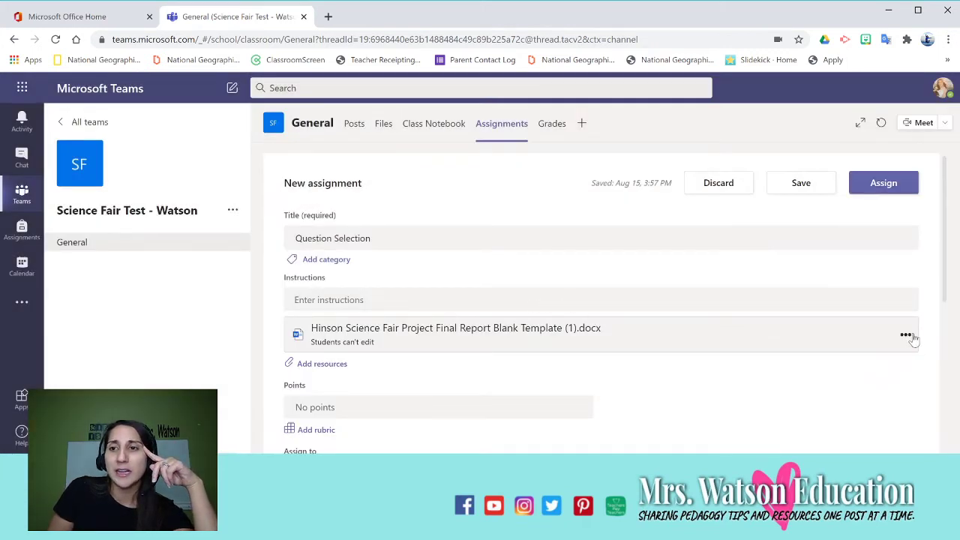
Preview the attached template, then set it so students edit their own copy.
click(456, 326)
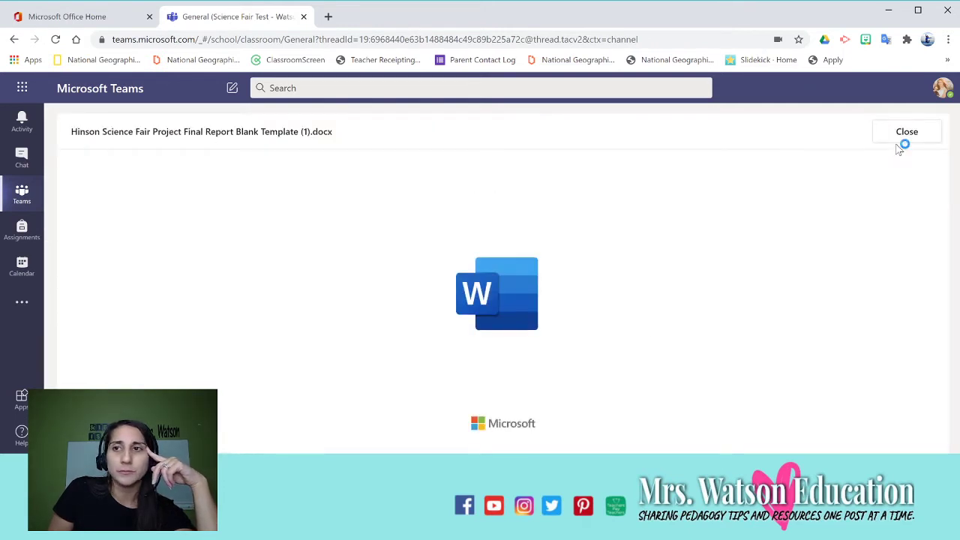
click(906, 132)
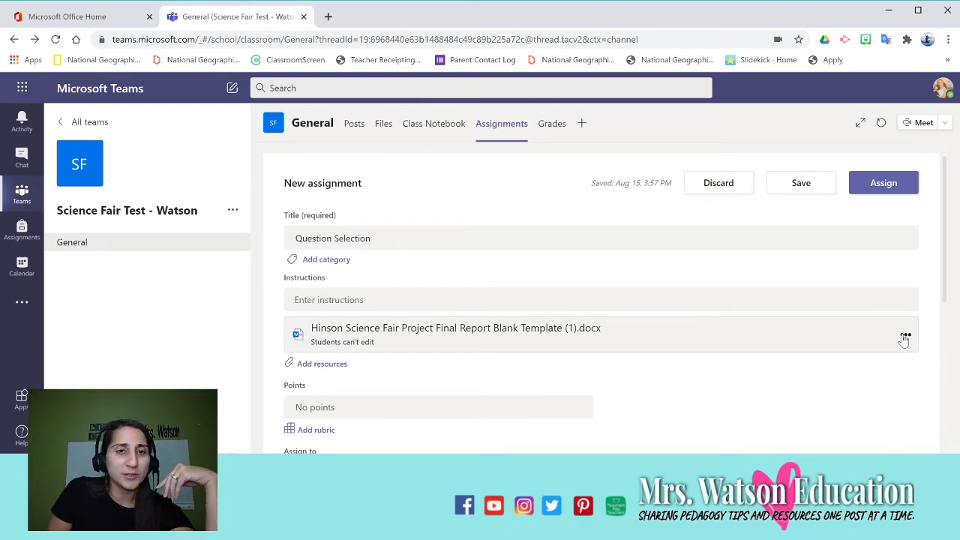
click(906, 335)
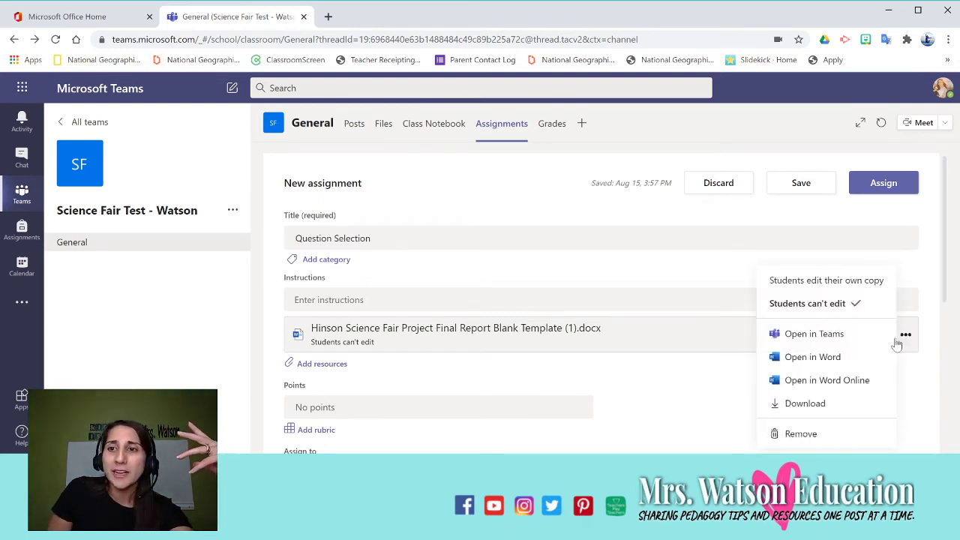
click(825, 280)
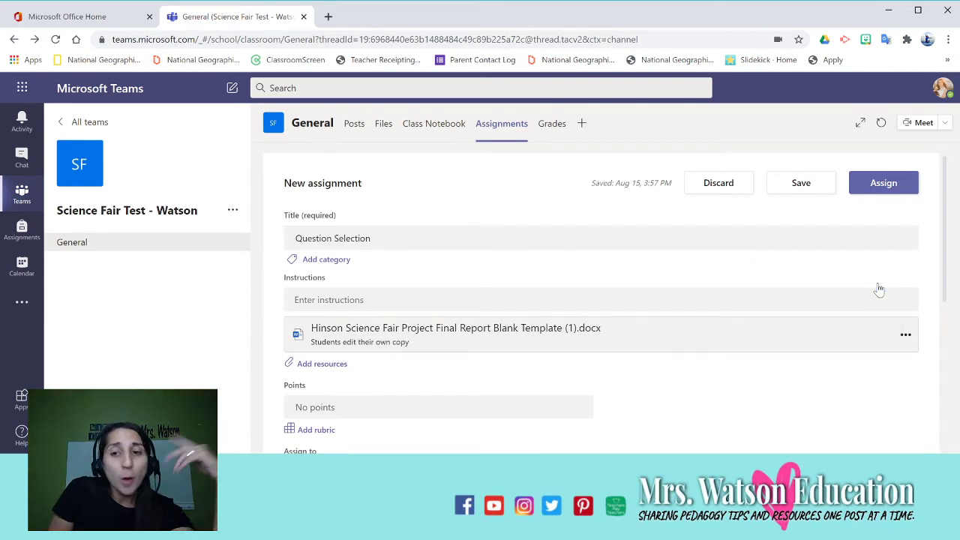
mouse_move(843, 321)
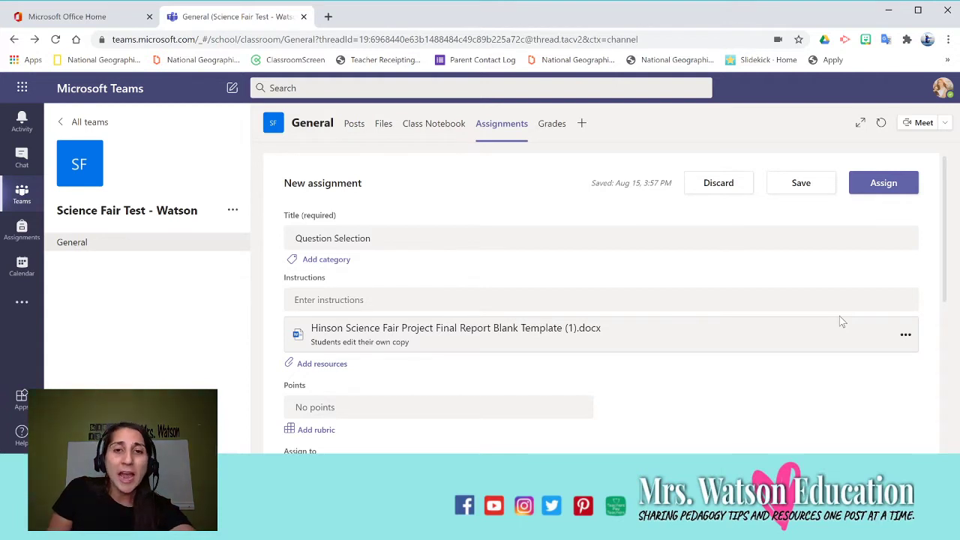
mouse_move(632, 354)
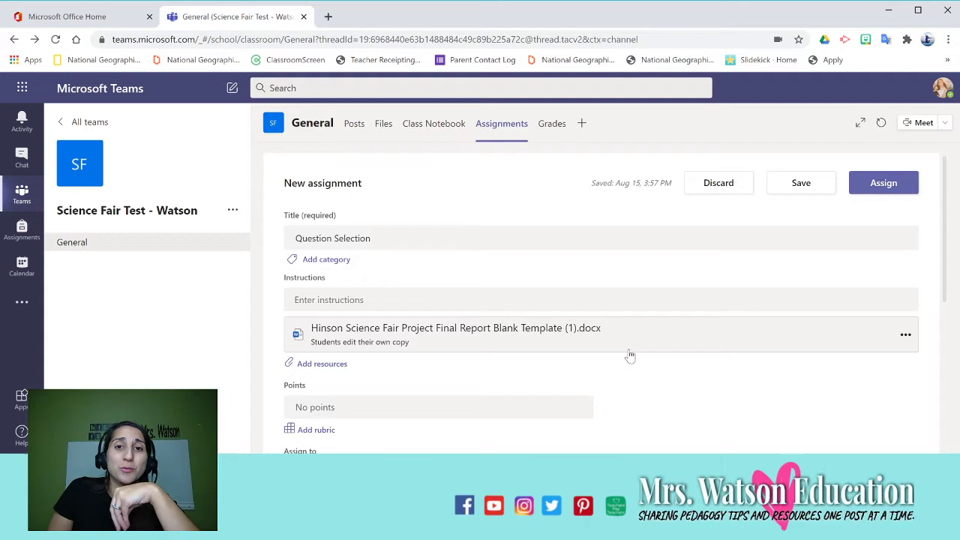
Bring up the Add resources form for attaching a web link.
scroll(down, 3)
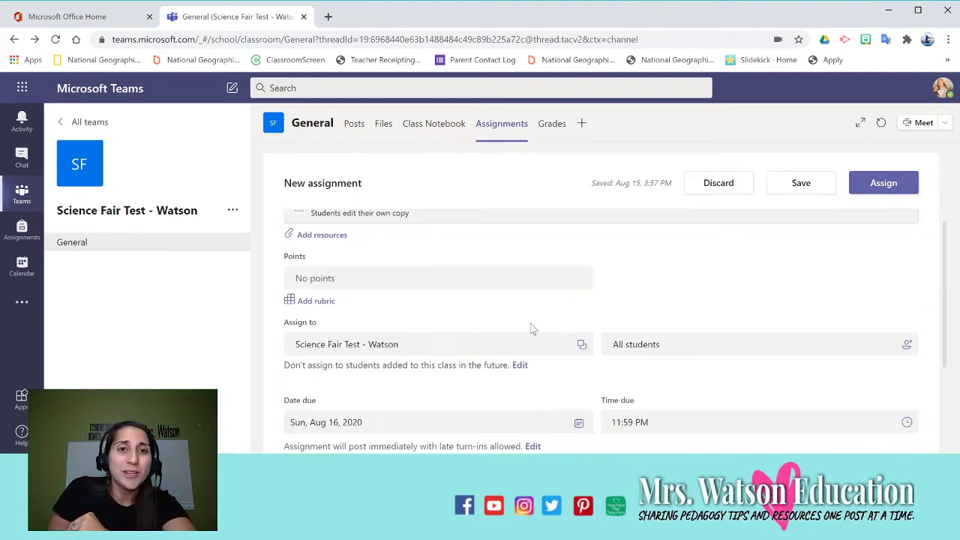
scroll(up, 3)
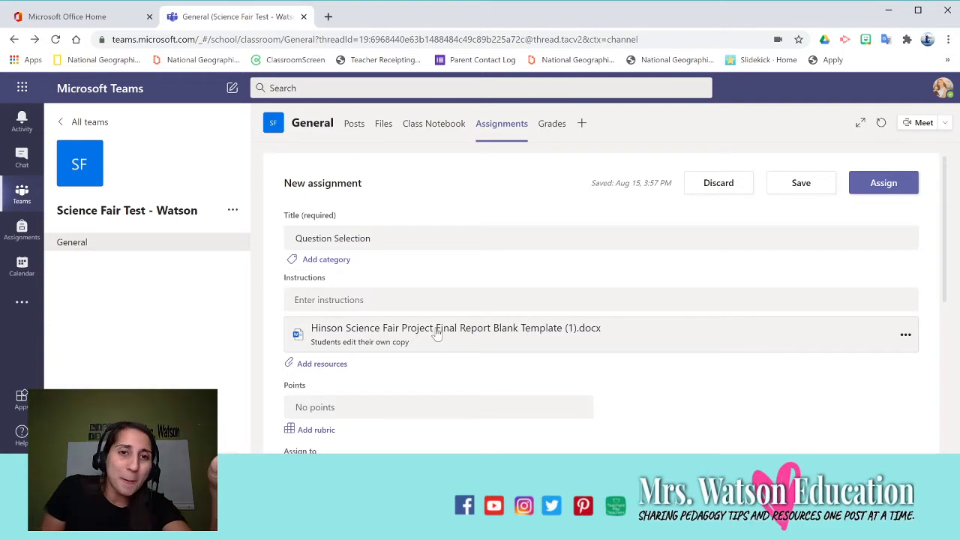
scroll(down, 3)
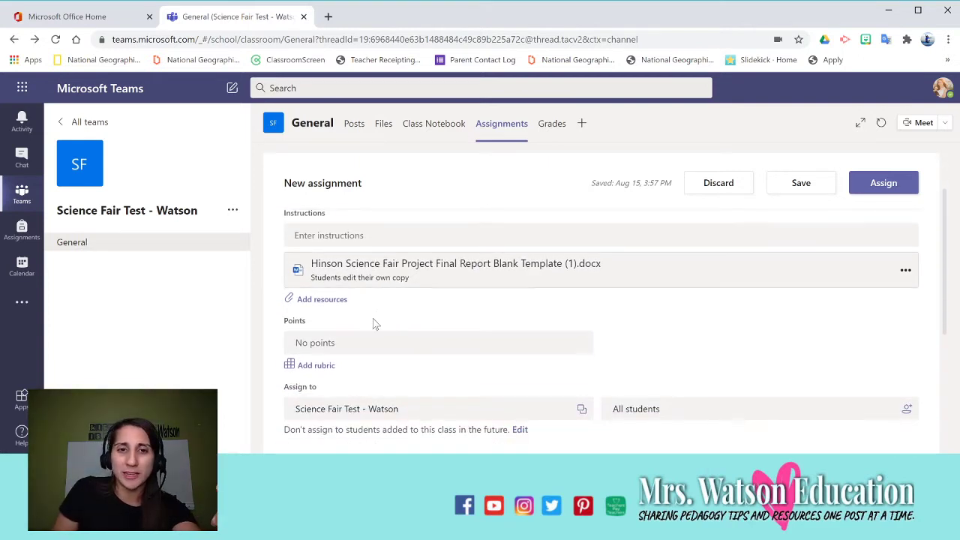
scroll(down, 3)
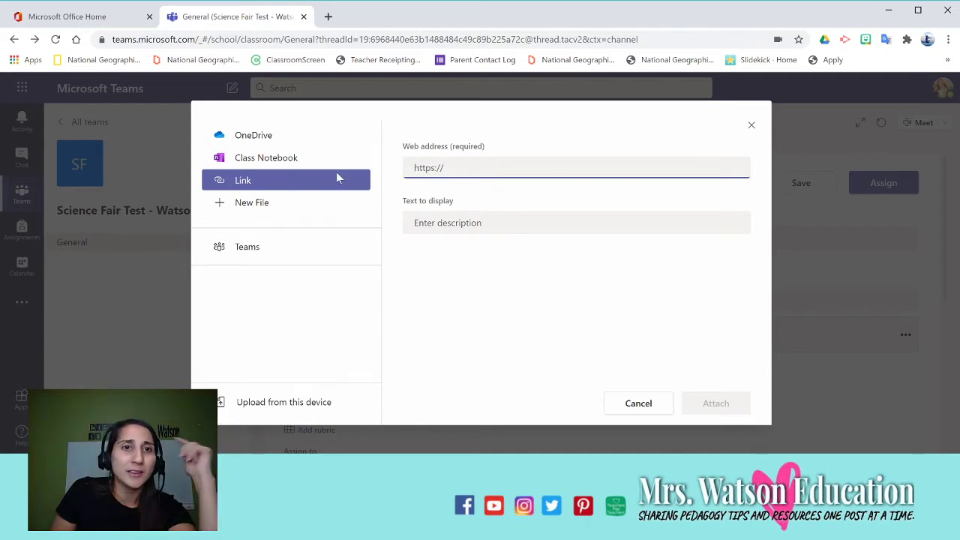
Attach the '4 - Question Selection Worksheet' page from _Teacher Only > Science Fair Packet, copying into students' Science Fair section.
click(267, 157)
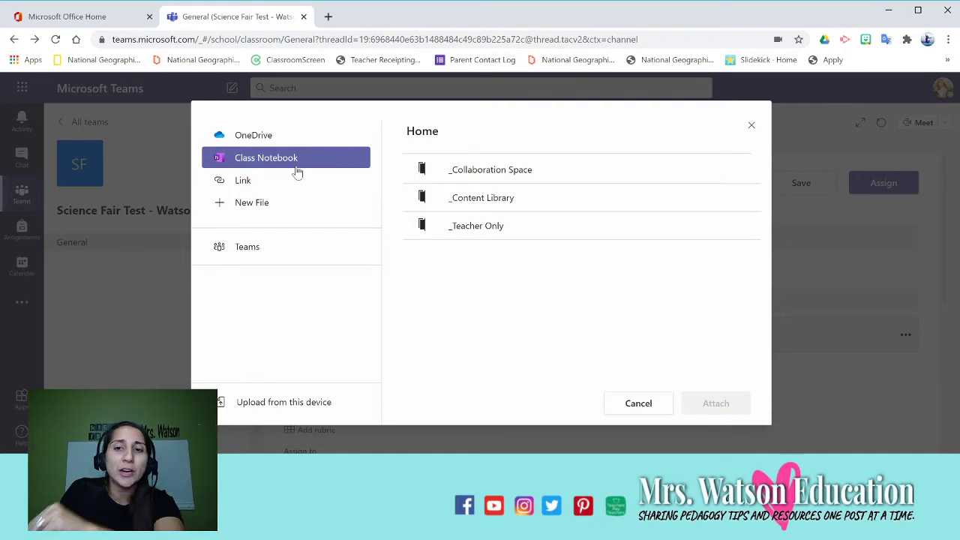
click(475, 225)
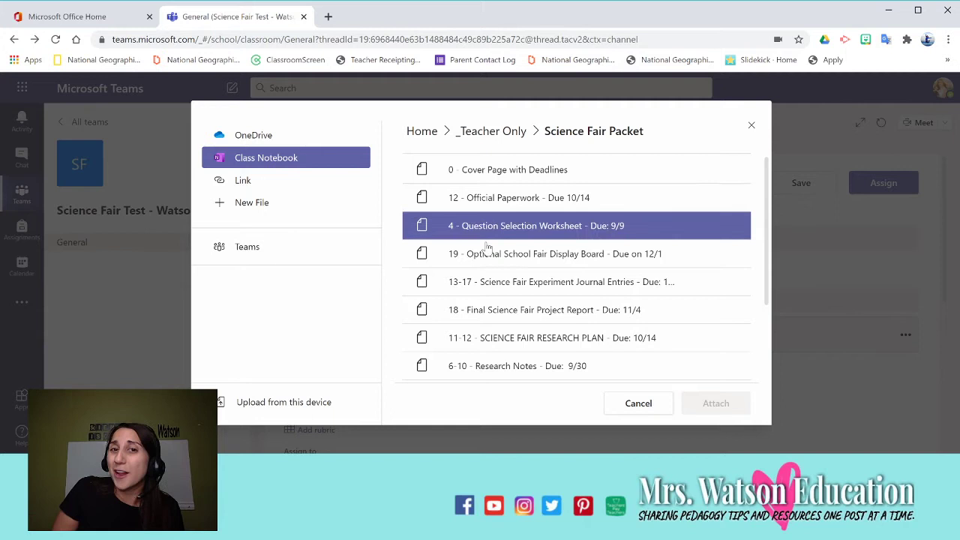
mouse_move(513, 228)
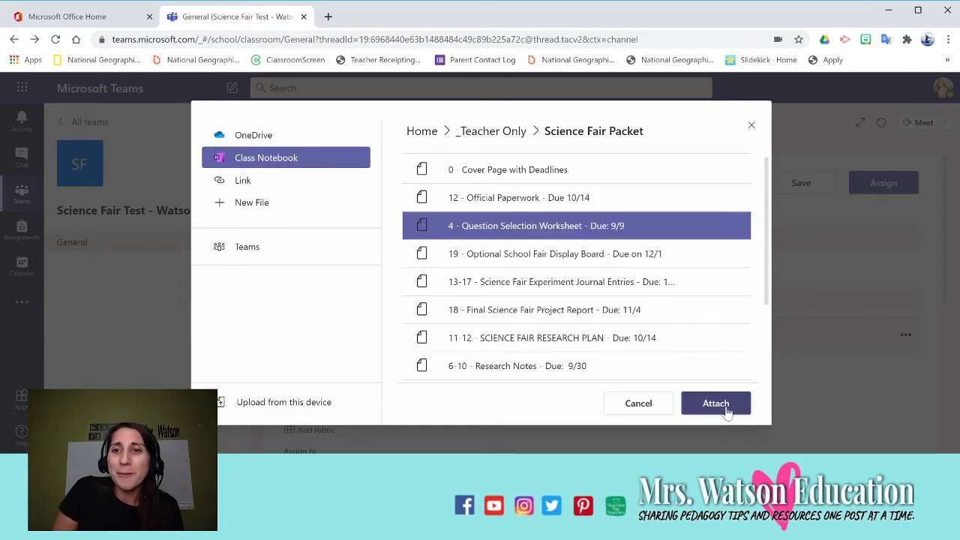
click(715, 401)
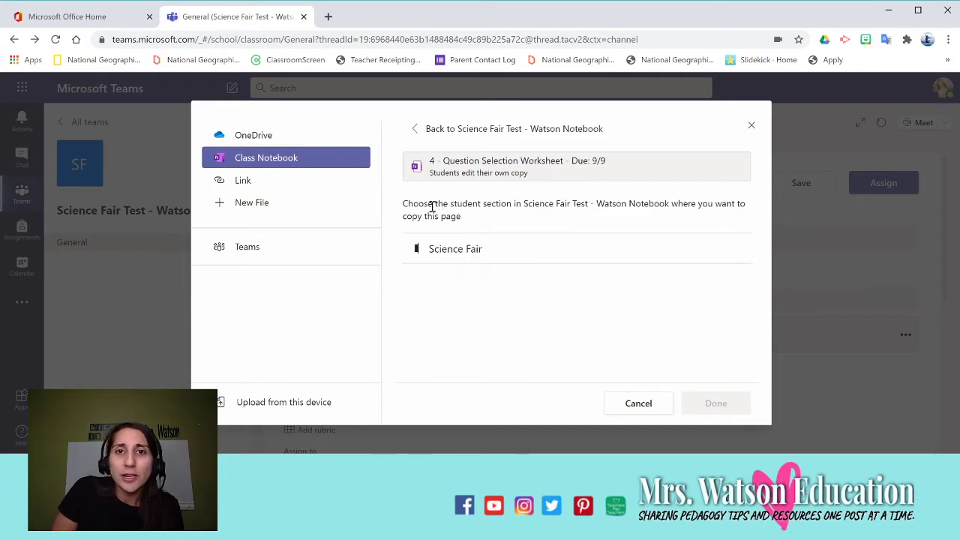
mouse_move(563, 234)
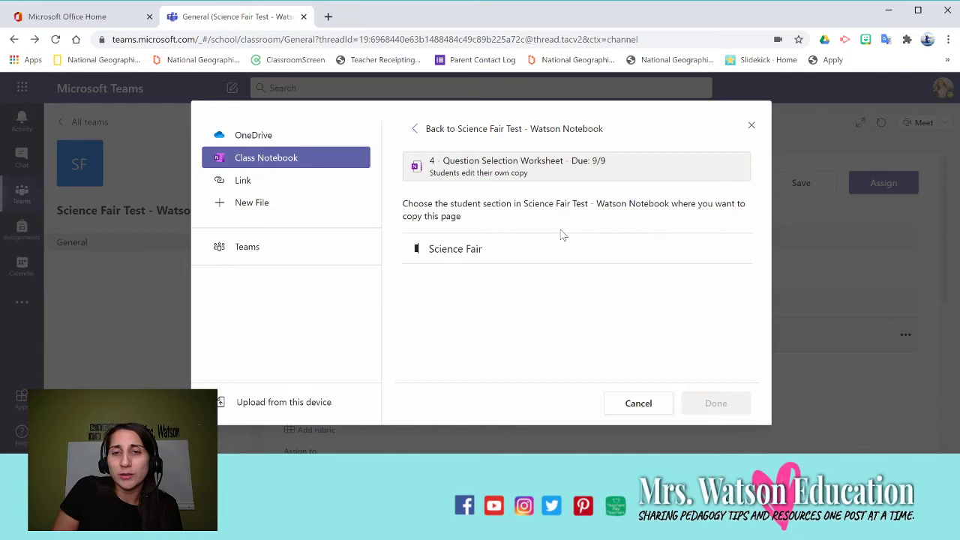
click(456, 248)
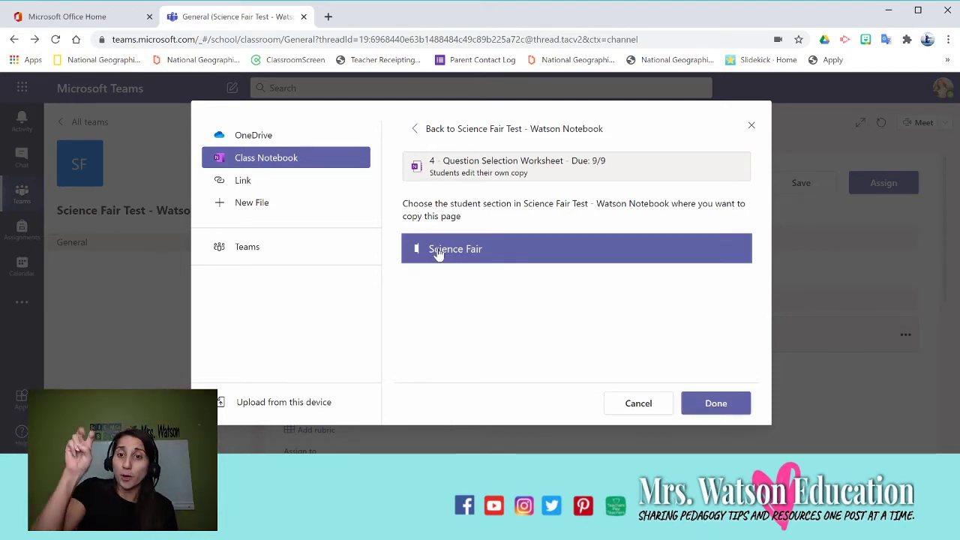
mouse_move(715, 402)
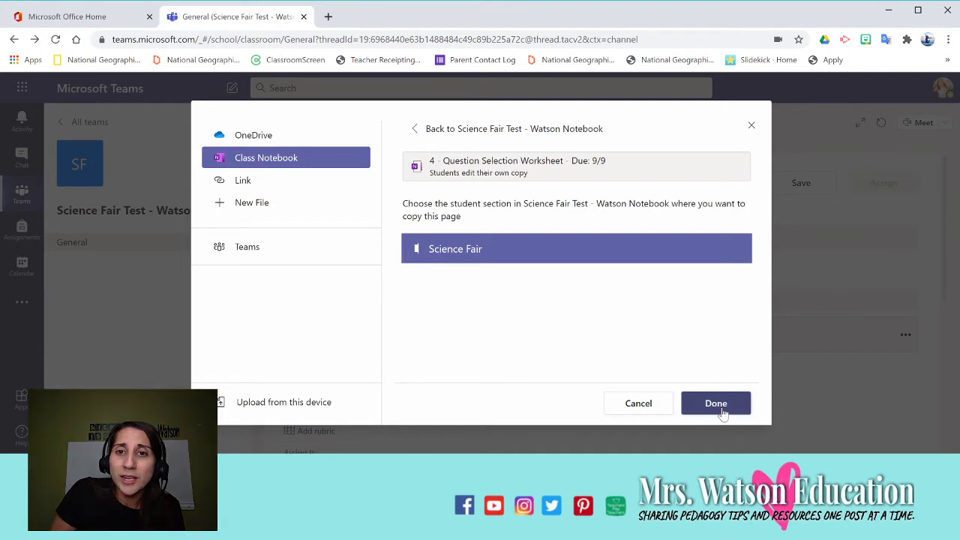
click(716, 402)
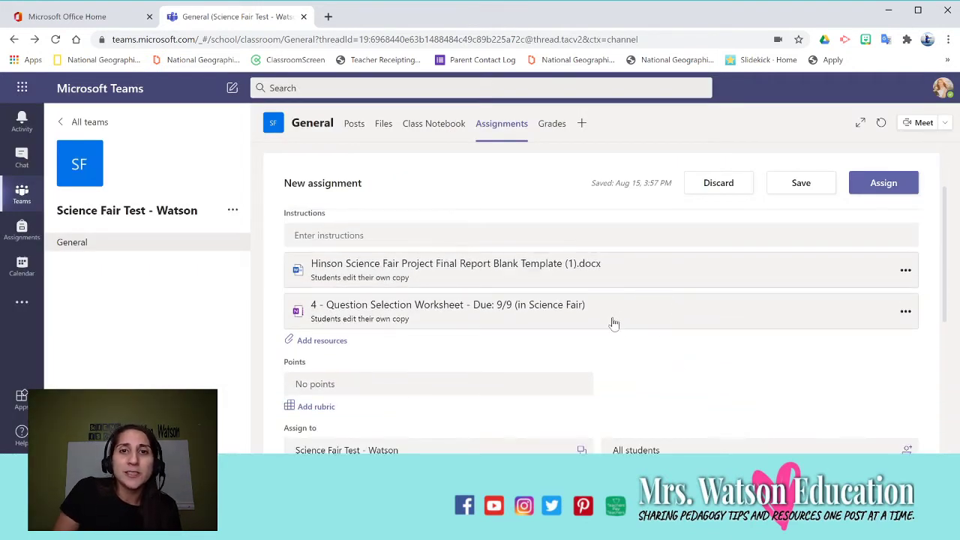
mouse_move(506, 273)
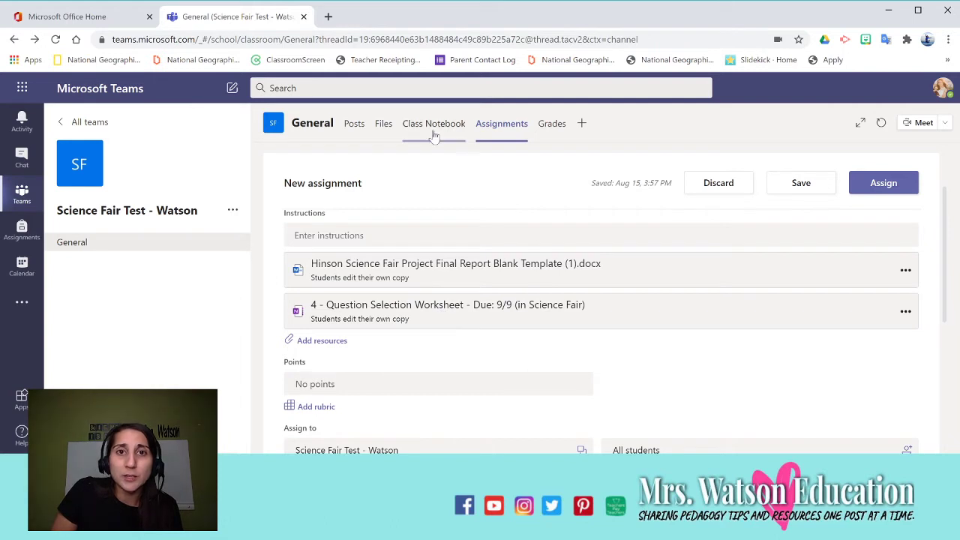
Browse the worksheet page in the Class Notebook's navigation pane, then return to Assignments.
click(433, 123)
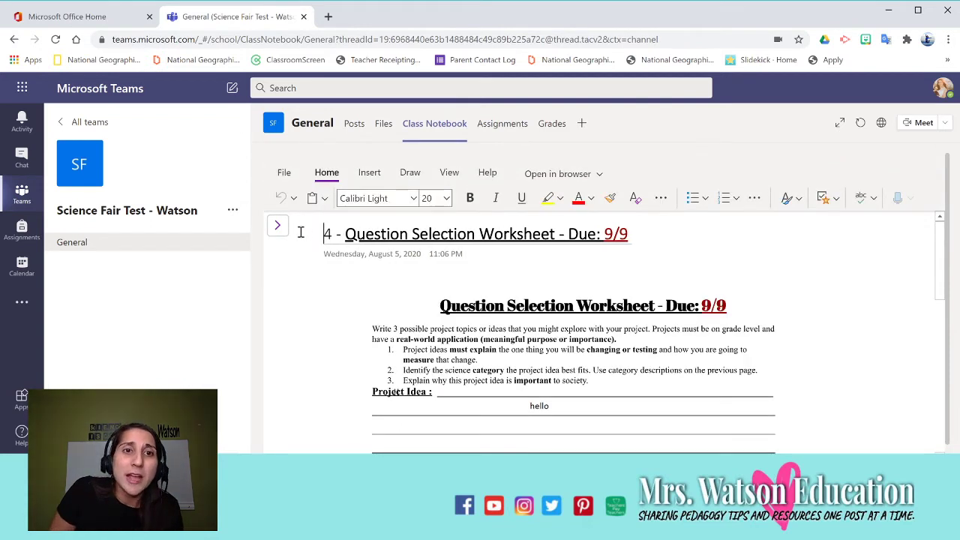
click(277, 225)
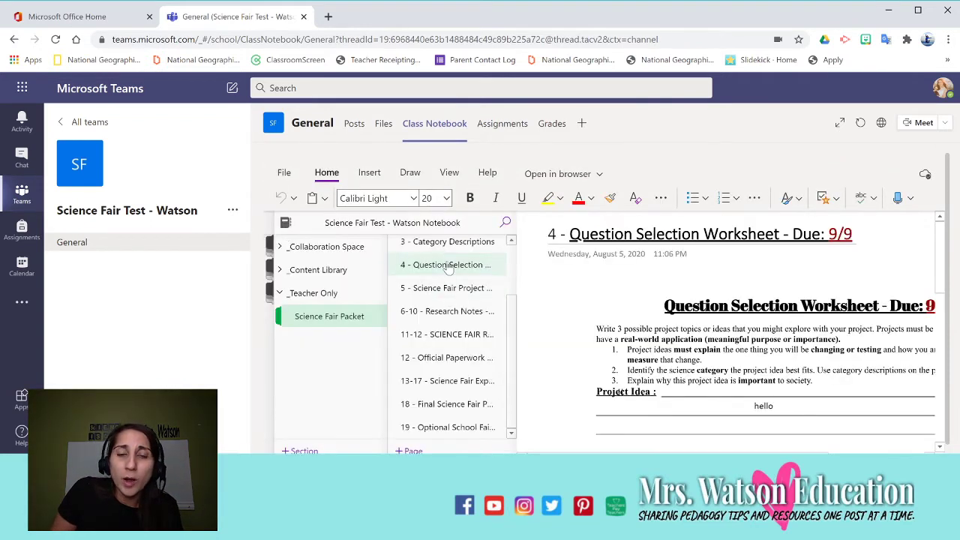
scroll(up, 3)
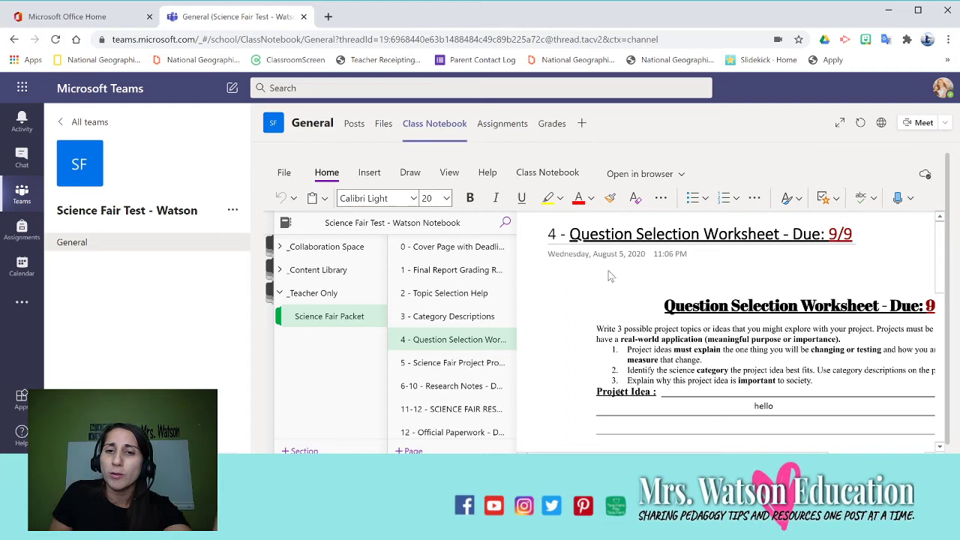
mouse_move(576, 309)
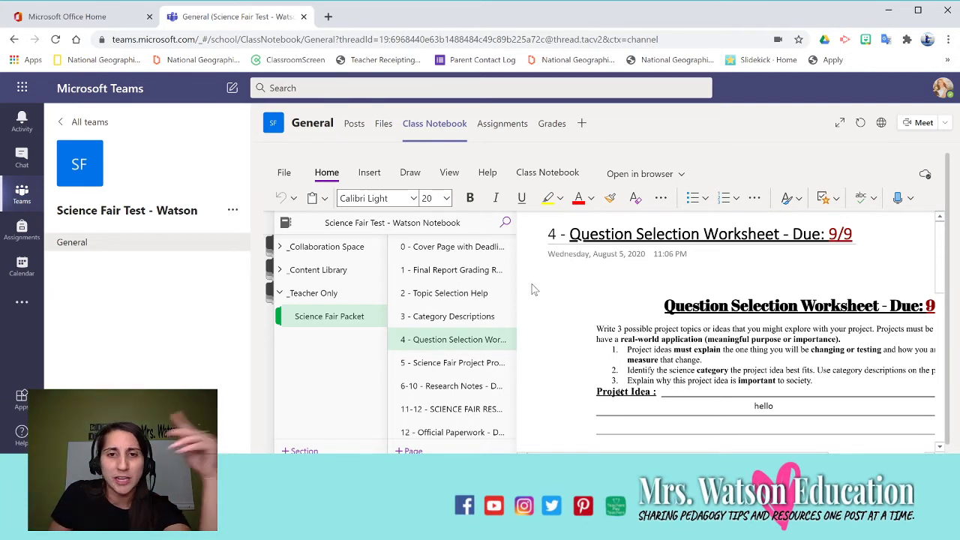
mouse_move(504, 153)
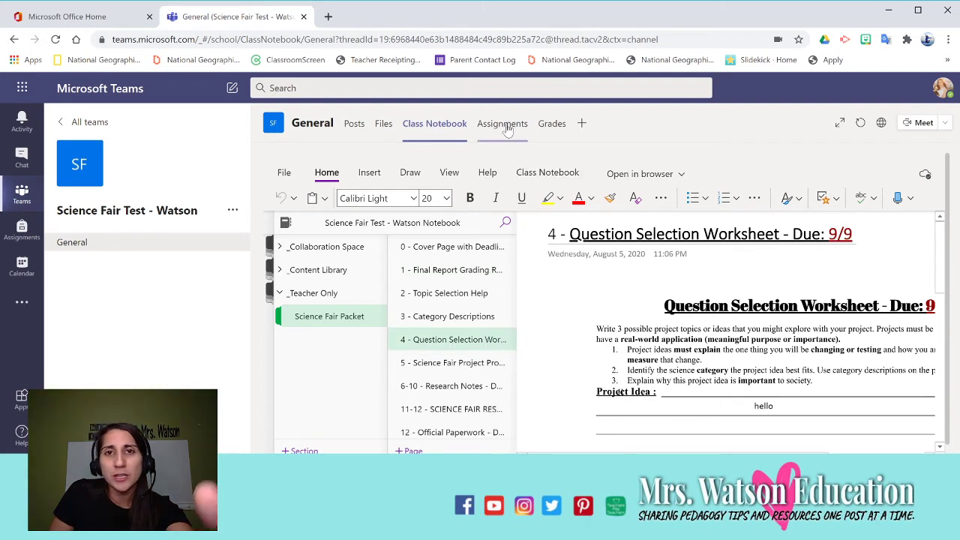
click(501, 123)
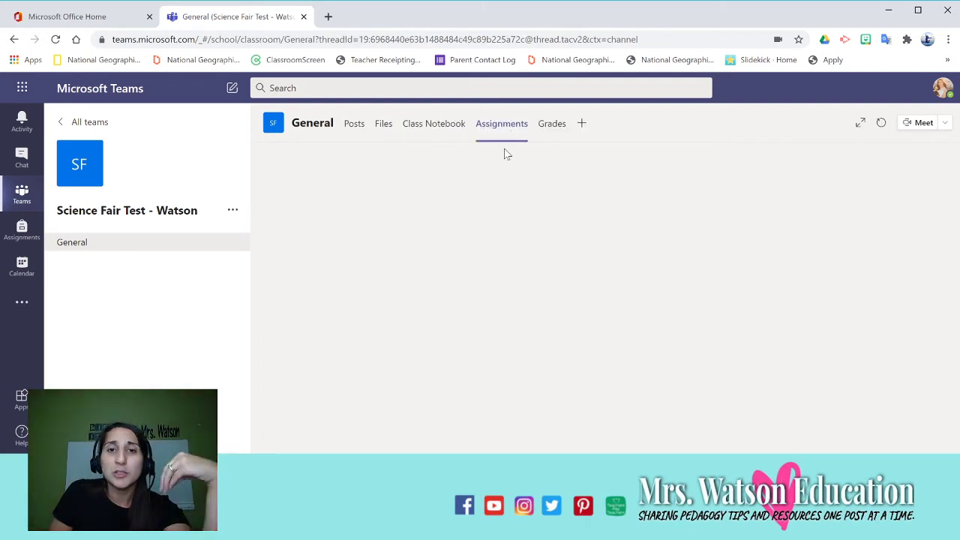
Reuse the Science Fair Final Report assignment from the Hinson Science Fair class into a new draft.
click(501, 123)
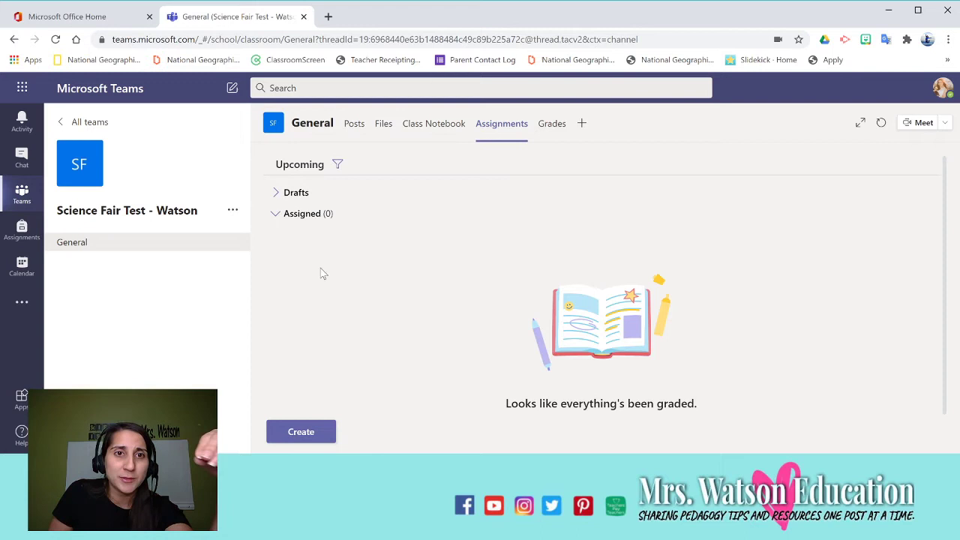
click(299, 432)
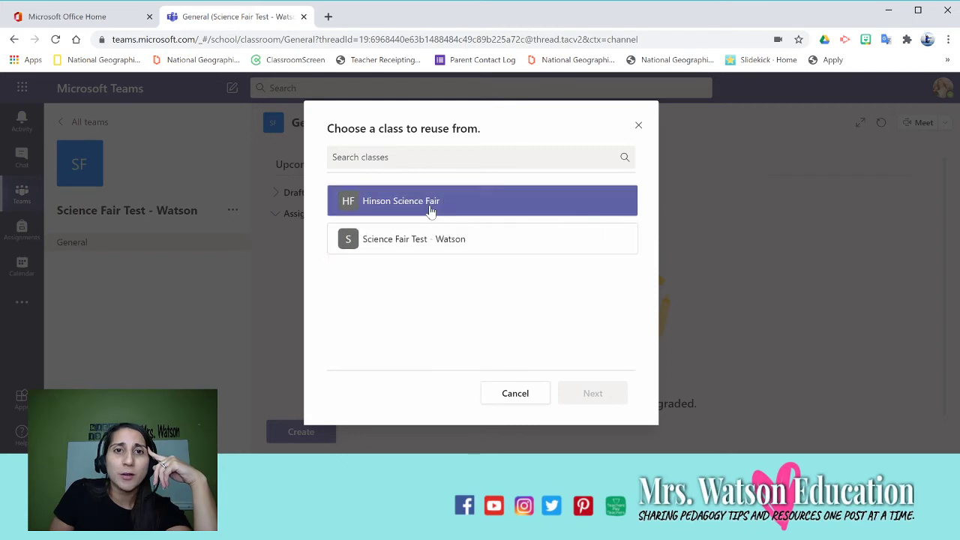
click(593, 393)
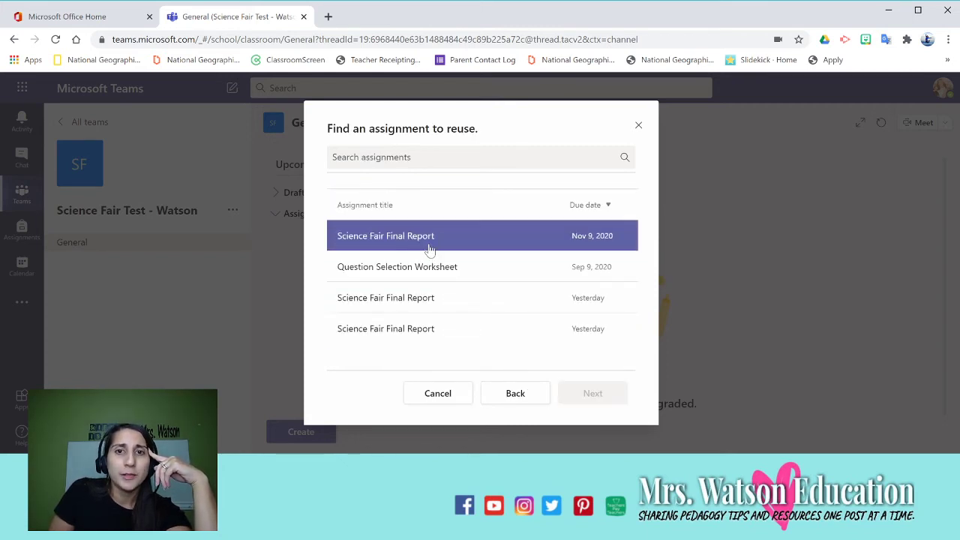
click(396, 267)
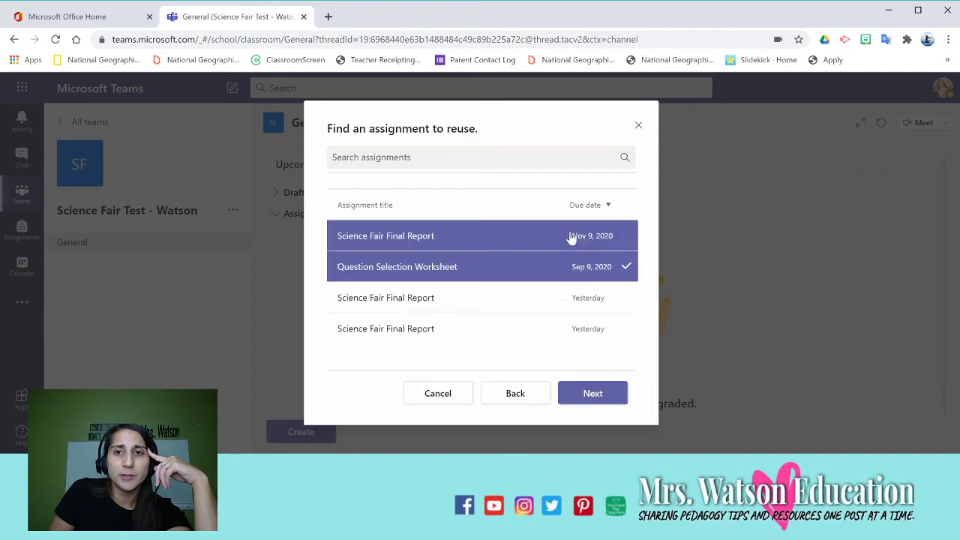
click(592, 393)
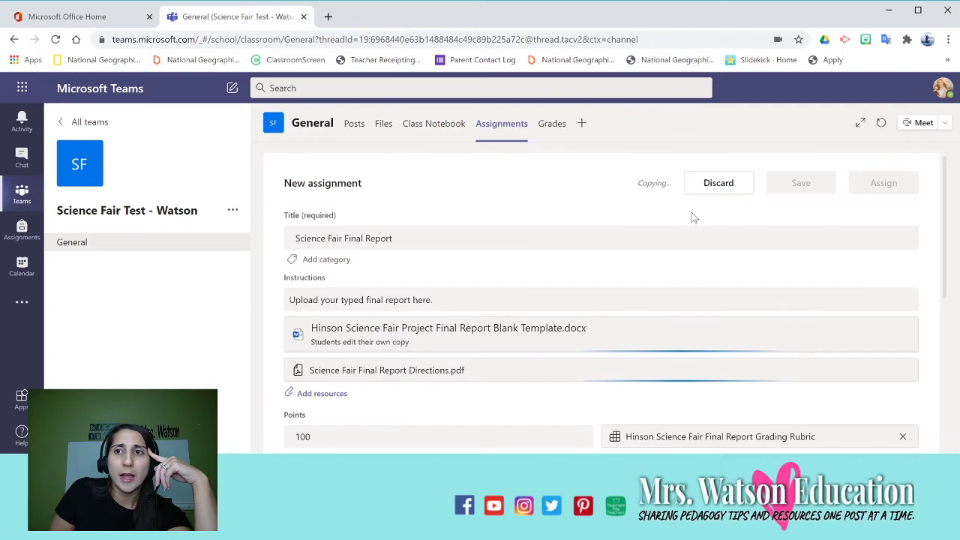
mouse_move(810, 261)
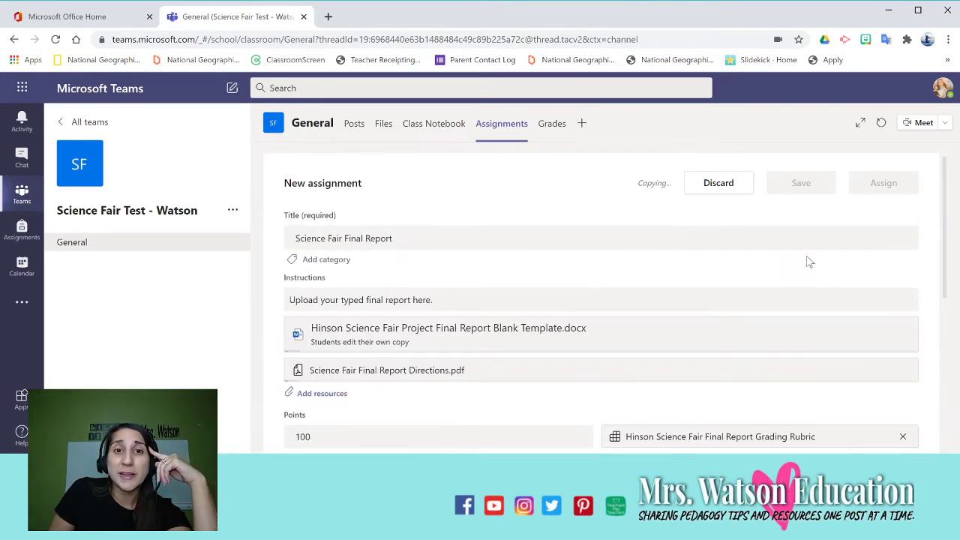
scroll(down, 3)
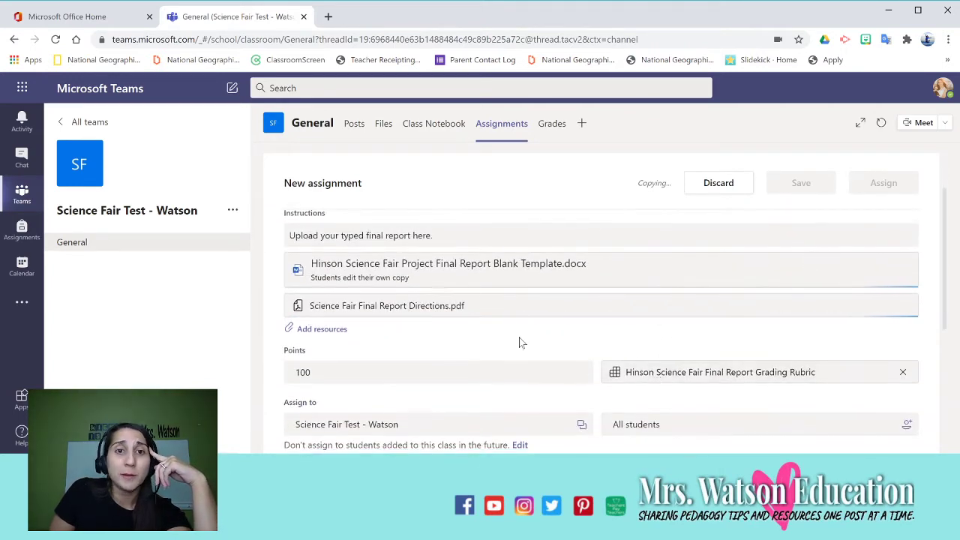
scroll(down, 3)
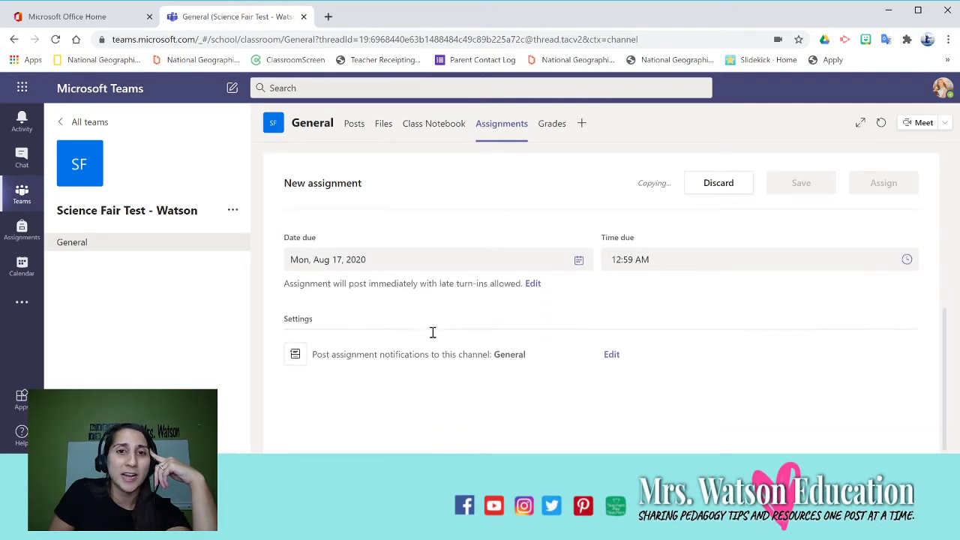
scroll(up, 3)
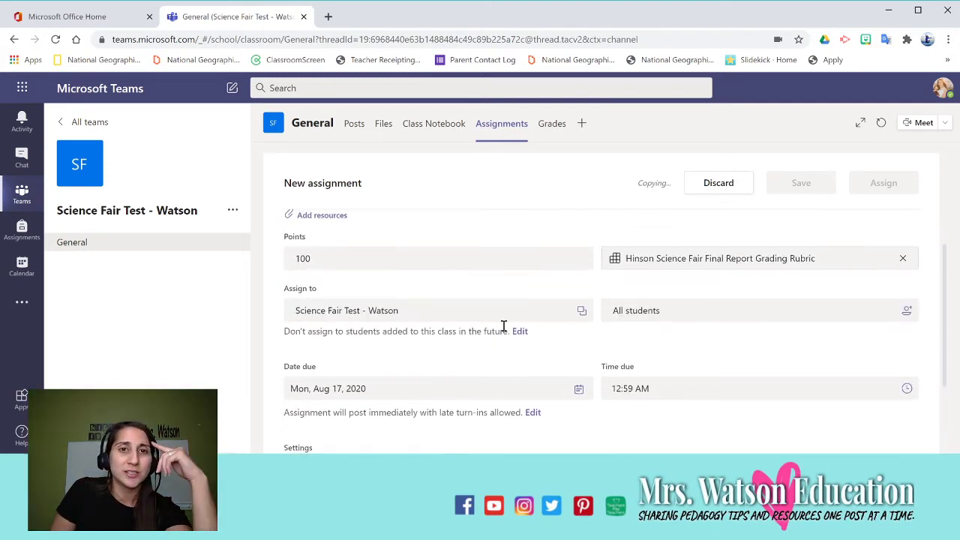
mouse_move(559, 266)
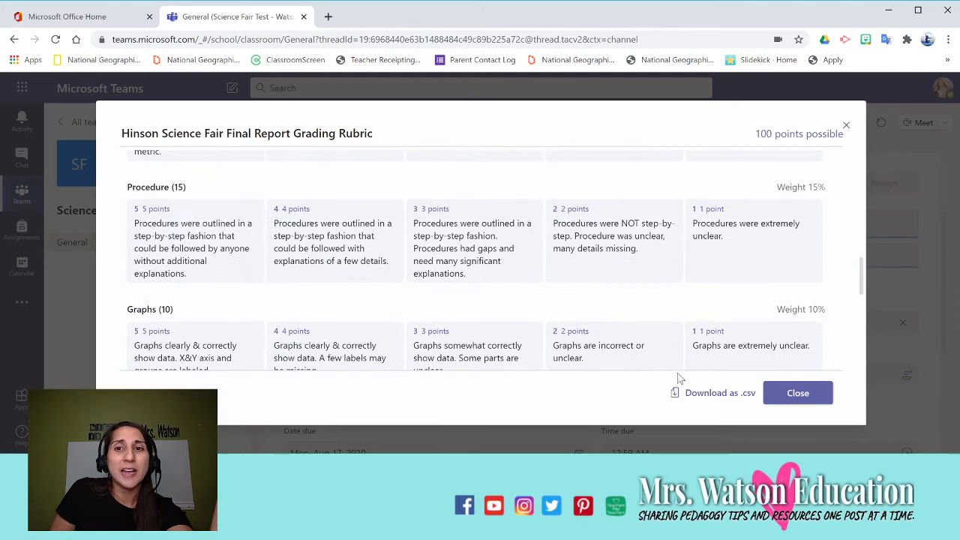
scroll(up, 3)
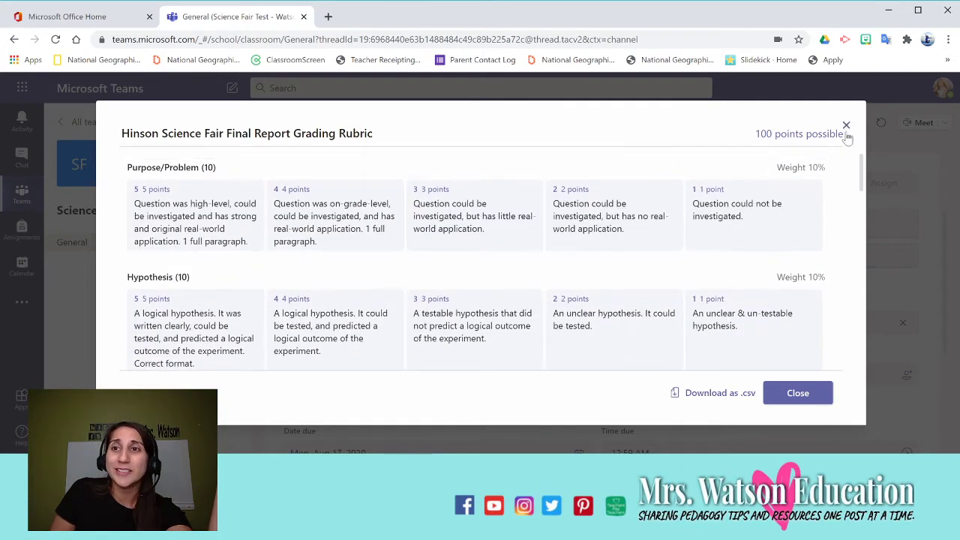
click(798, 393)
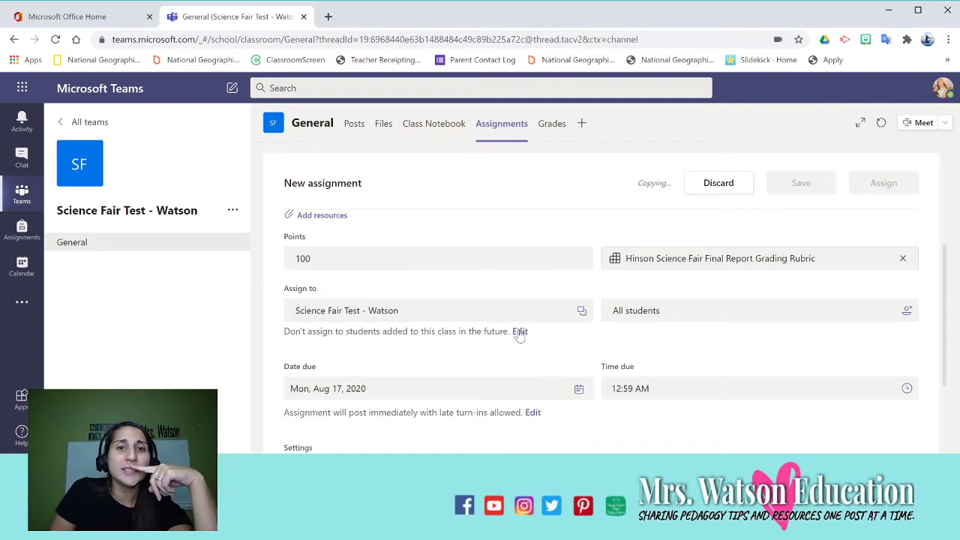
Set Assign to so students added to the class in the future also receive the assignment.
click(519, 332)
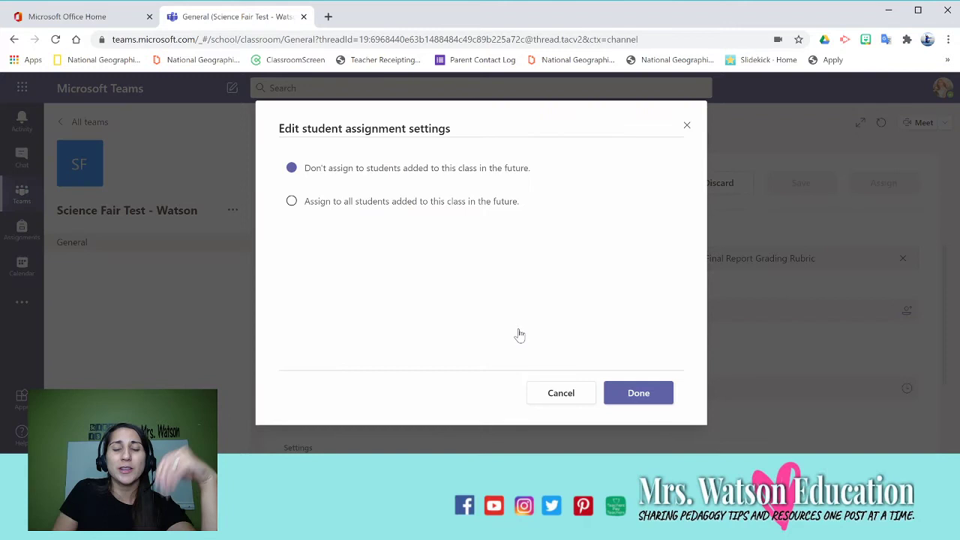
mouse_move(505, 294)
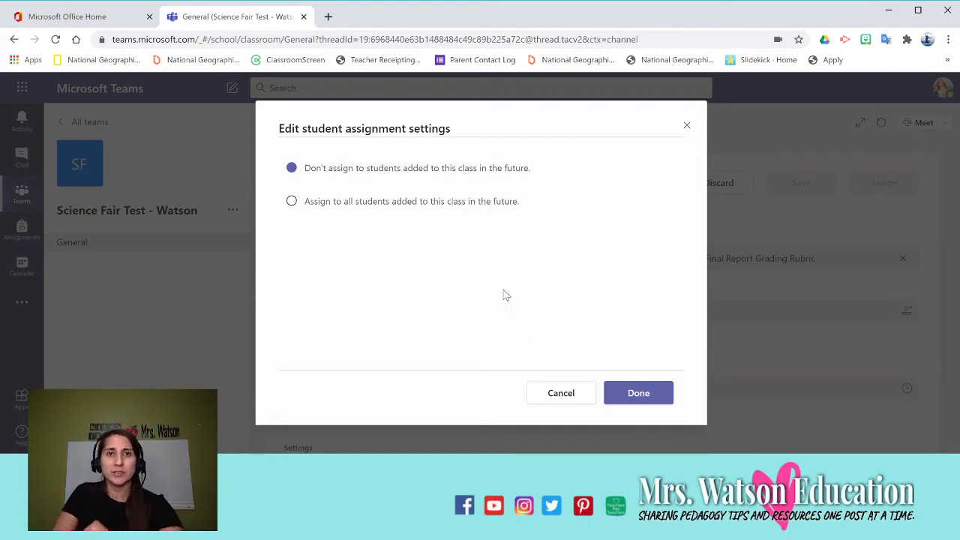
mouse_move(510, 254)
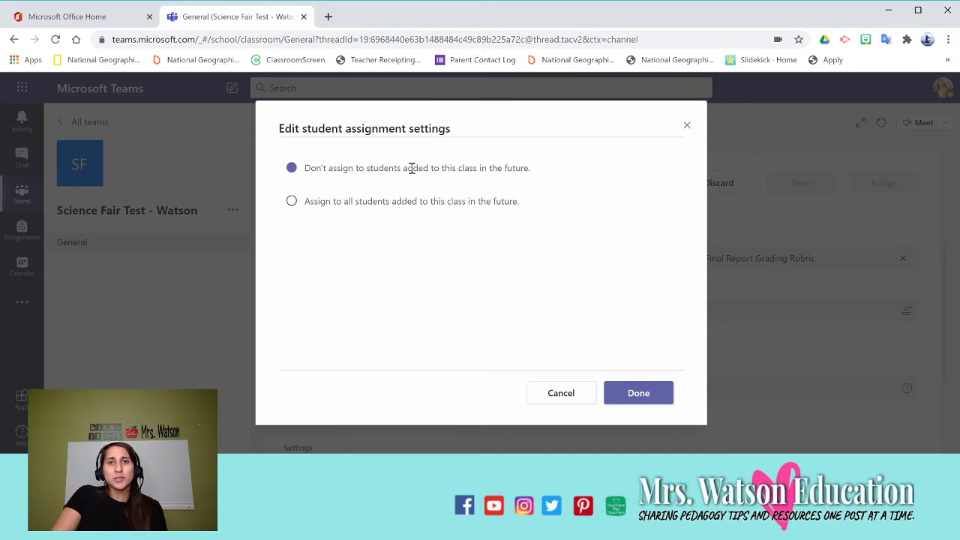
mouse_move(513, 171)
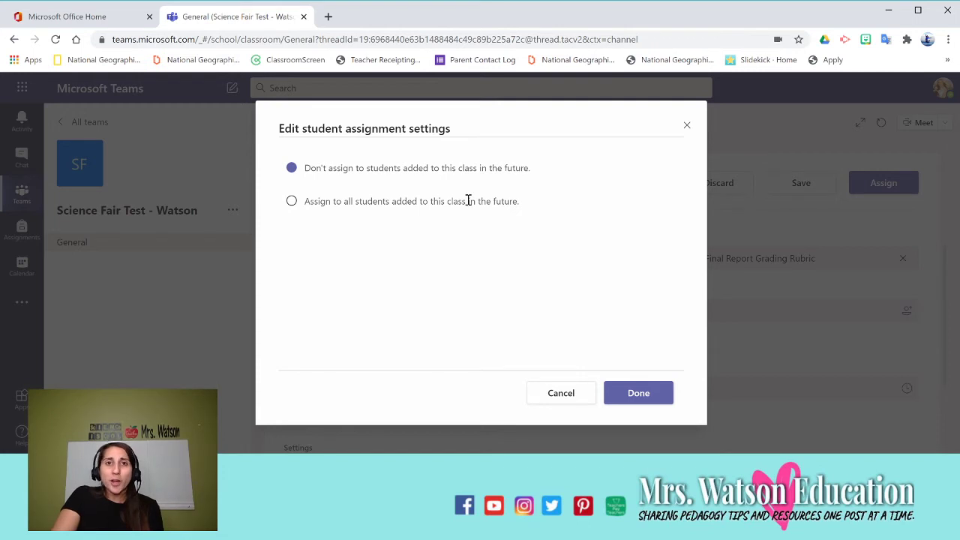
click(291, 201)
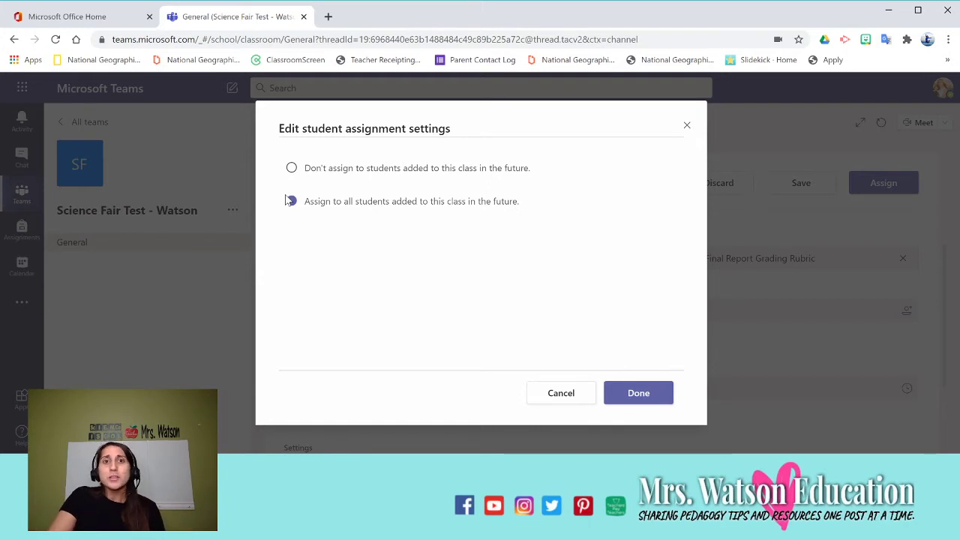
click(291, 201)
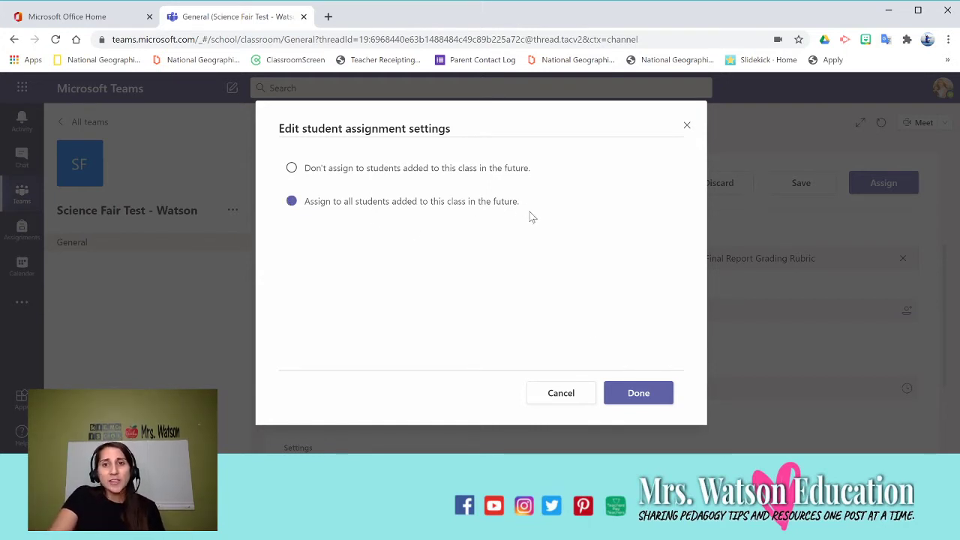
click(639, 392)
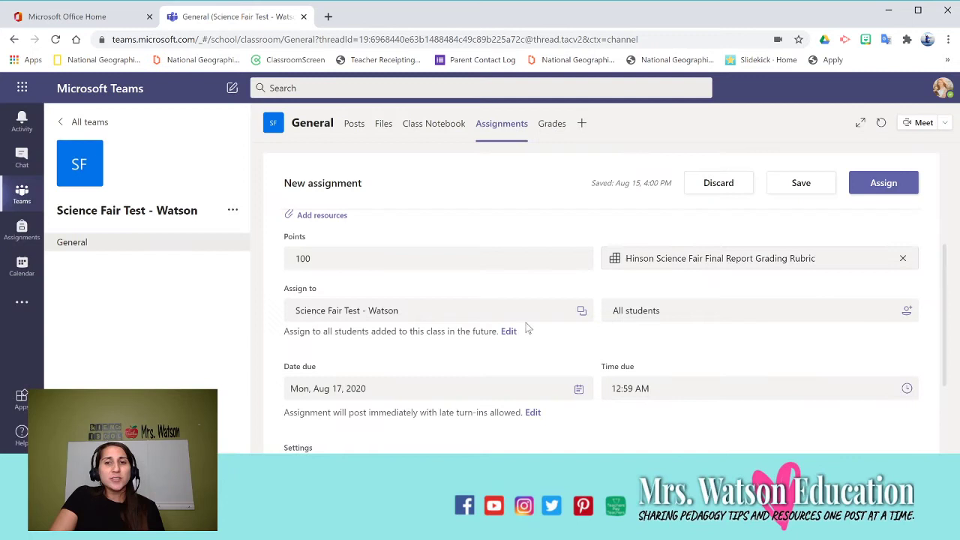
mouse_move(507, 297)
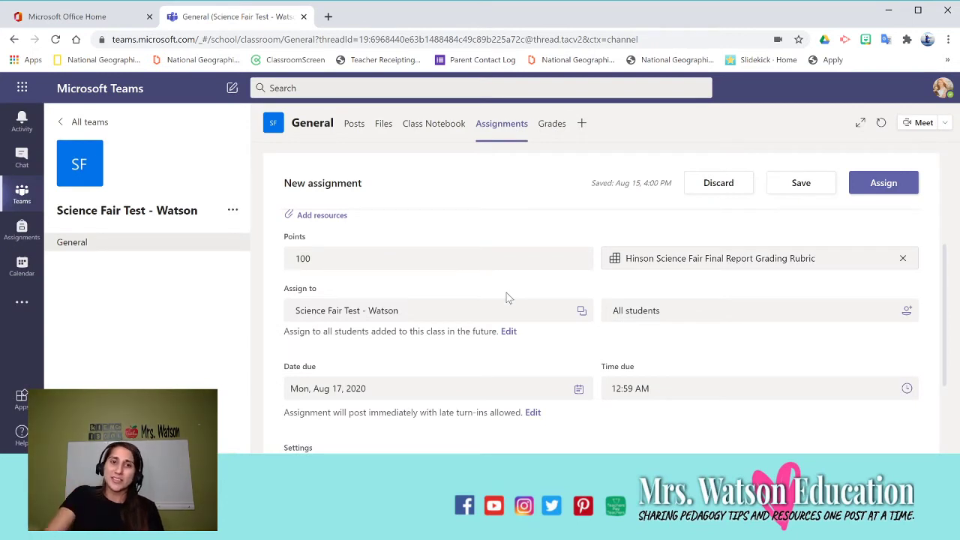
In the assignment timeline, add a close date of Mon, Aug 17, 2020 to block late turn-ins.
scroll(down, 3)
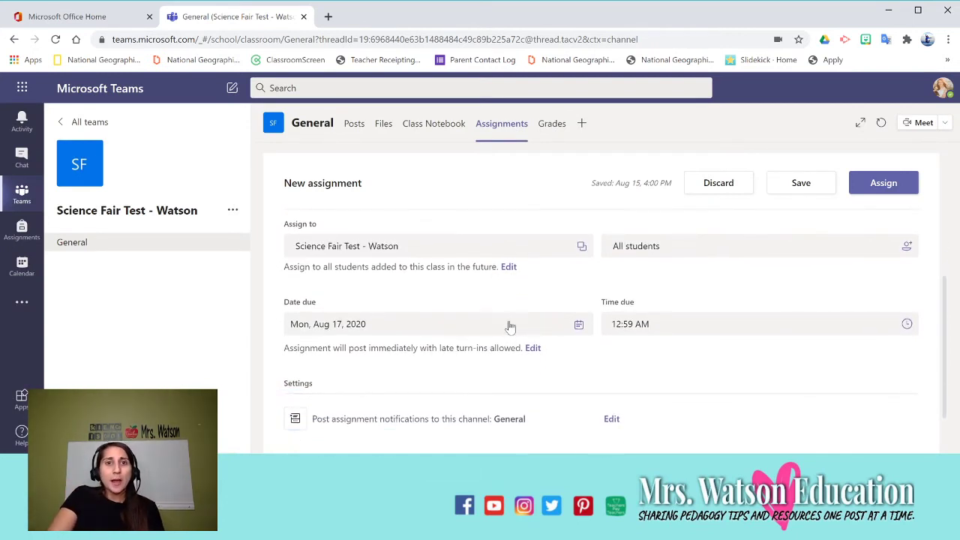
click(577, 324)
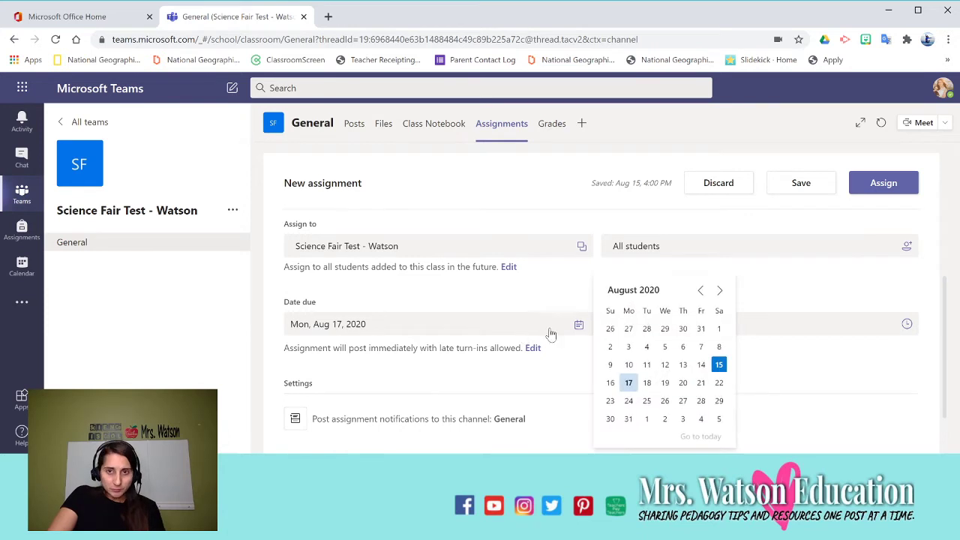
click(628, 383)
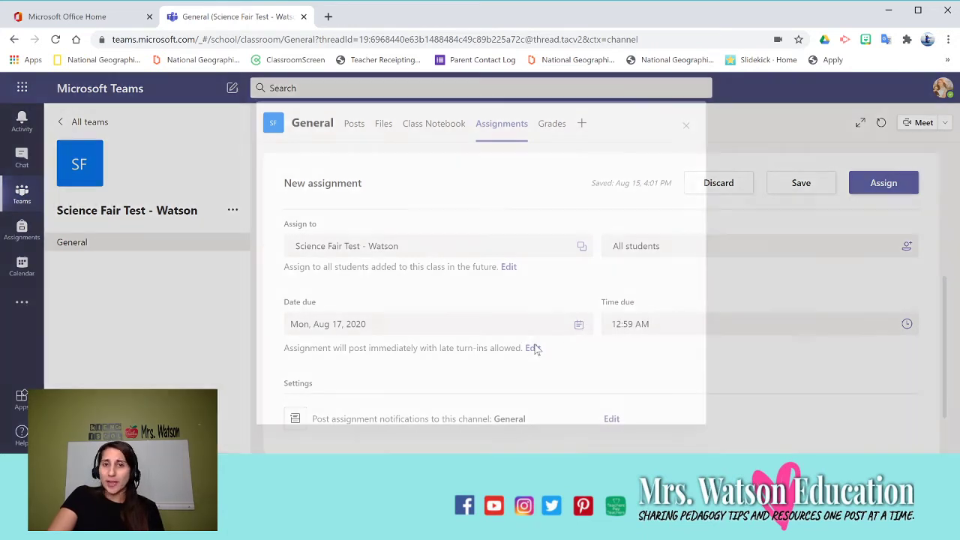
click(532, 348)
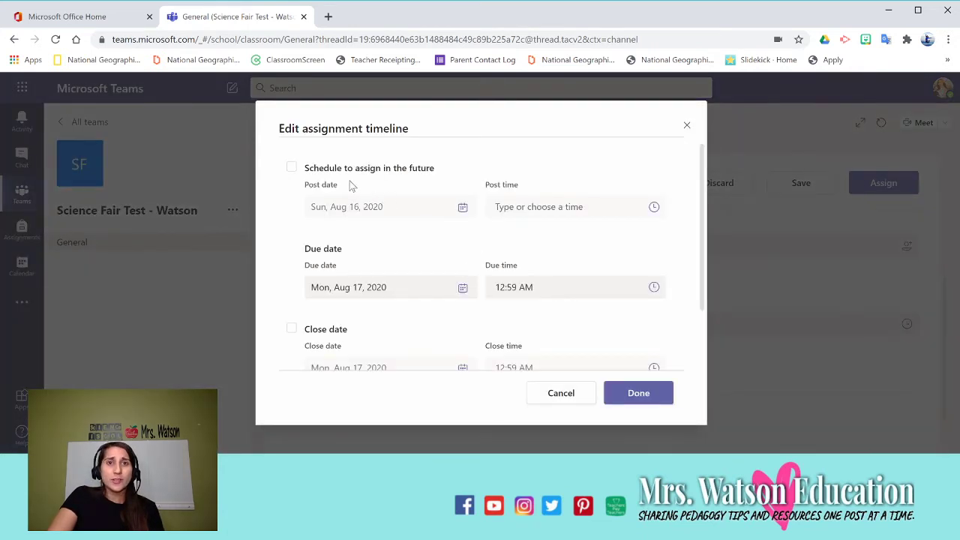
mouse_move(368, 185)
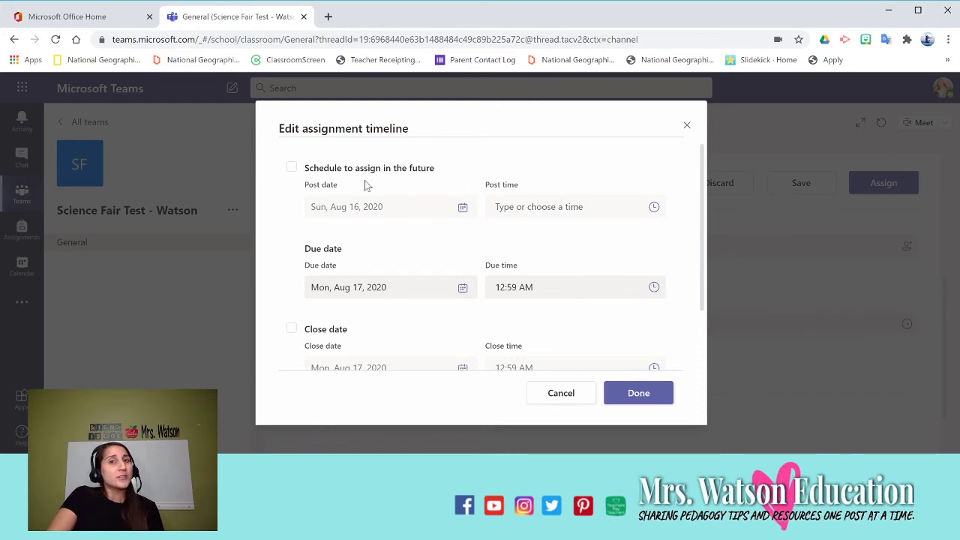
mouse_move(516, 223)
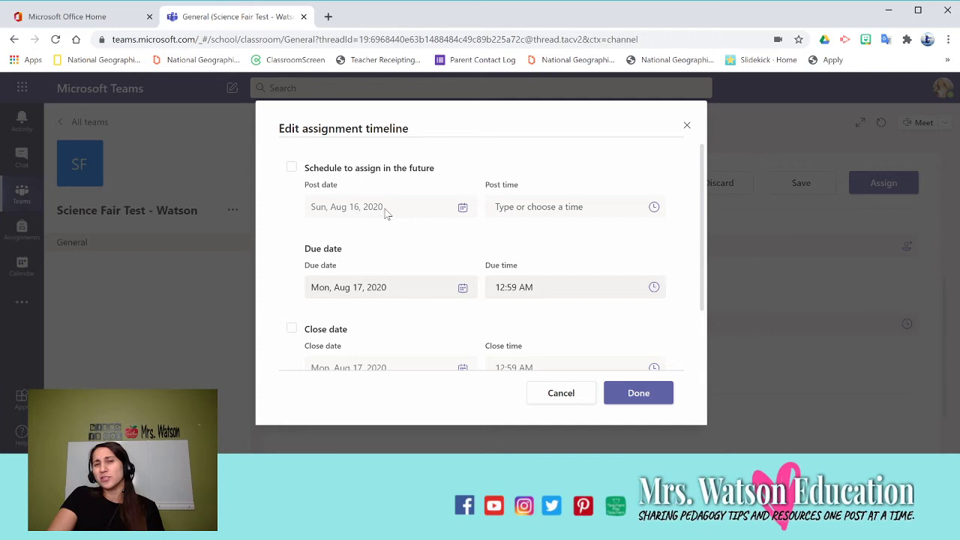
scroll(down, 3)
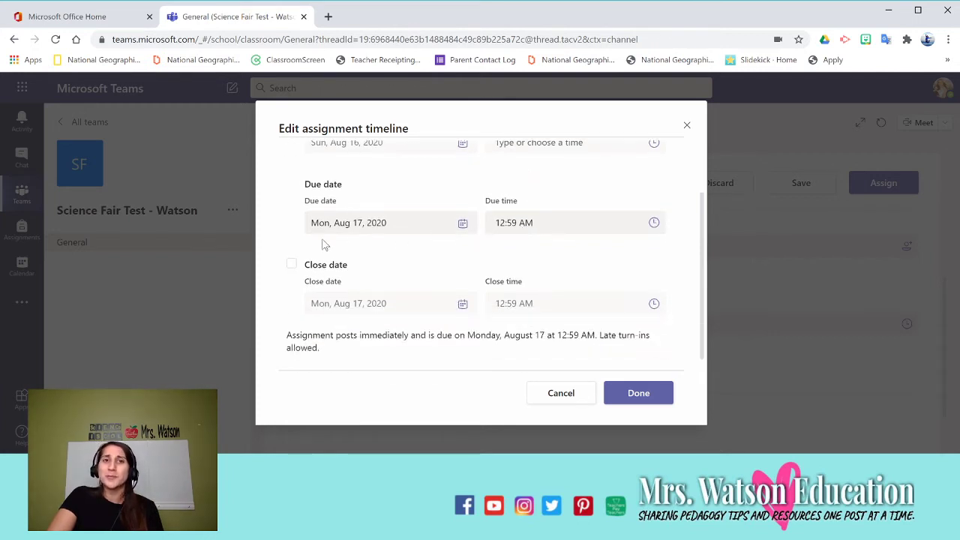
mouse_move(309, 264)
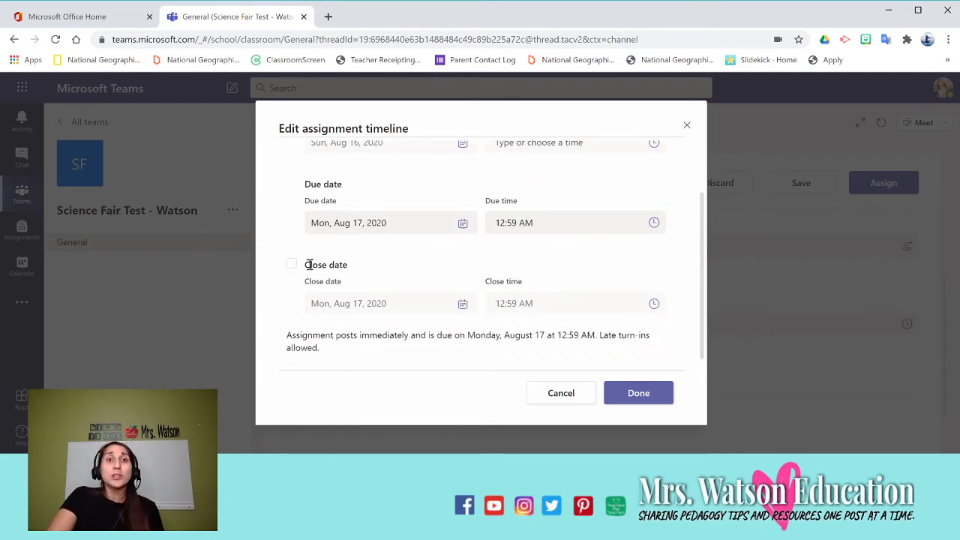
click(291, 264)
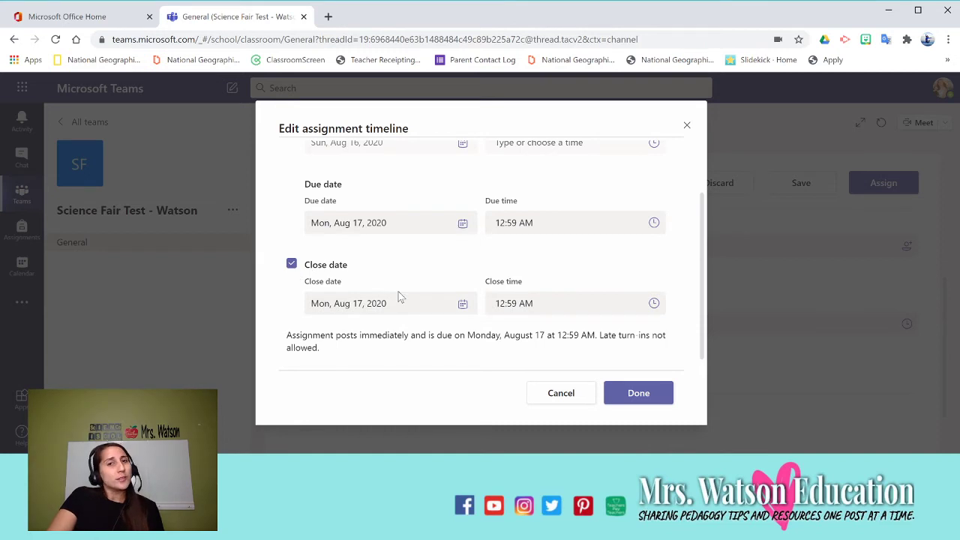
mouse_move(367, 249)
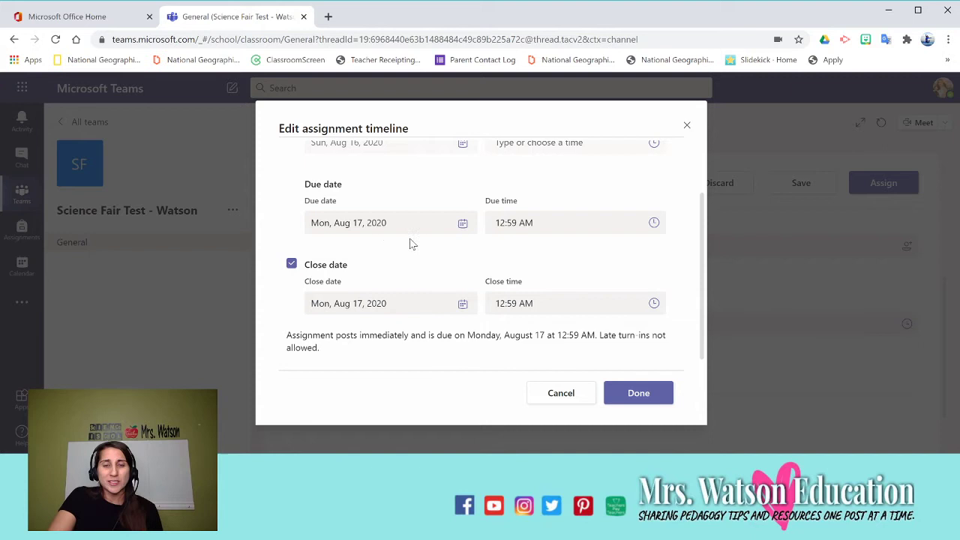
mouse_move(423, 267)
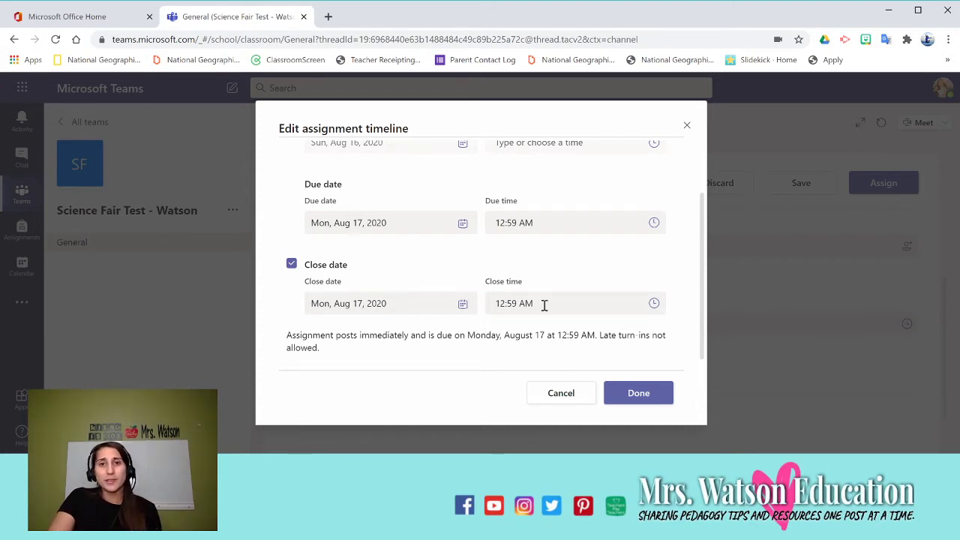
click(638, 393)
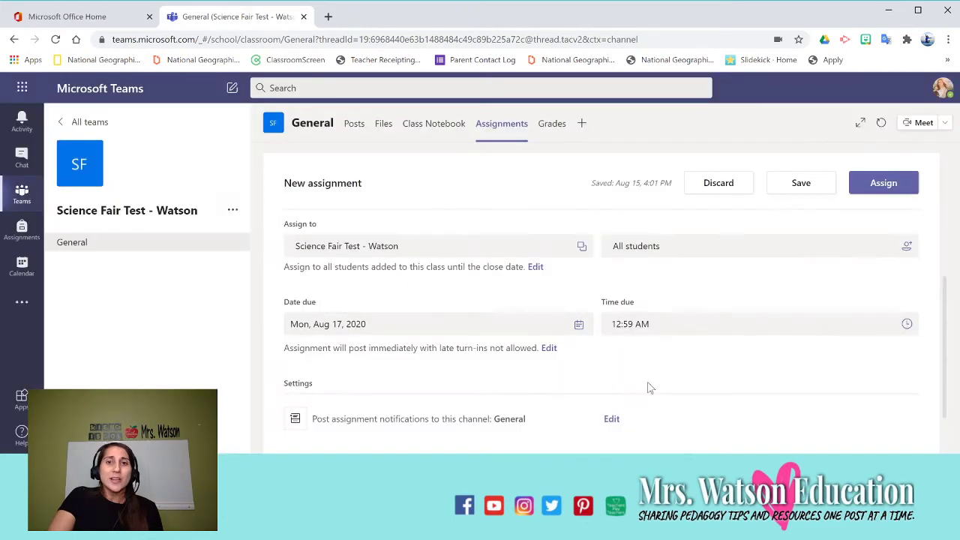
Assign the Science Fair Final Report to students and open its grading page.
scroll(up, 3)
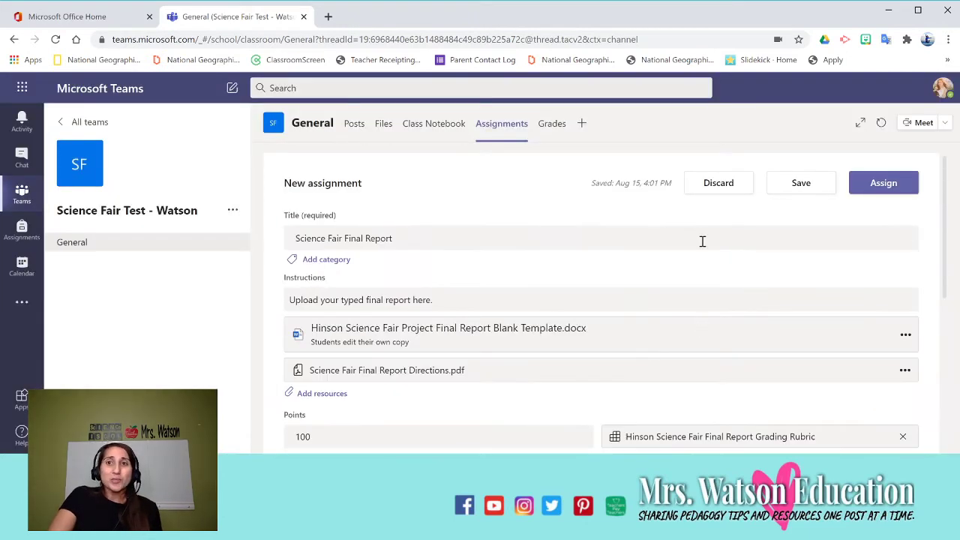
click(883, 183)
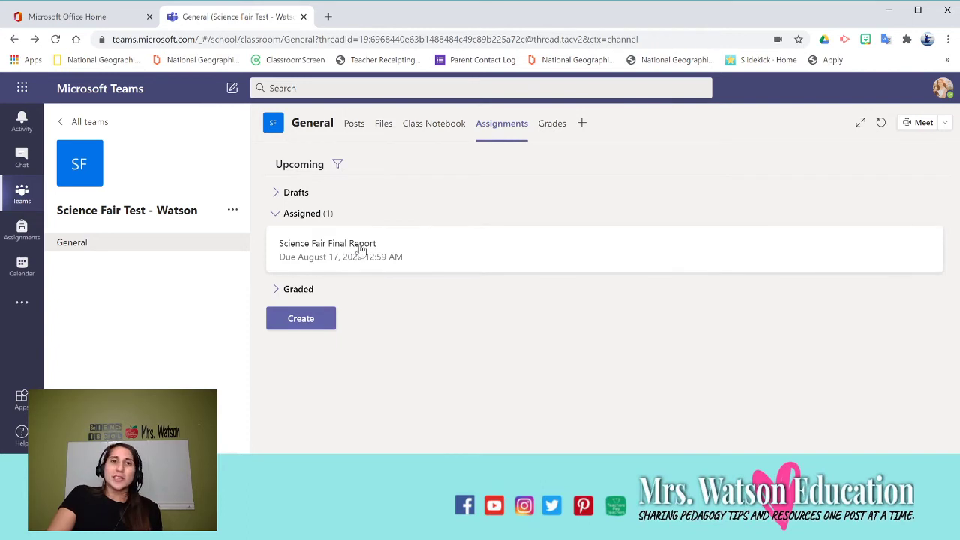
click(327, 243)
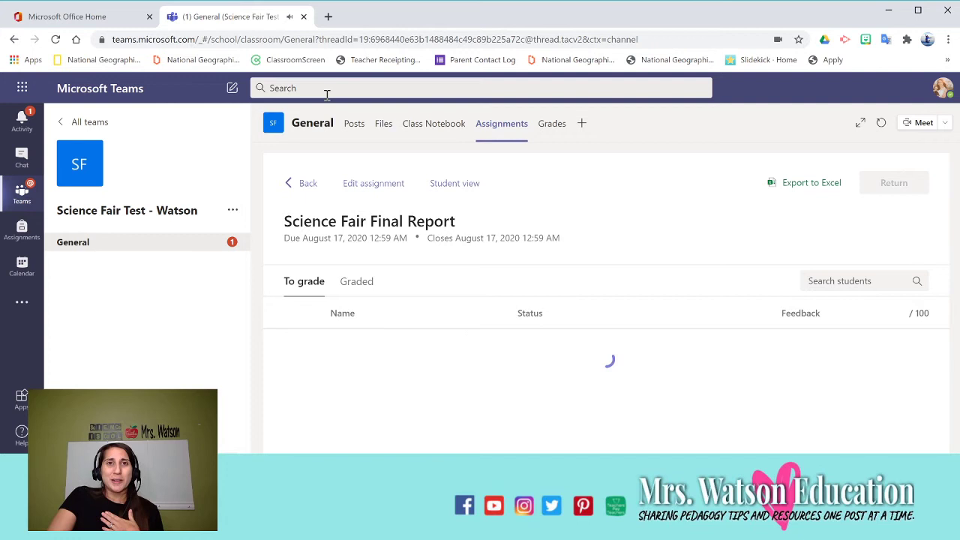
mouse_move(390, 285)
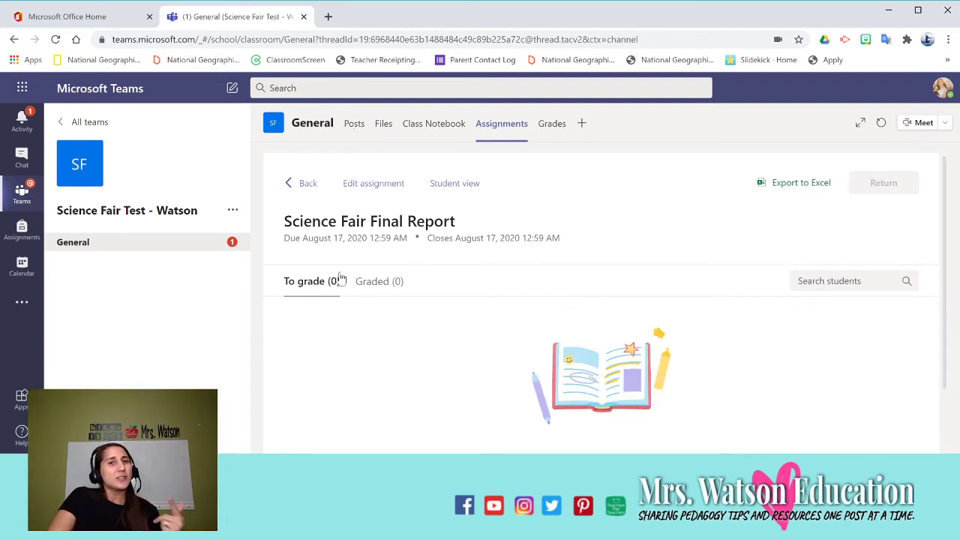
mouse_move(336, 329)
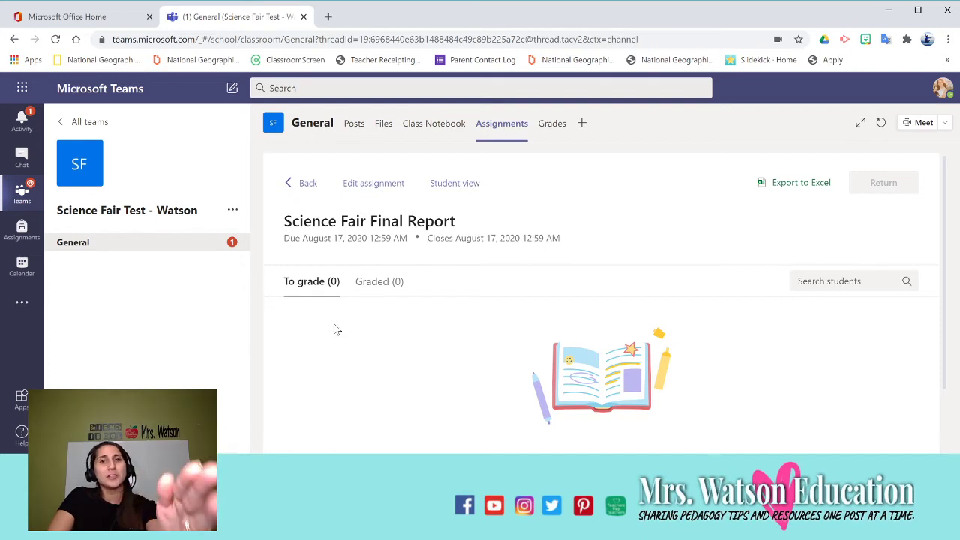
mouse_move(522, 317)
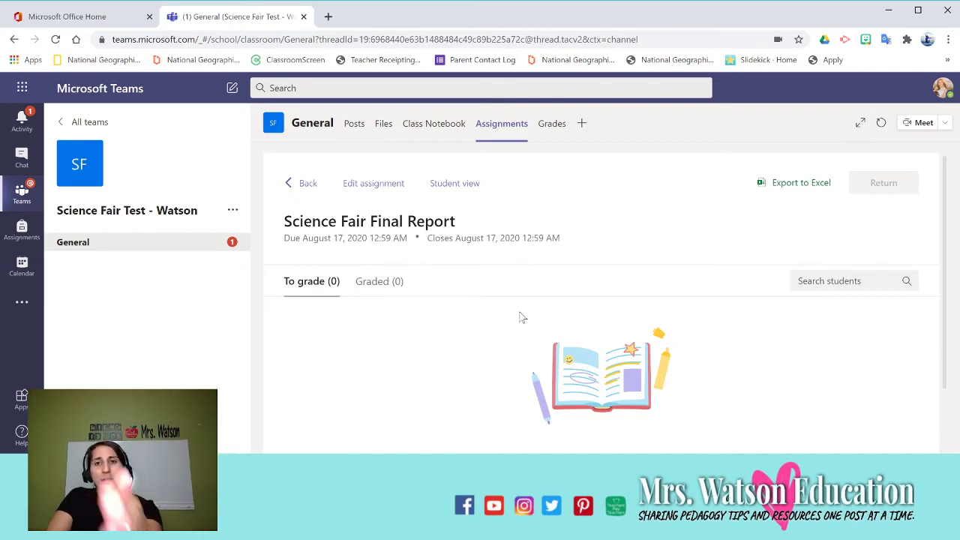
mouse_move(543, 343)
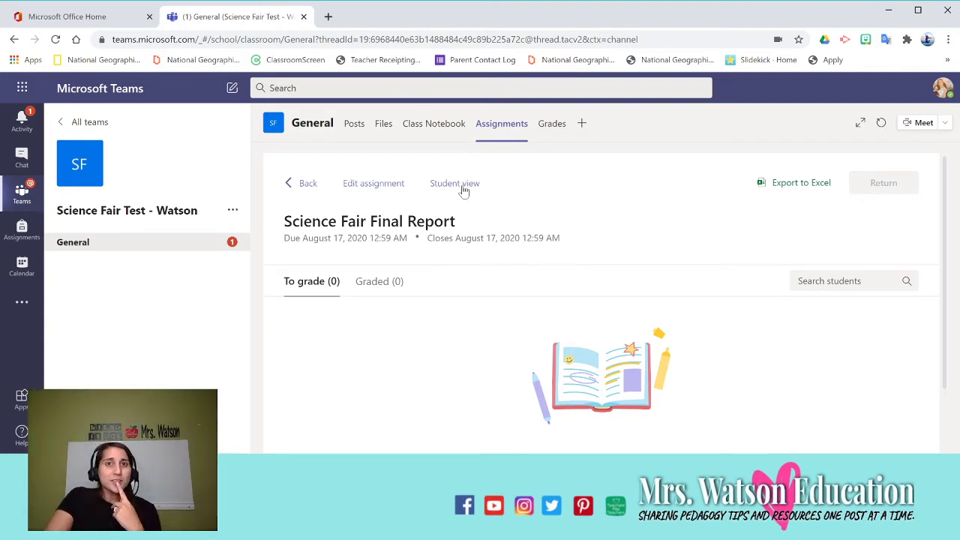
View the assignment as a student, opening the Directions PDF and the blank report template.
click(455, 183)
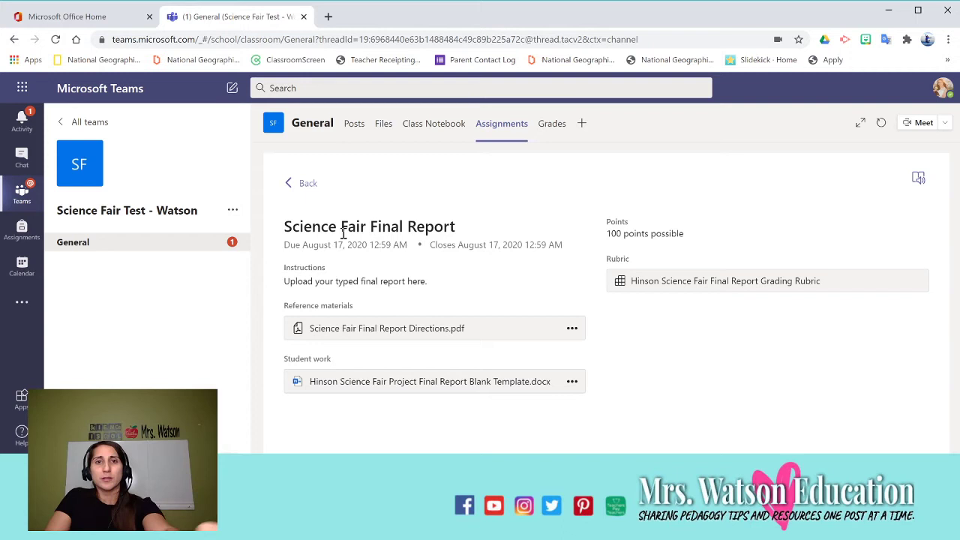
mouse_move(396, 332)
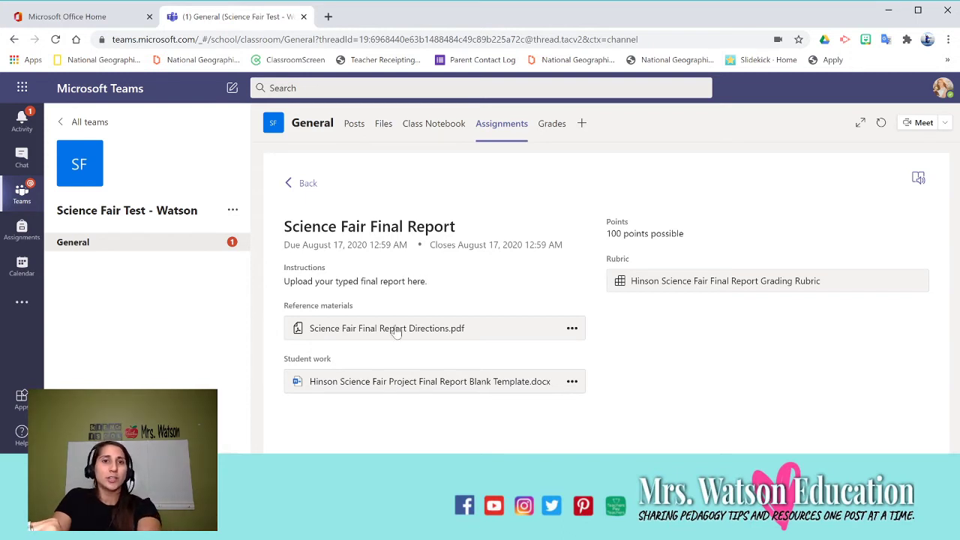
mouse_move(327, 329)
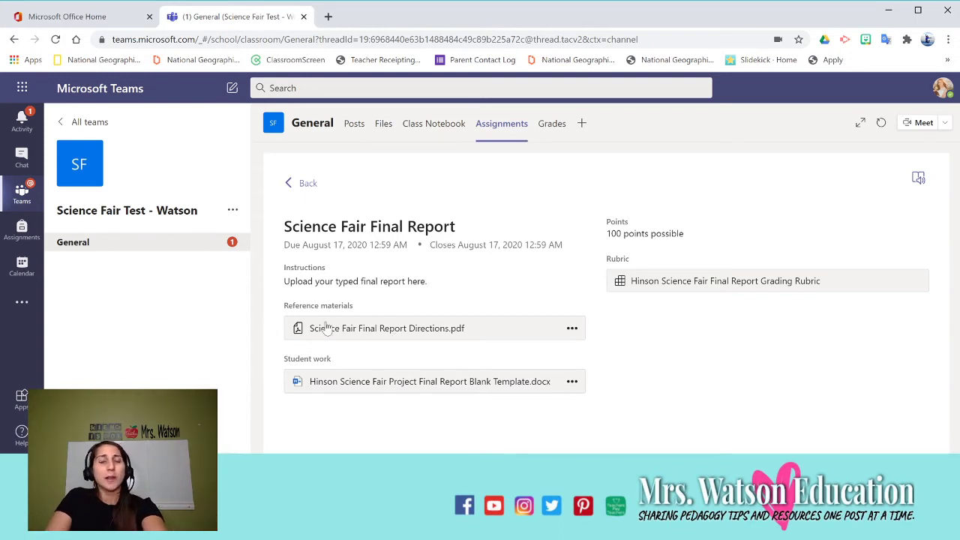
mouse_move(358, 333)
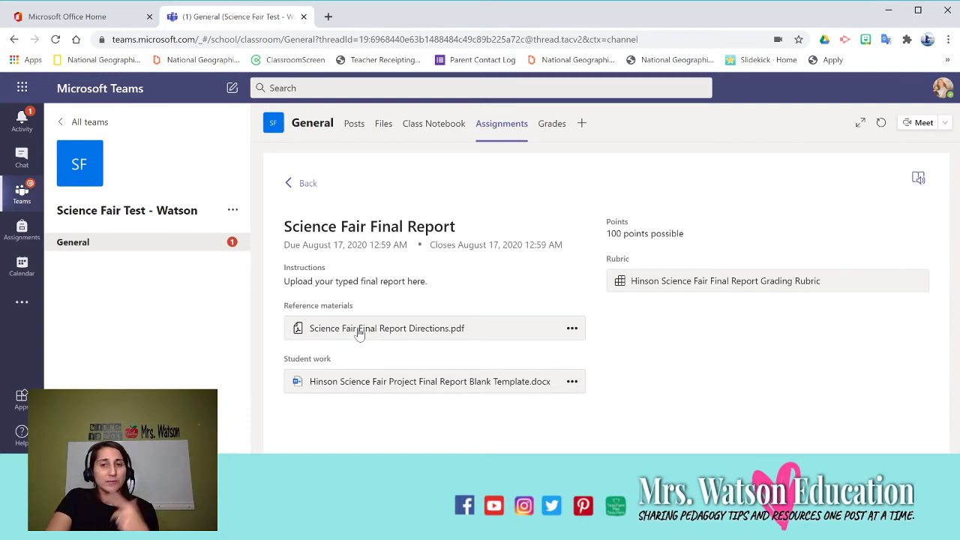
click(387, 327)
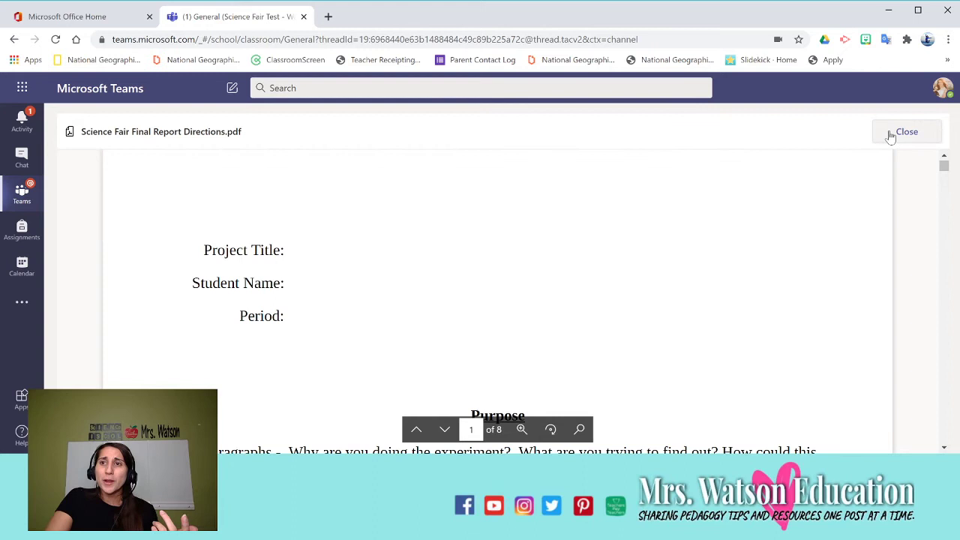
click(906, 132)
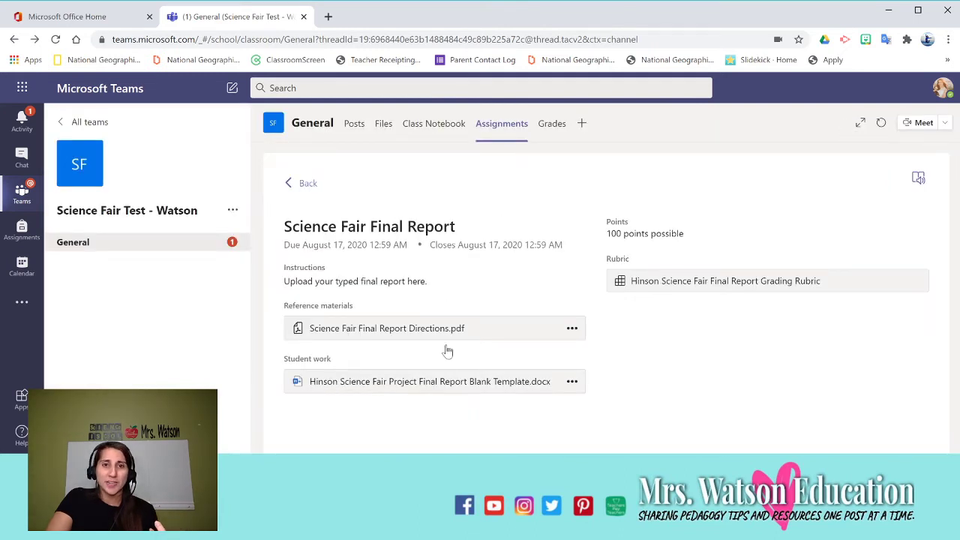
click(429, 381)
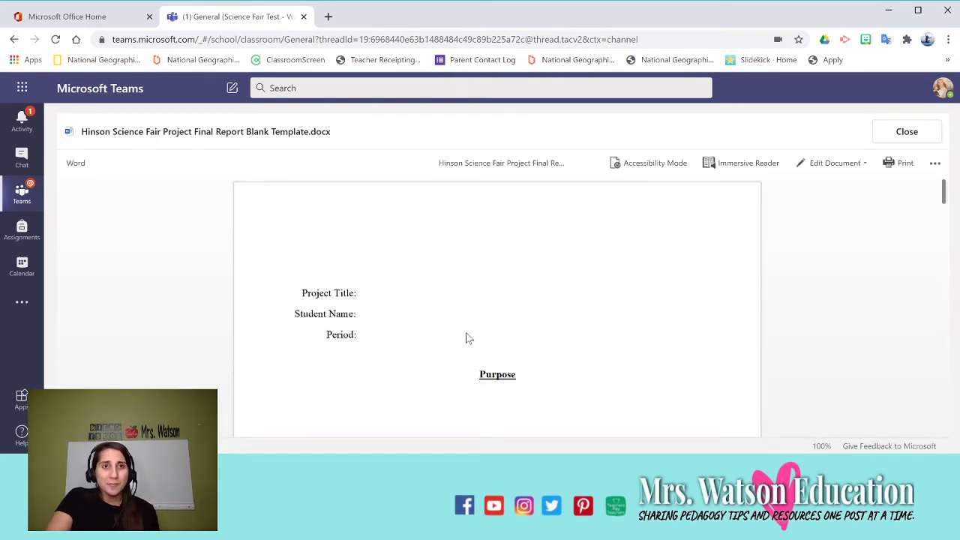
scroll(down, 3)
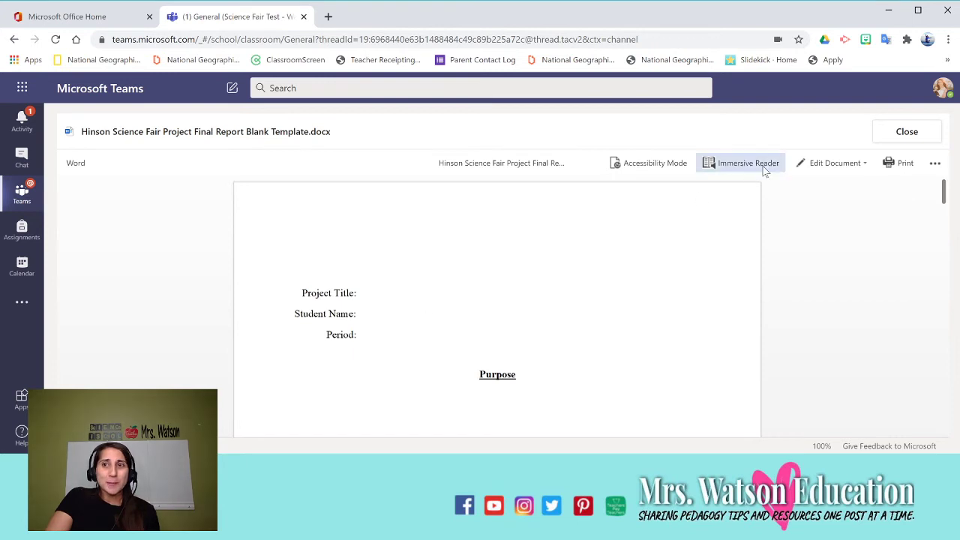
Close the template document and return to the To grade / Graded teacher view.
click(831, 162)
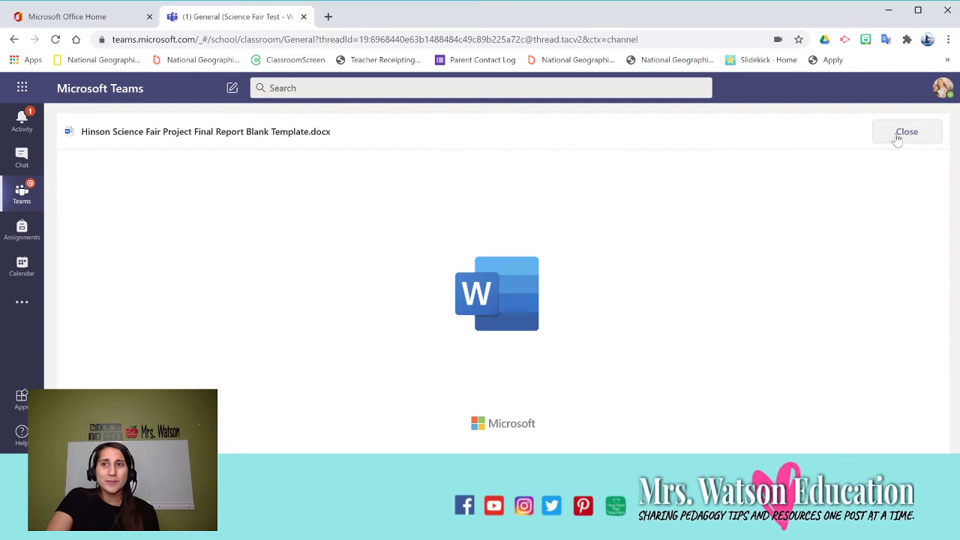
click(906, 132)
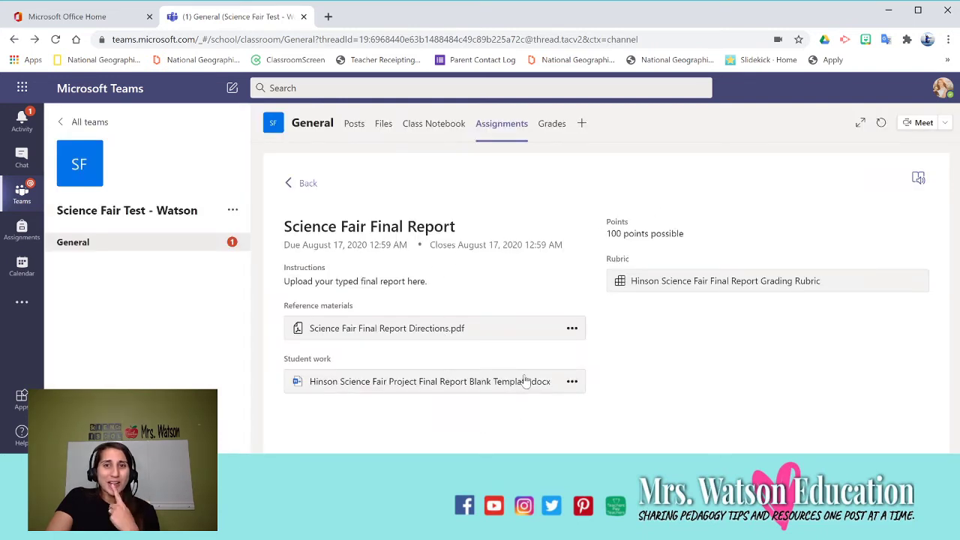
click(423, 381)
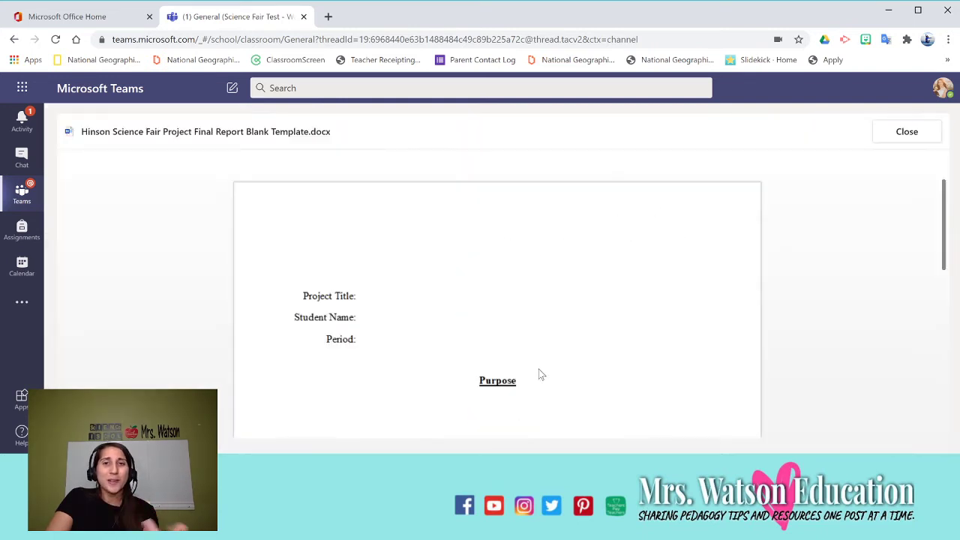
click(906, 132)
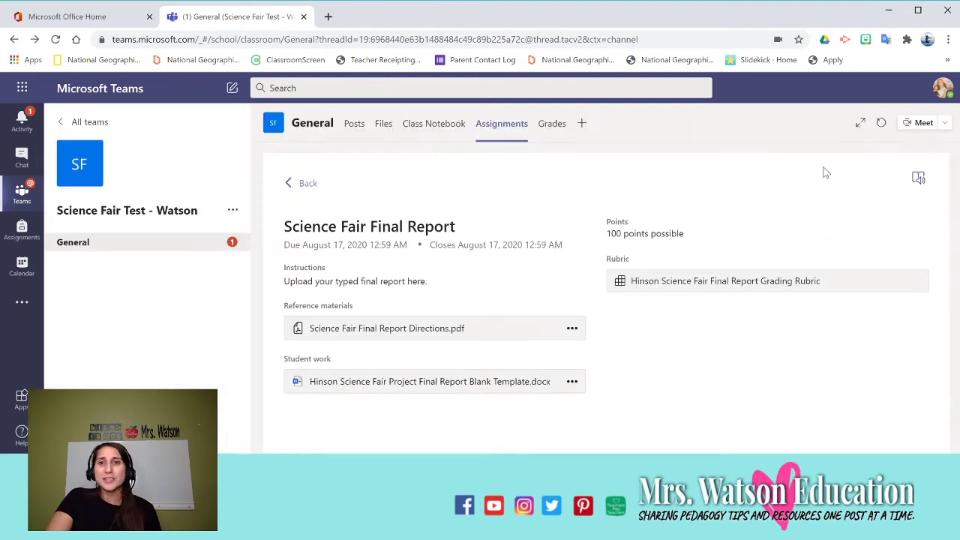
mouse_move(749, 293)
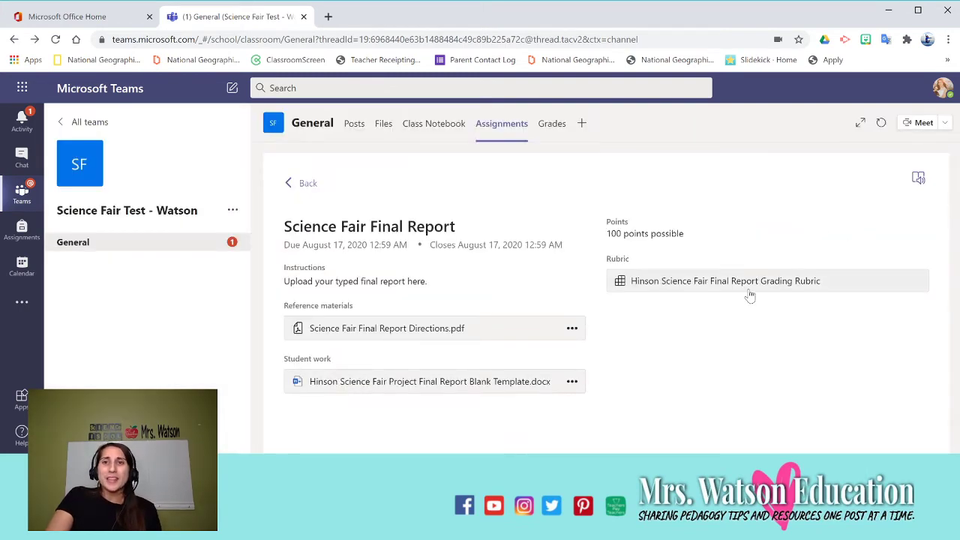
click(725, 281)
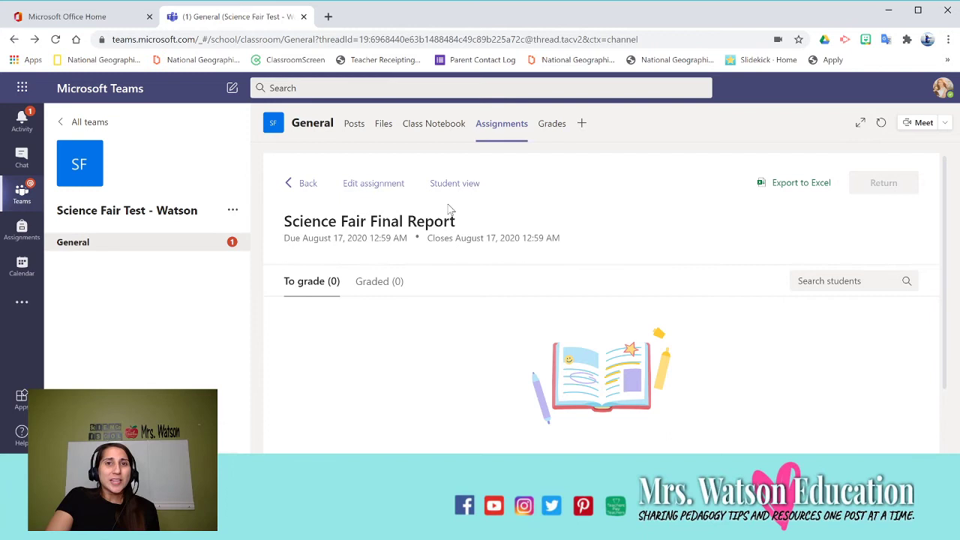
mouse_move(306, 190)
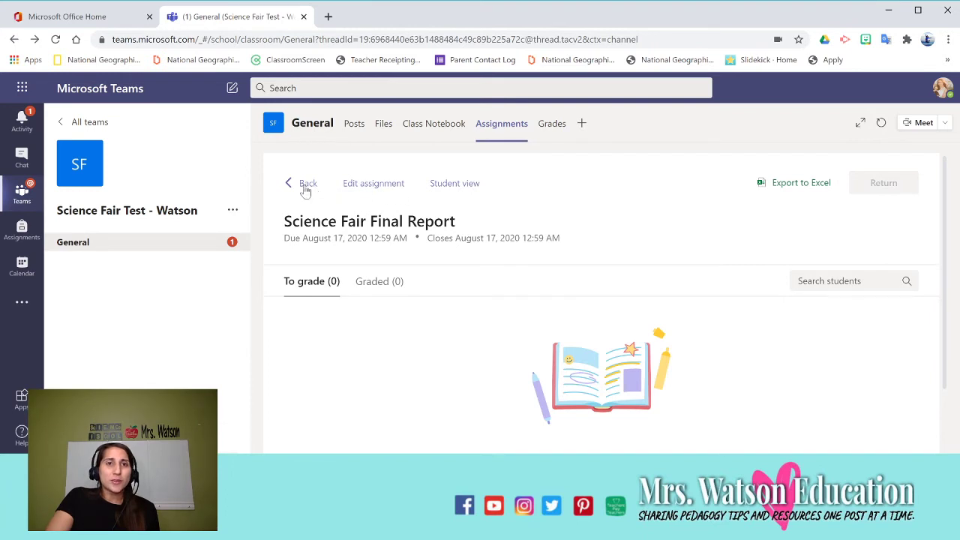
mouse_move(417, 192)
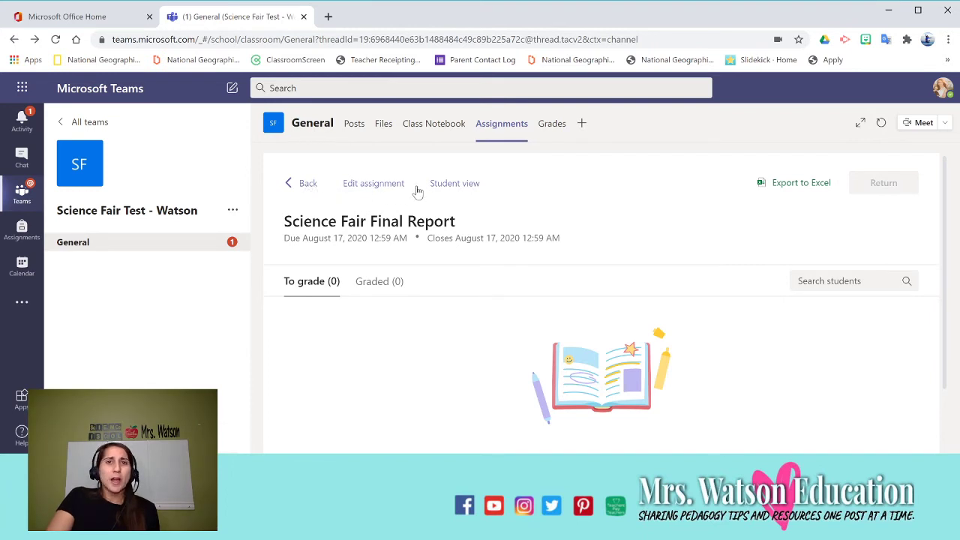
mouse_move(387, 186)
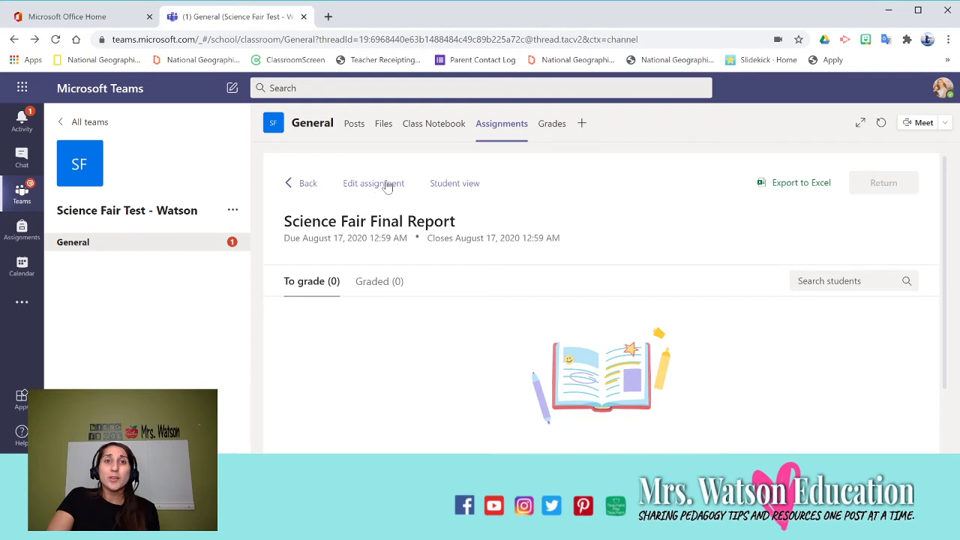
mouse_move(438, 171)
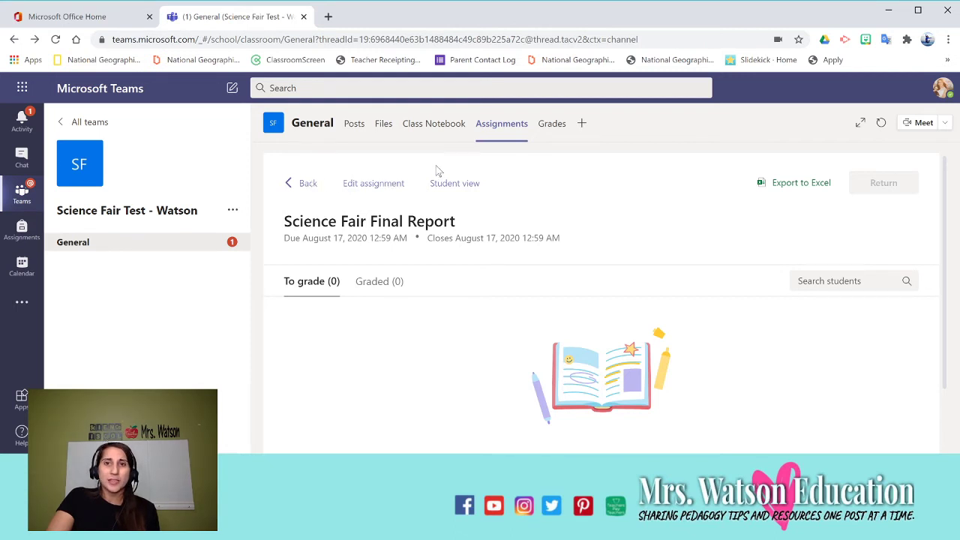
mouse_move(698, 147)
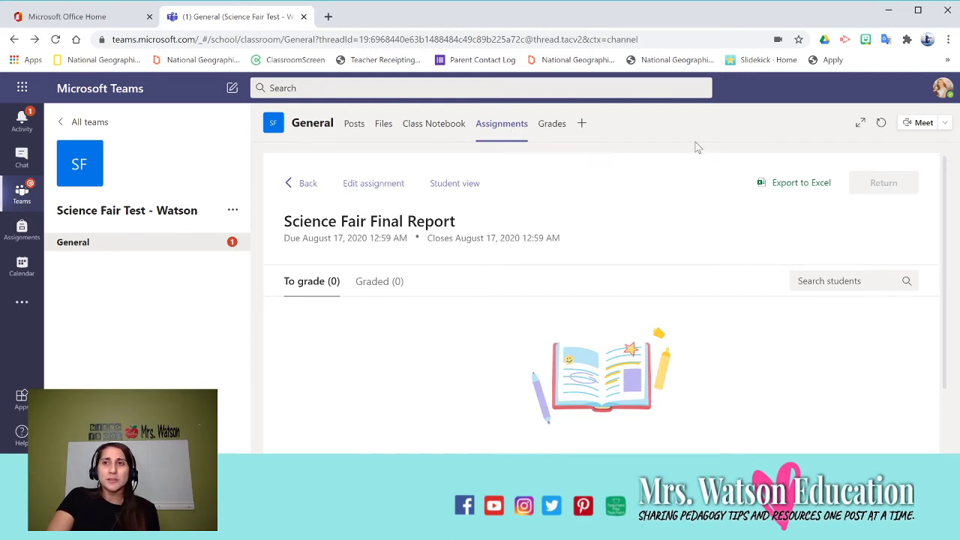
Glance at the Grades tab, return to Assignments and expand the Assigned list.
click(551, 123)
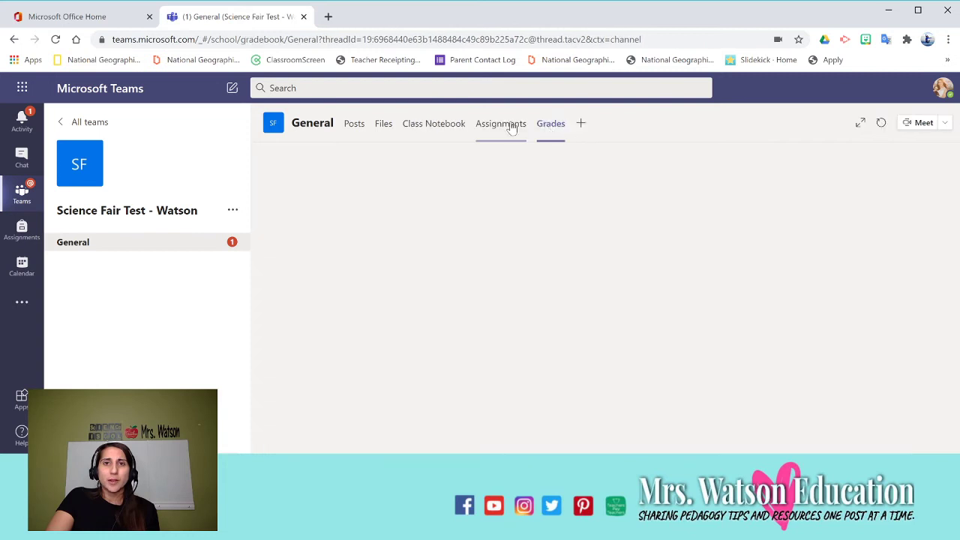
click(501, 123)
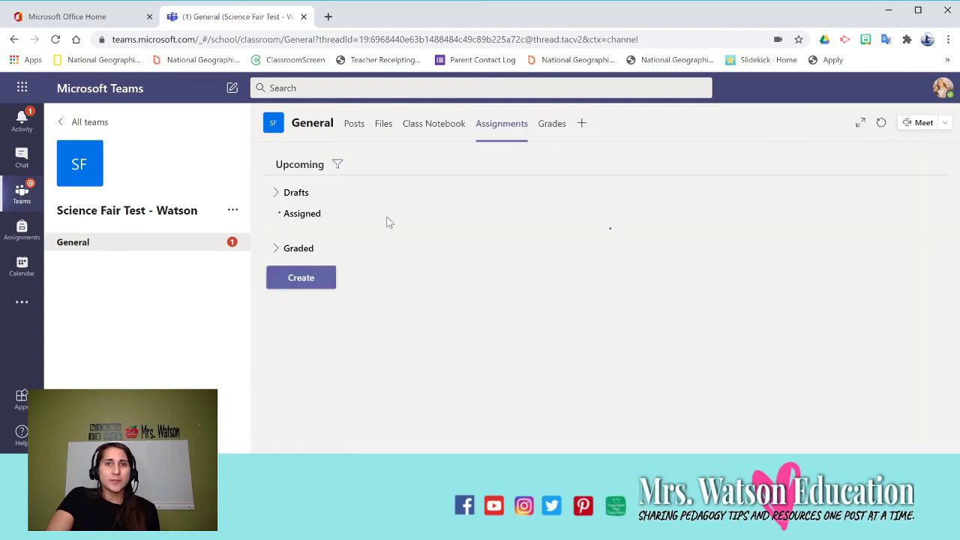
click(301, 213)
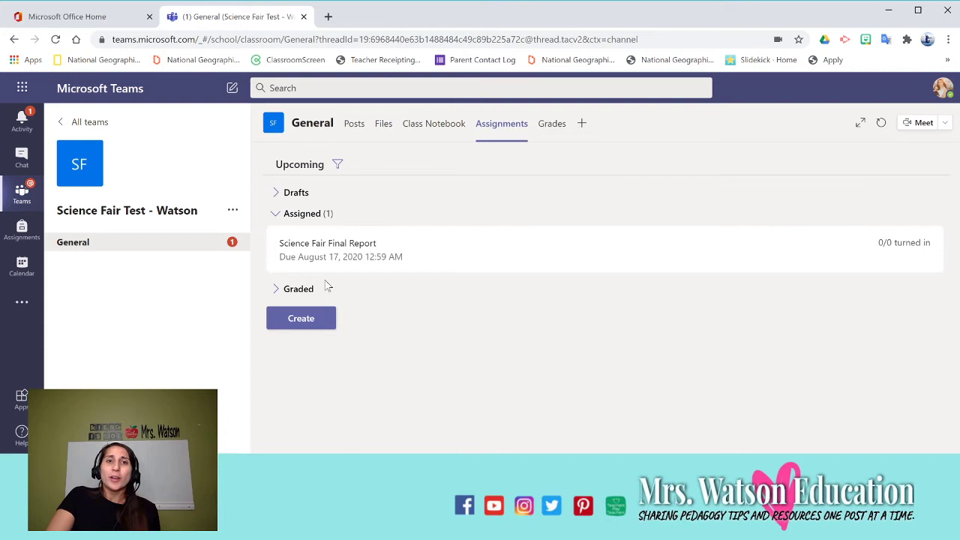
Show the Create options and choose From existing to reuse an assignment.
click(300, 318)
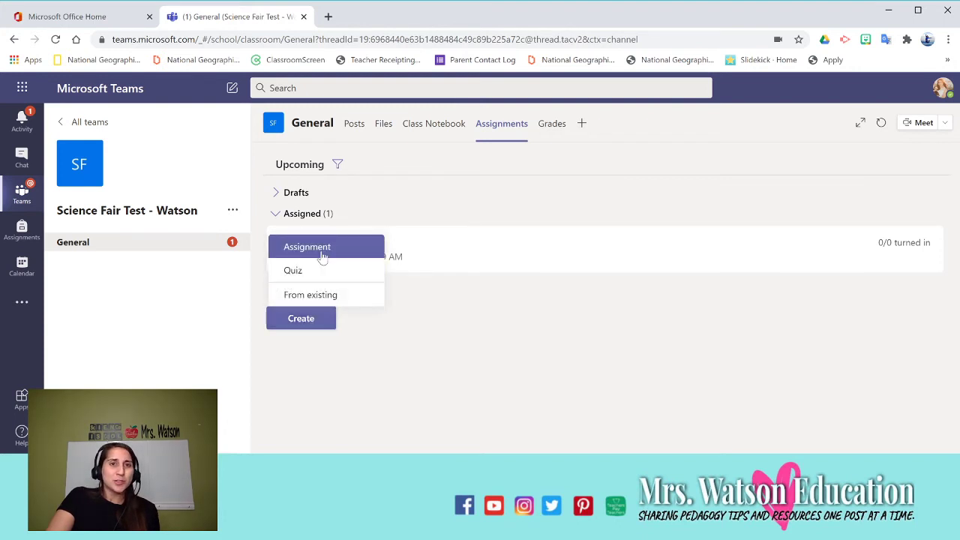
click(311, 294)
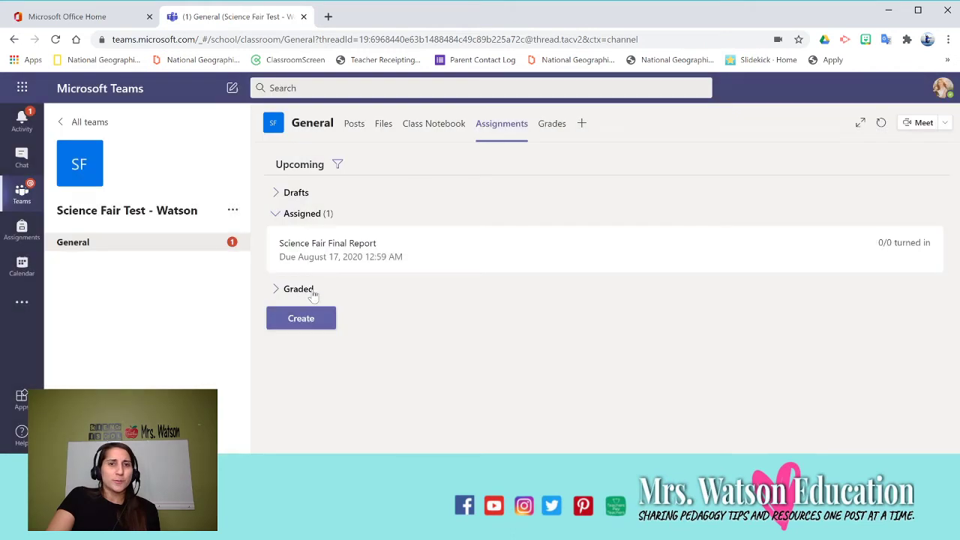
click(300, 318)
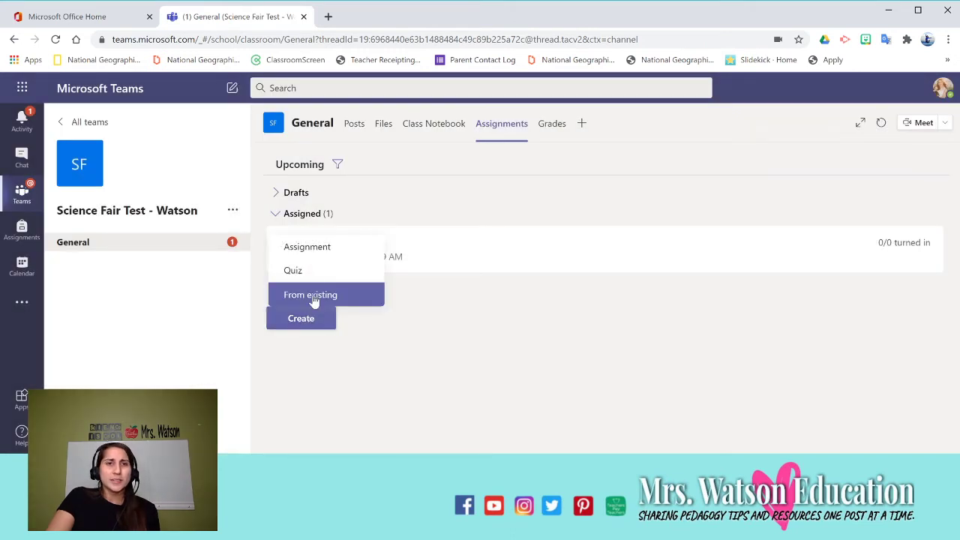
click(309, 294)
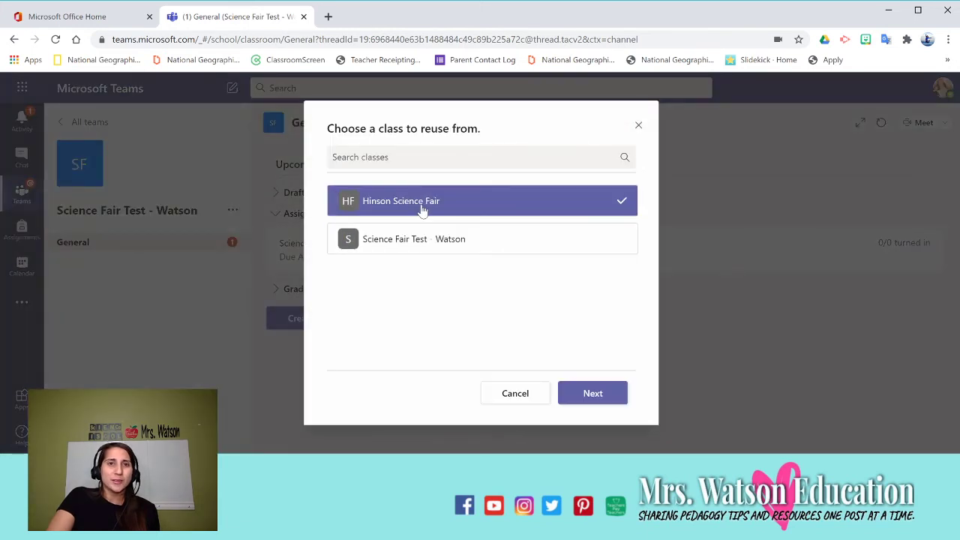
From Hinson Science Fair, reuse the Question Selection Worksheet into a new draft due Sun, Aug 16, 2020.
click(593, 393)
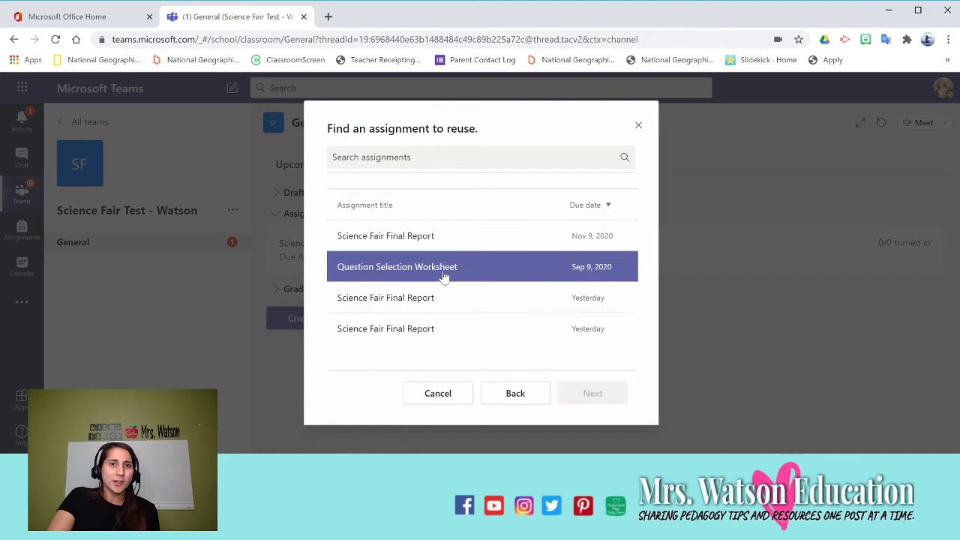
click(443, 267)
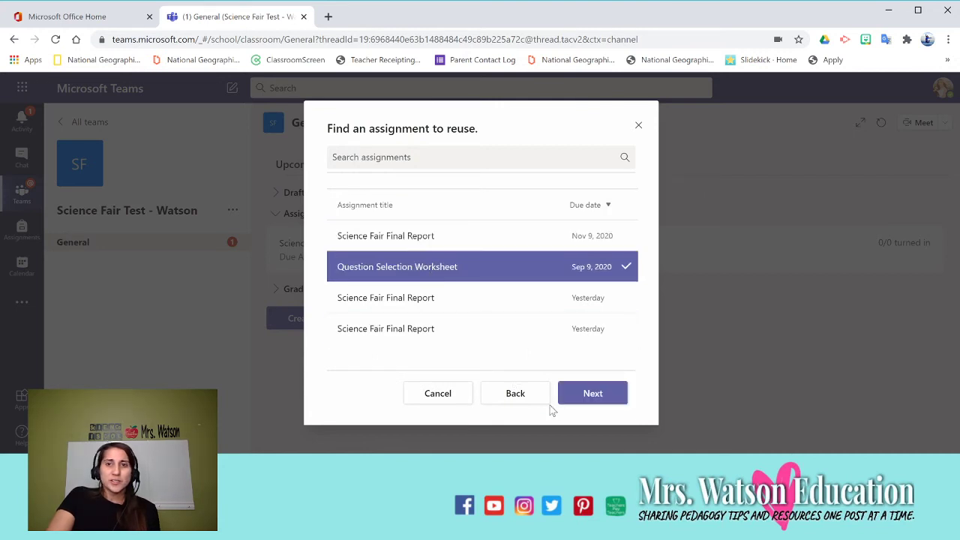
click(592, 392)
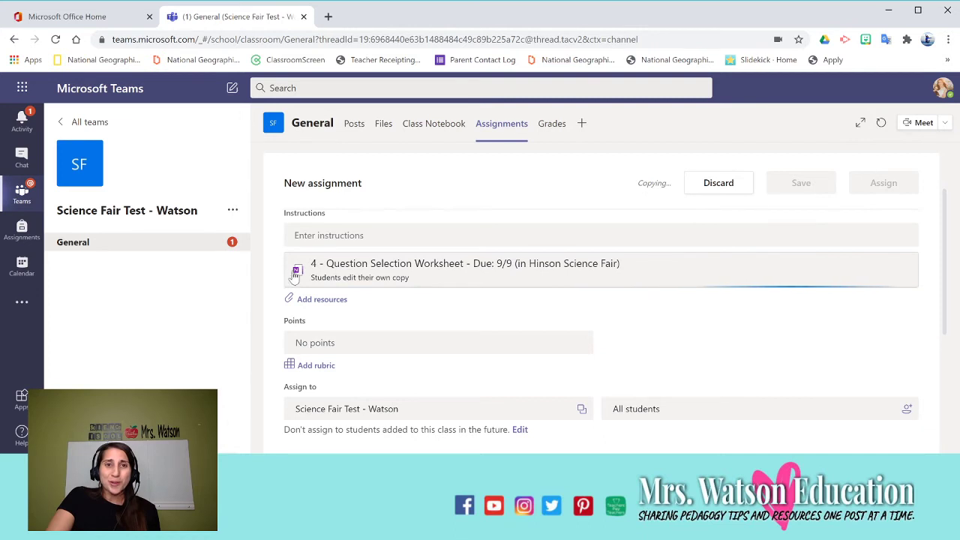
mouse_move(342, 311)
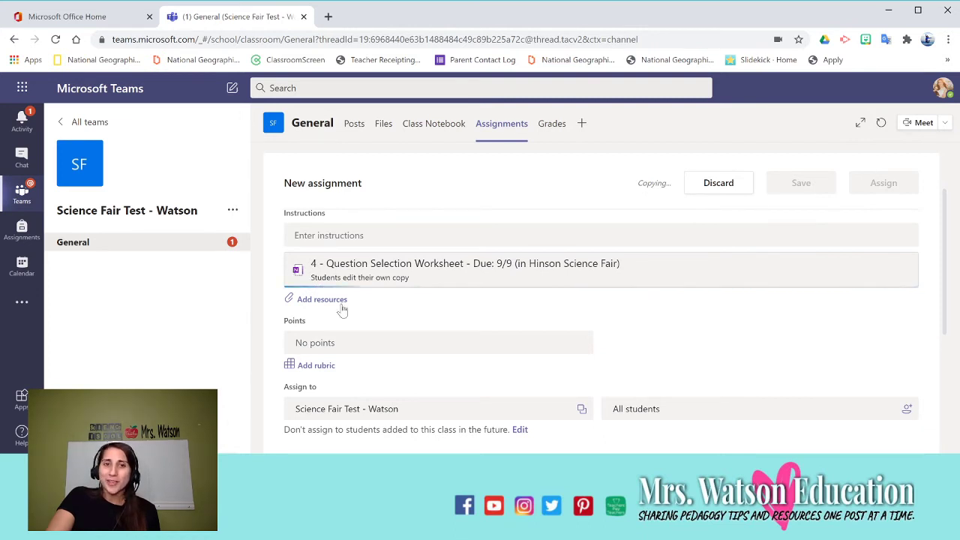
scroll(down, 3)
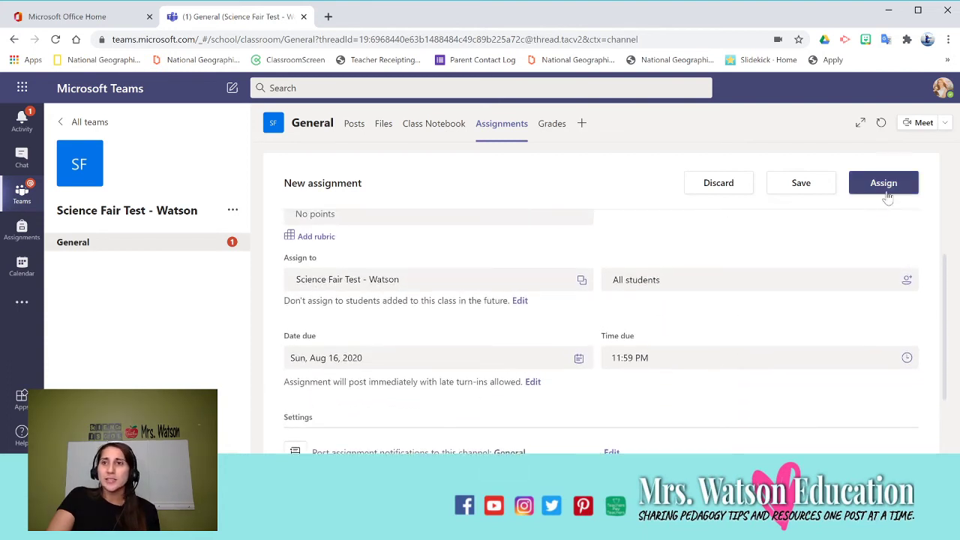
Publish the Question Selection Worksheet assignment, then preview it in Student view with its attached worksheet.
click(883, 183)
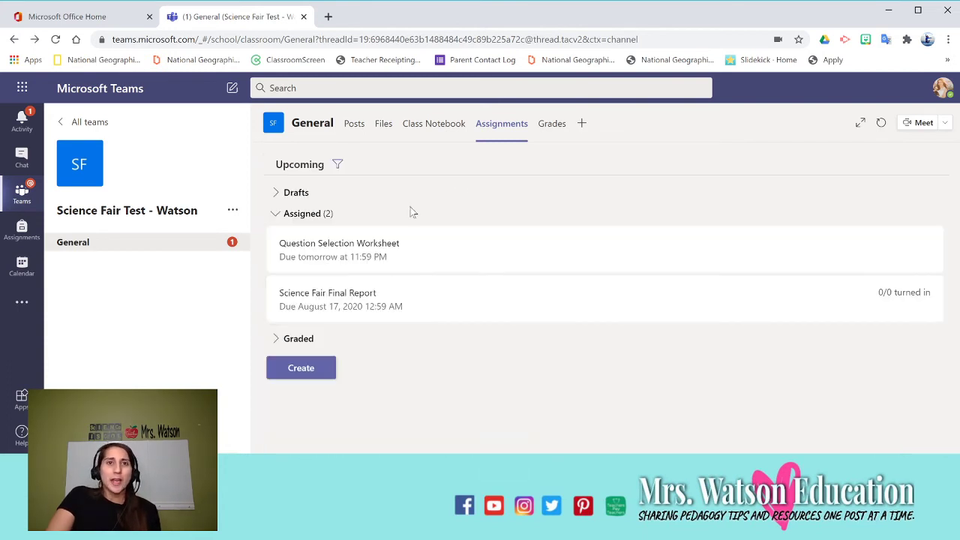
click(339, 243)
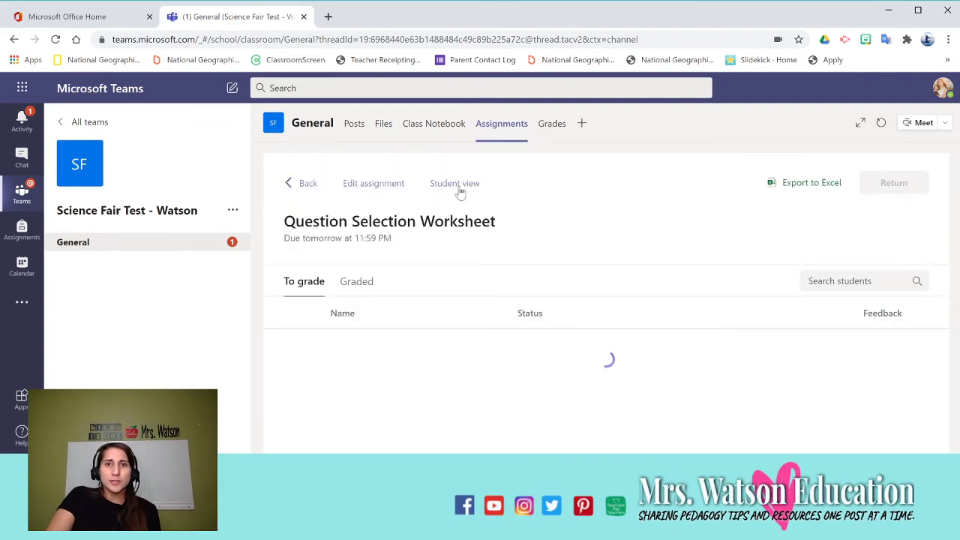
click(455, 183)
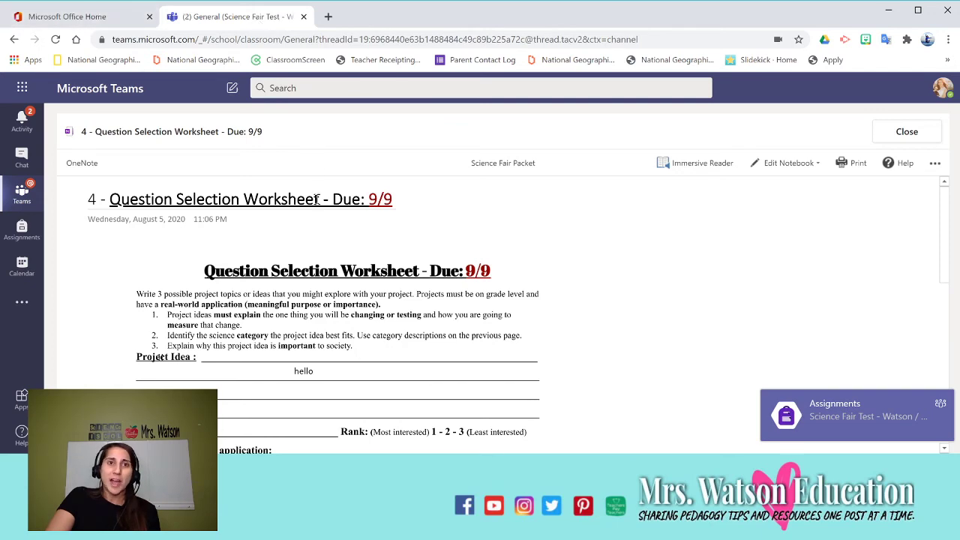
scroll(down, 3)
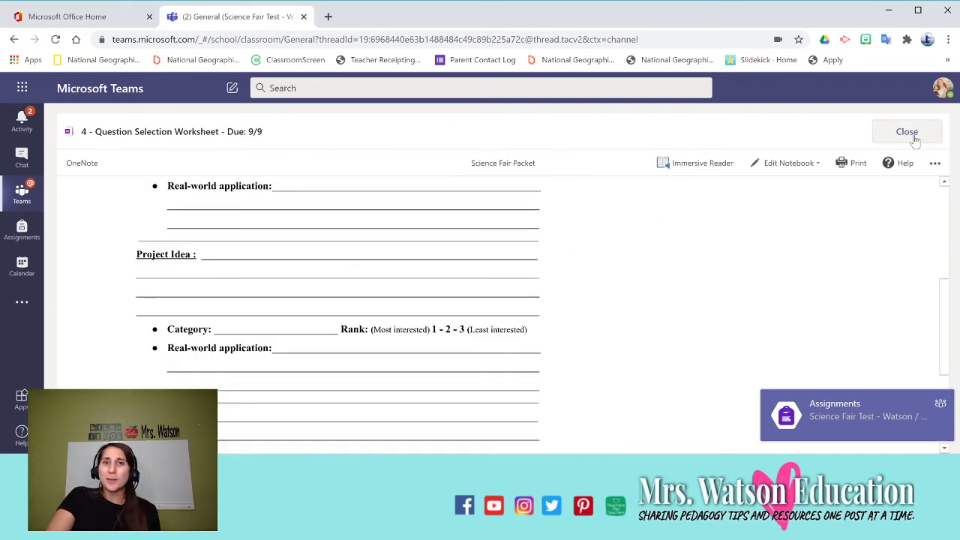
click(906, 132)
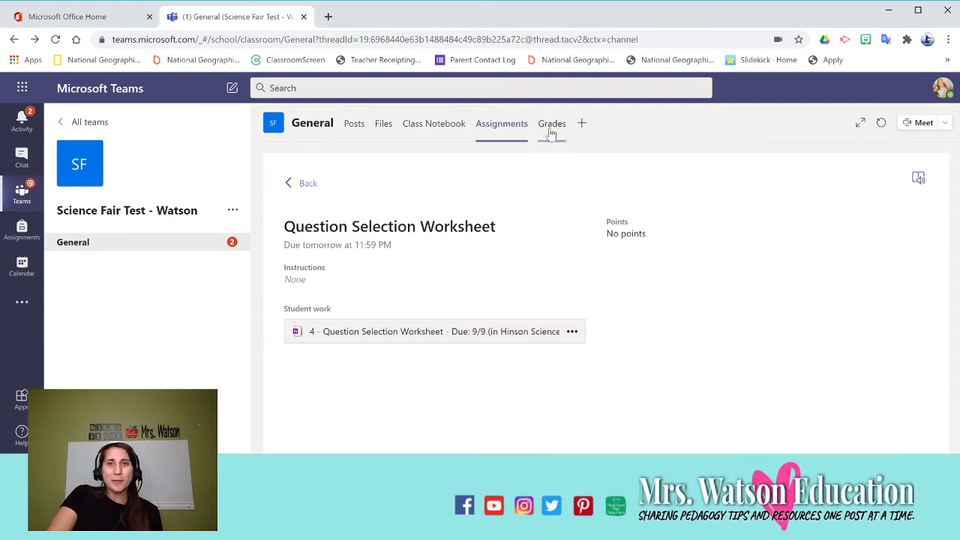
Review the Grades tab listing Science Fair Final Report and Question Selection Worksheet columns.
click(551, 123)
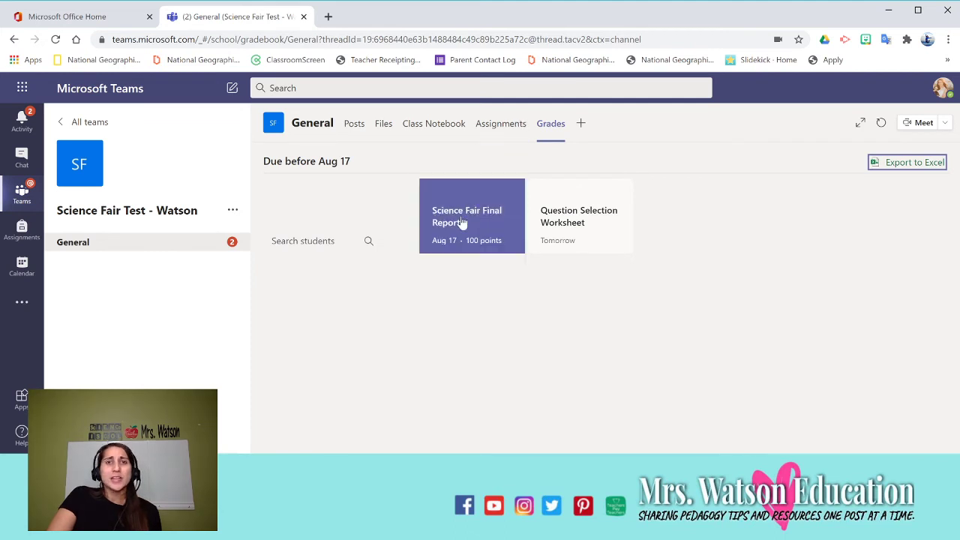
mouse_move(523, 238)
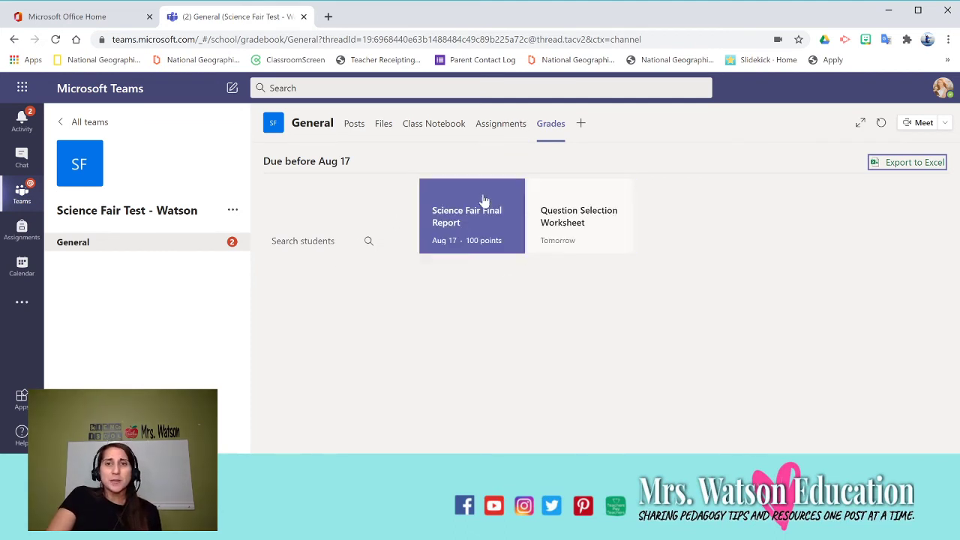
mouse_move(201, 270)
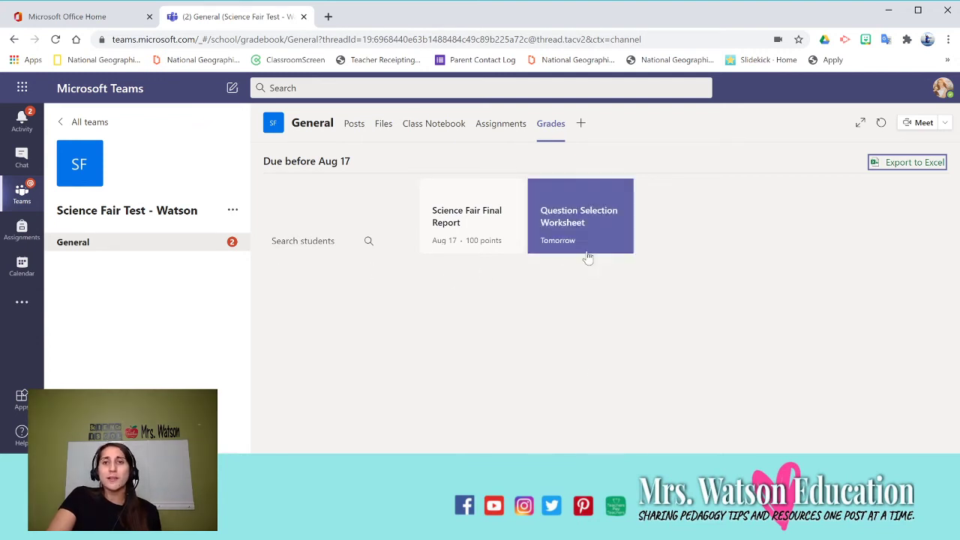
mouse_move(606, 358)
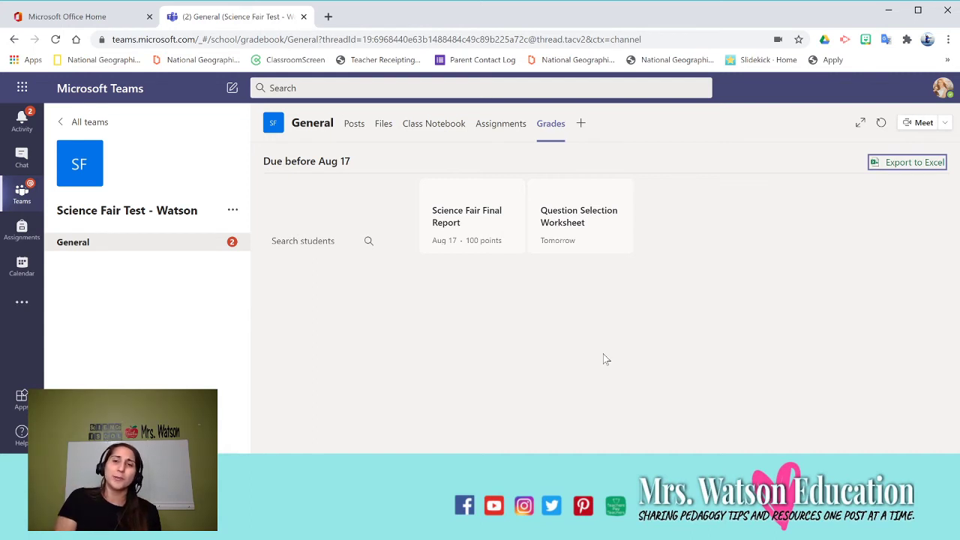
mouse_move(564, 366)
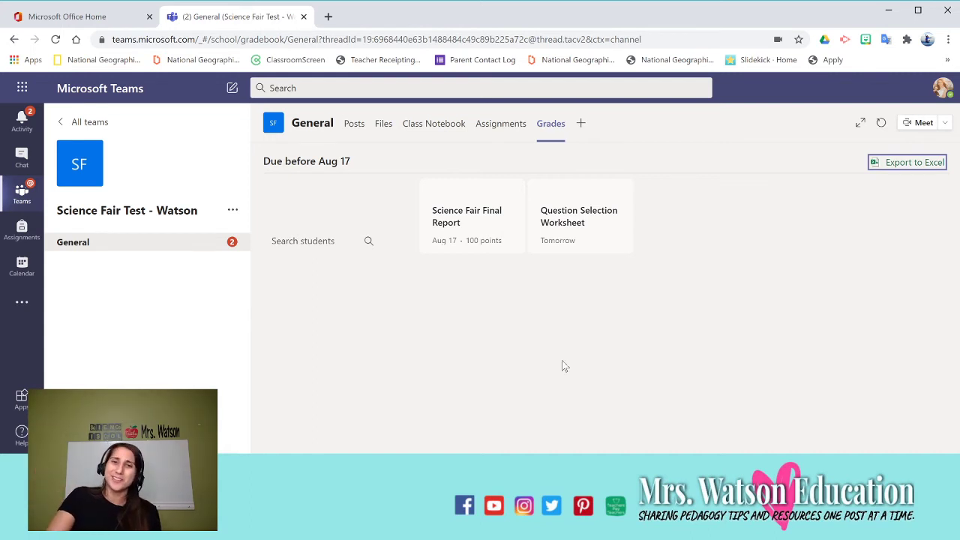
mouse_move(933, 199)
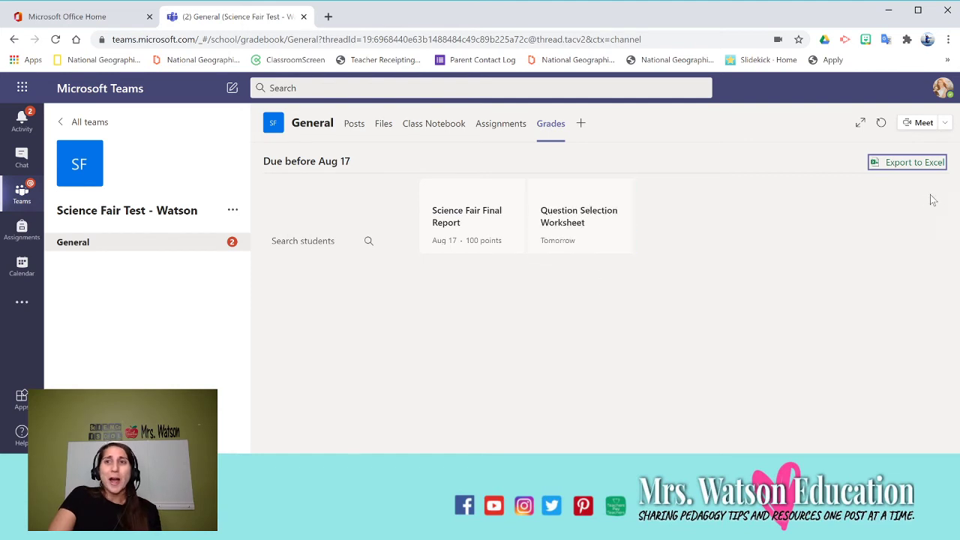
mouse_move(768, 207)
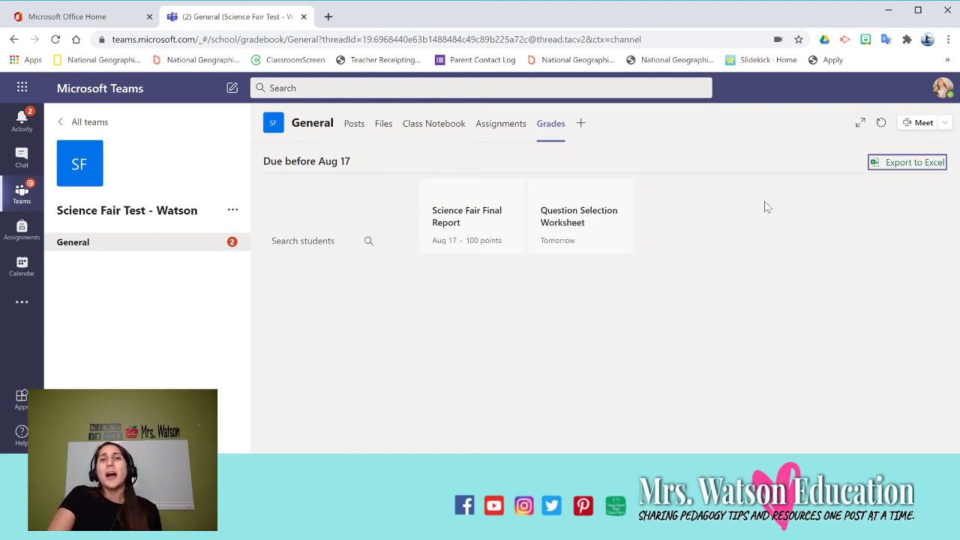
mouse_move(240, 135)
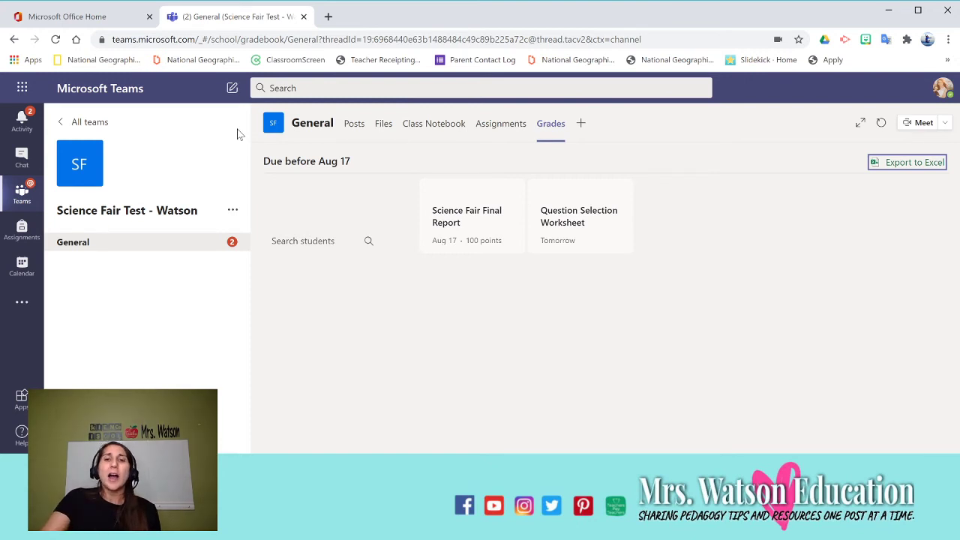
mouse_move(887, 168)
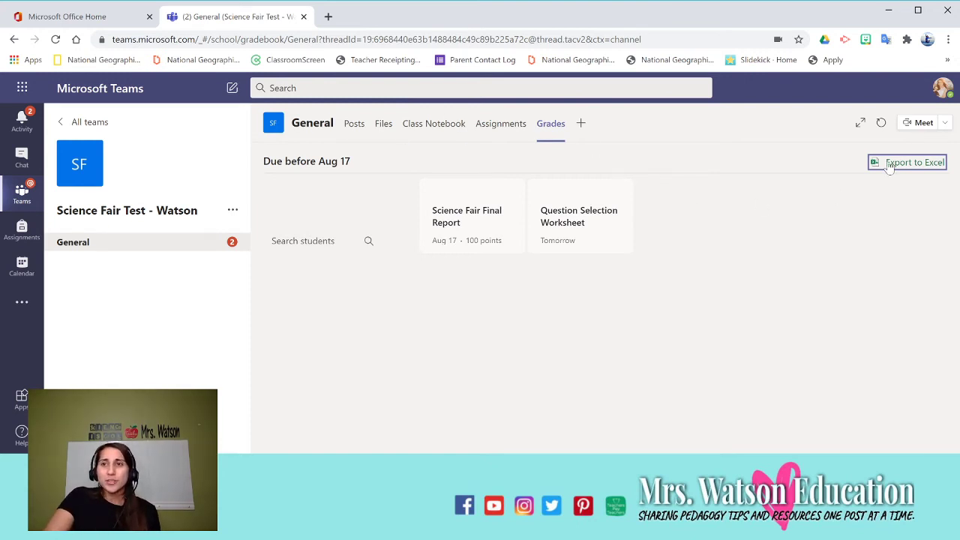
mouse_move(774, 216)
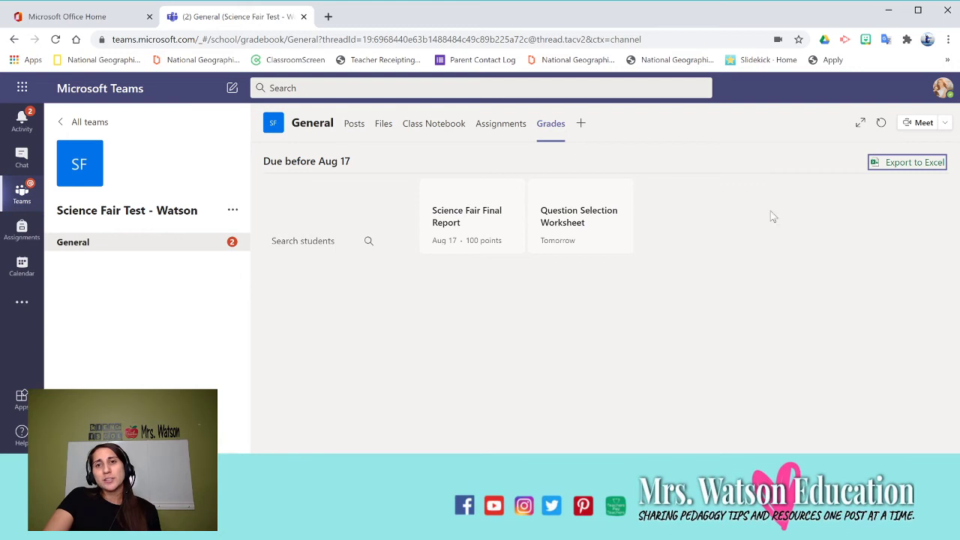
mouse_move(524, 303)
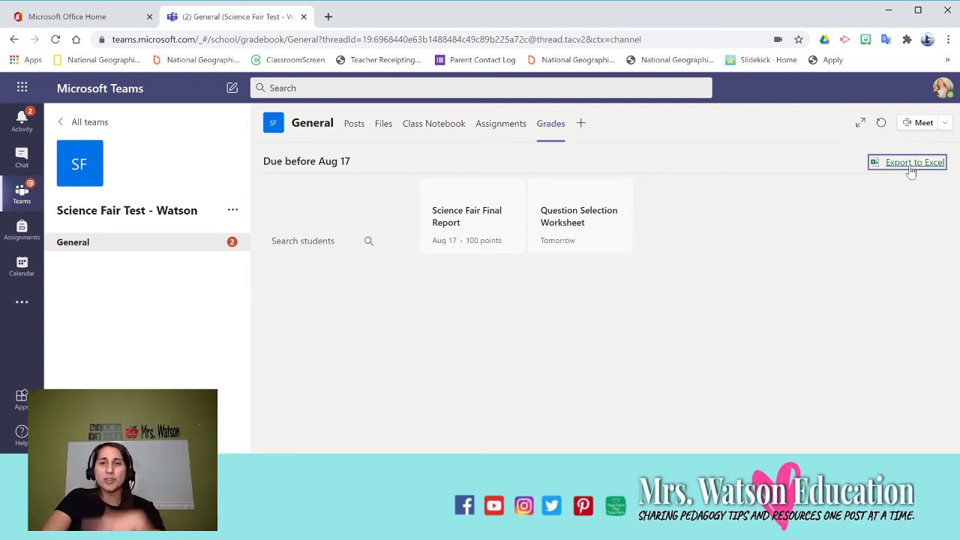
mouse_move(453, 296)
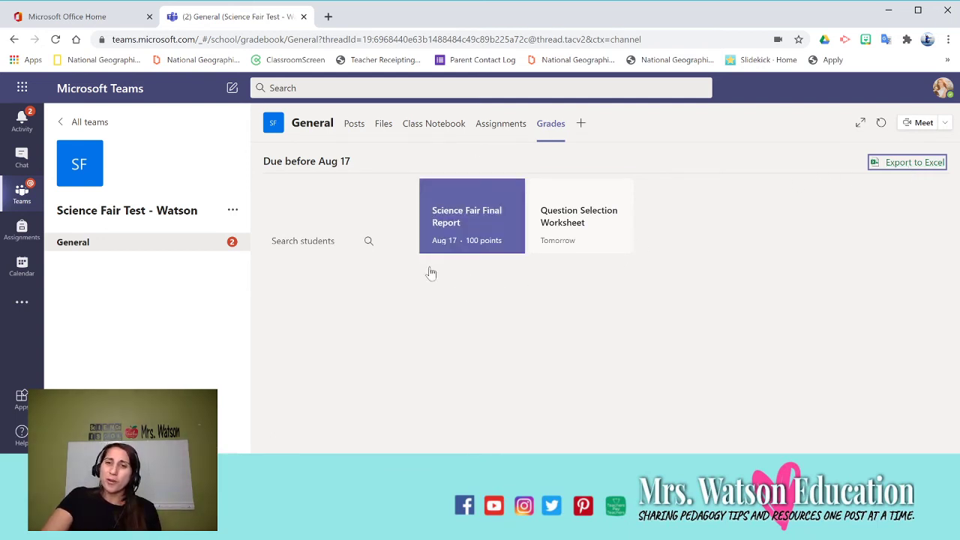
click(579, 215)
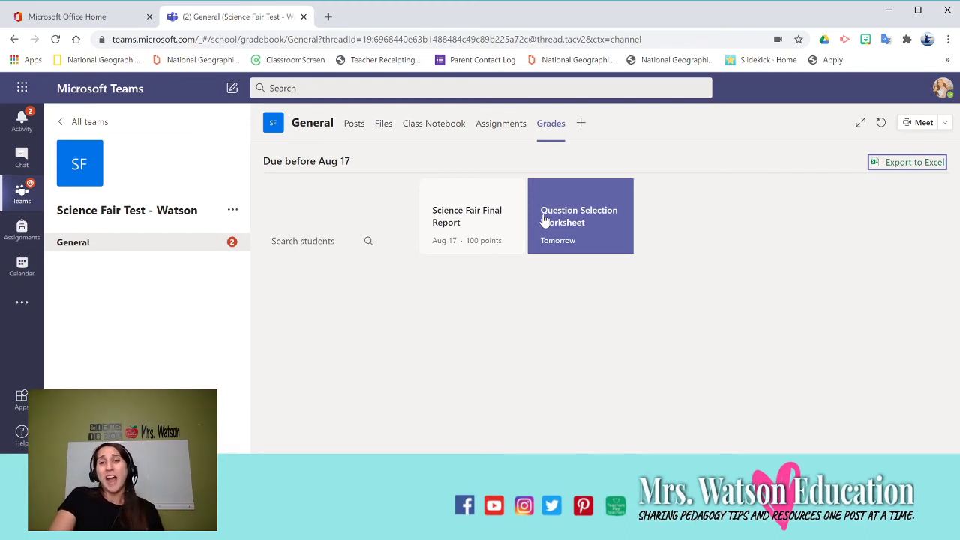
mouse_move(585, 162)
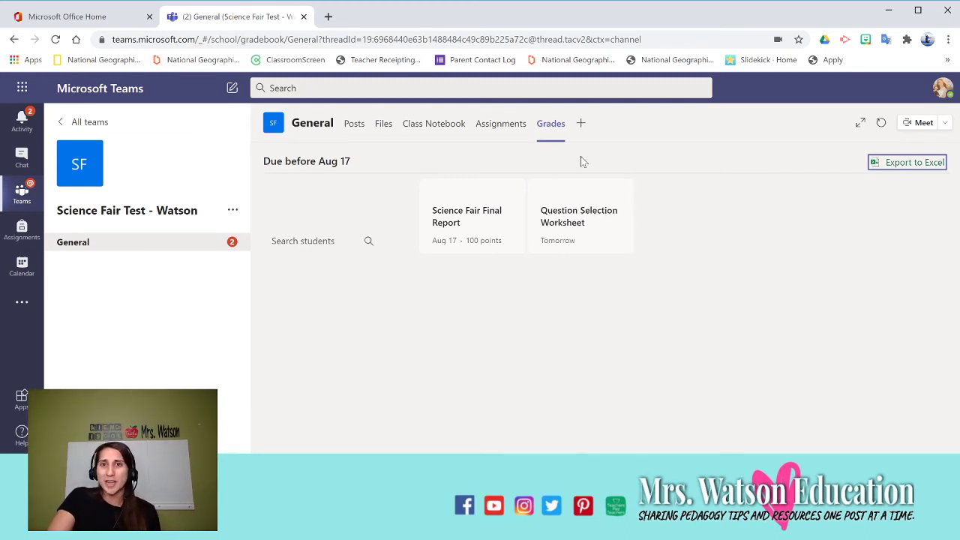
mouse_move(368, 157)
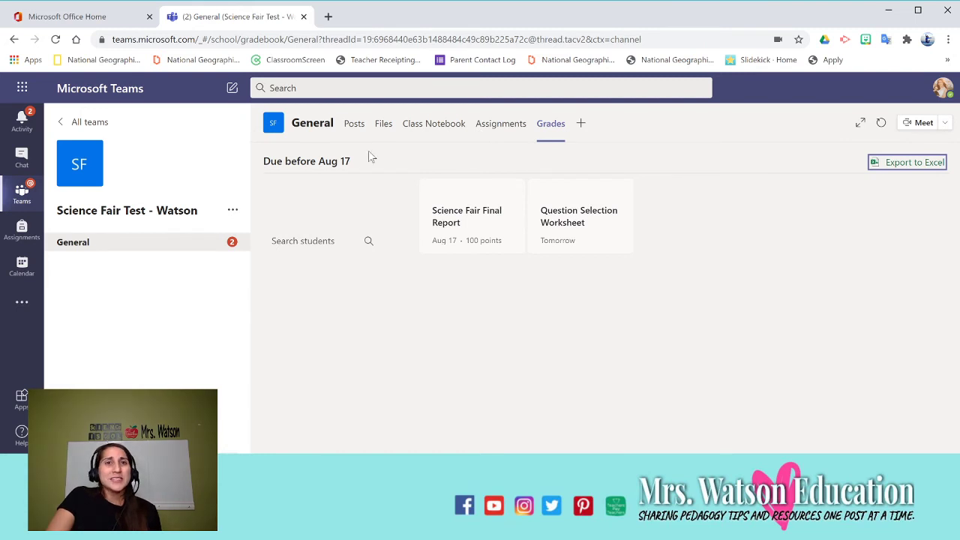
mouse_move(315, 132)
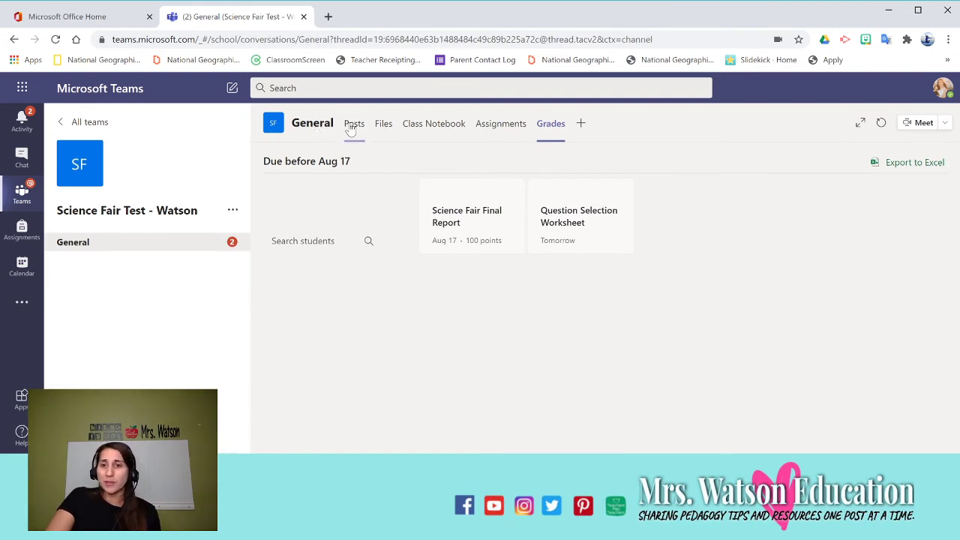
Return to the General channel's Posts and scroll through the feed.
click(354, 123)
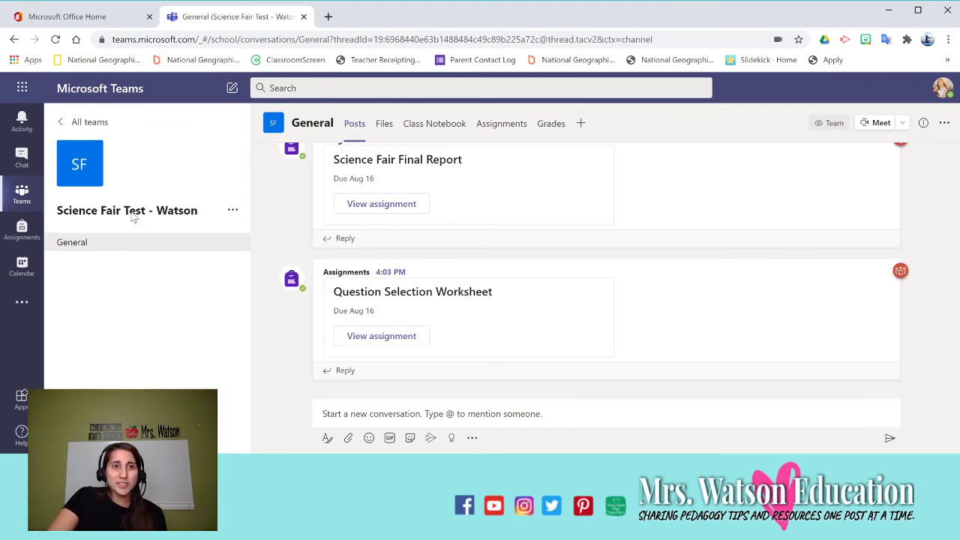
scroll(up, 3)
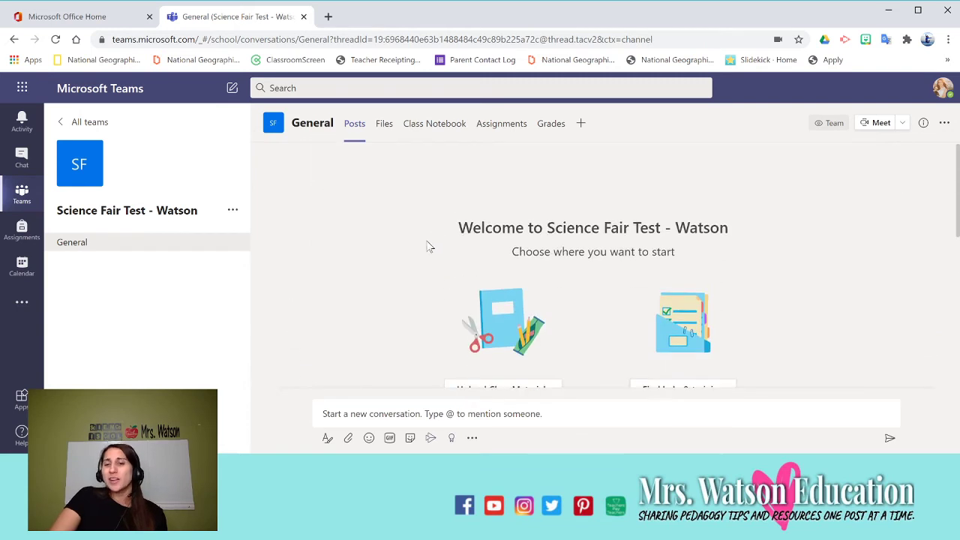
scroll(down, 3)
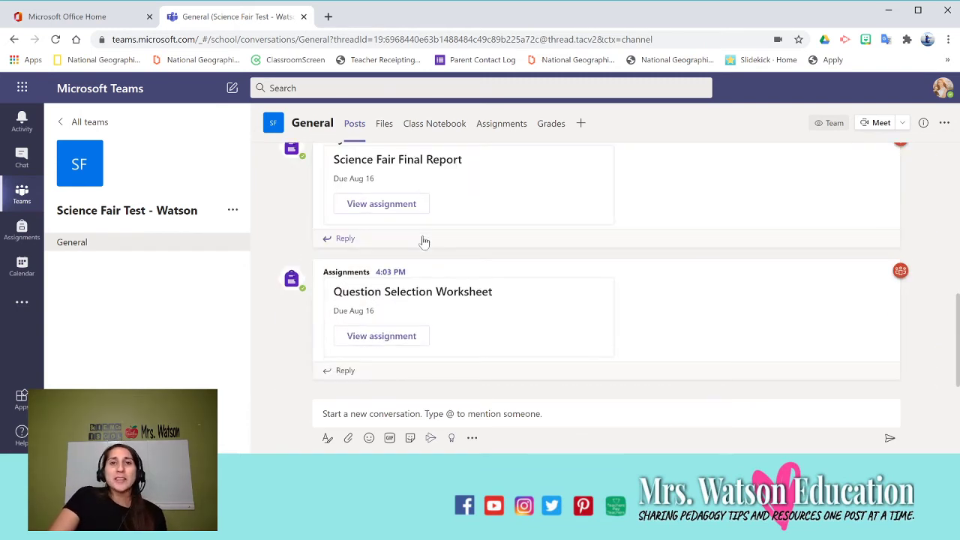
mouse_move(250, 213)
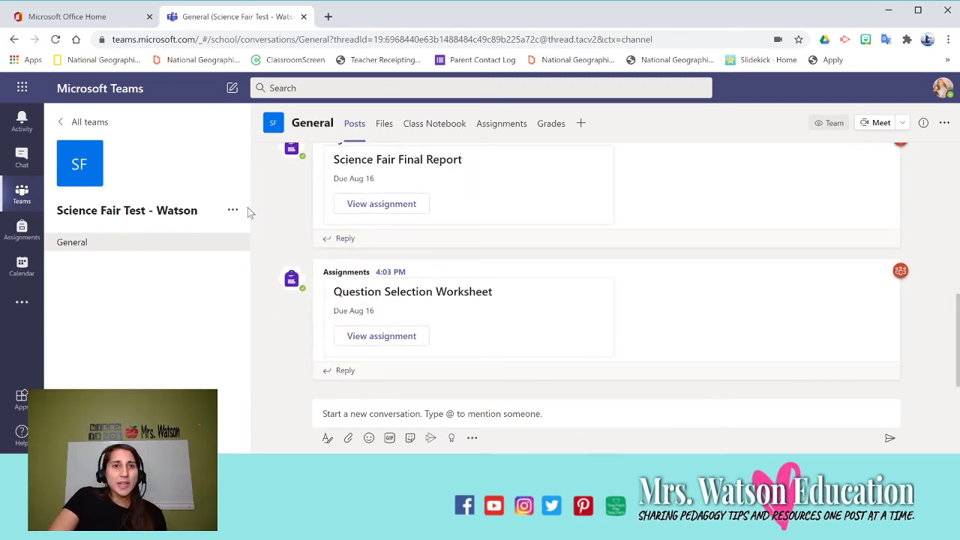
Explore Add member for the Science Fair team, closing the dialog without adding anyone.
click(232, 210)
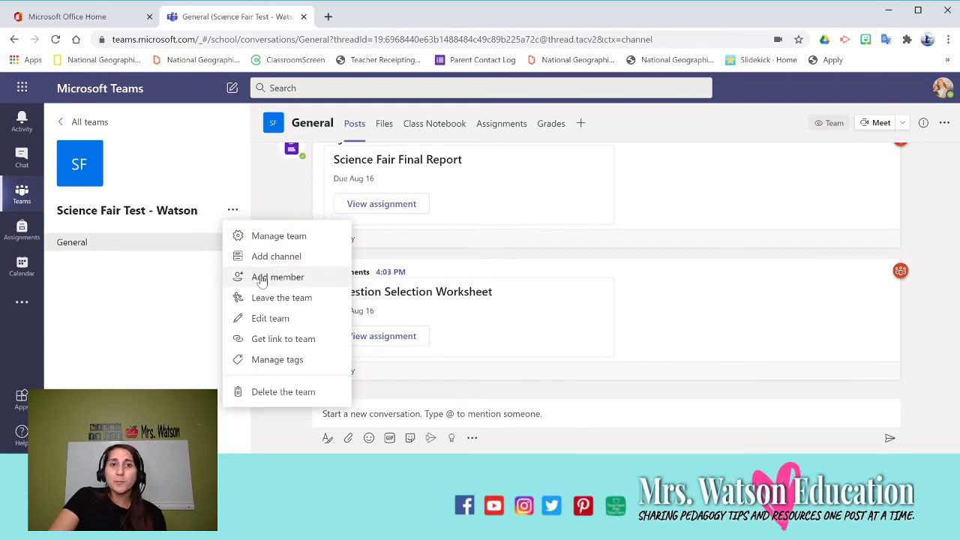
mouse_move(262, 267)
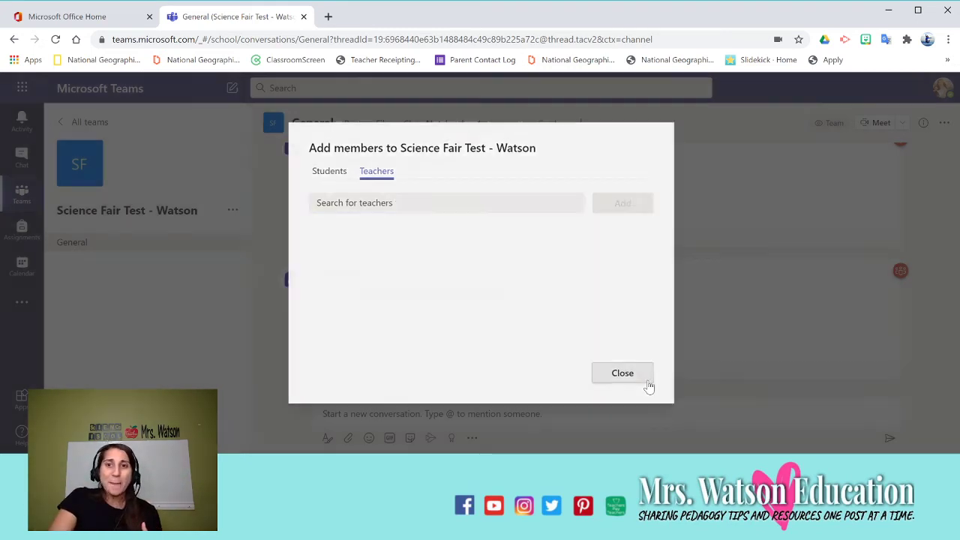
click(622, 372)
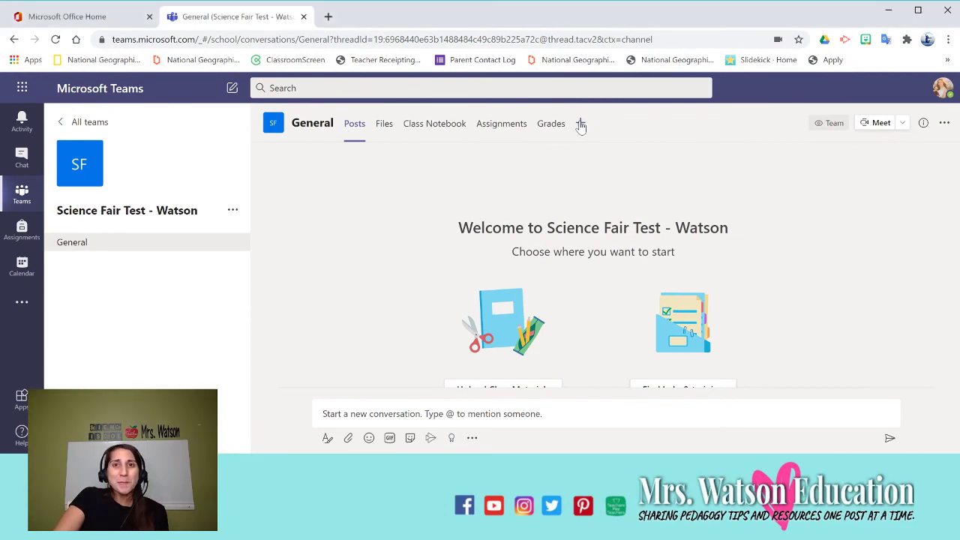
click(582, 123)
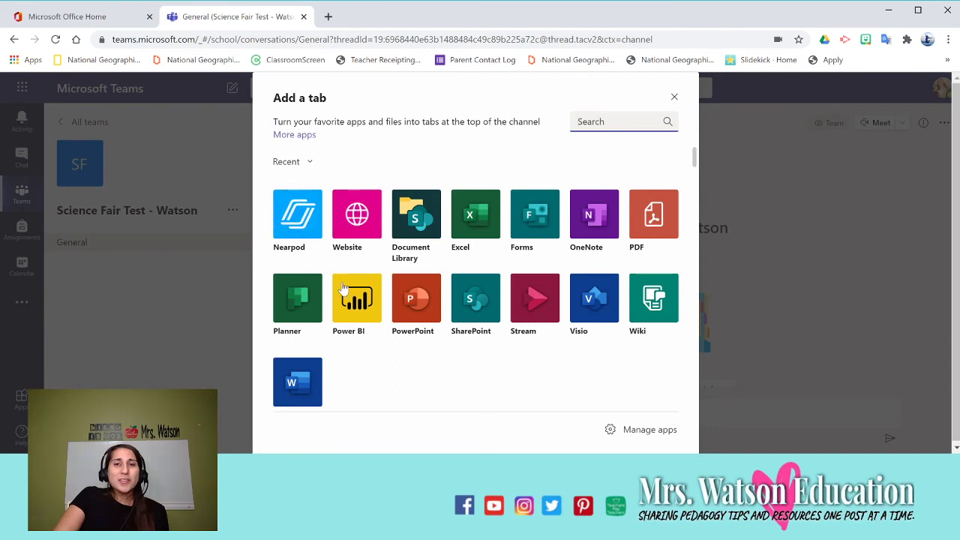
mouse_move(628, 245)
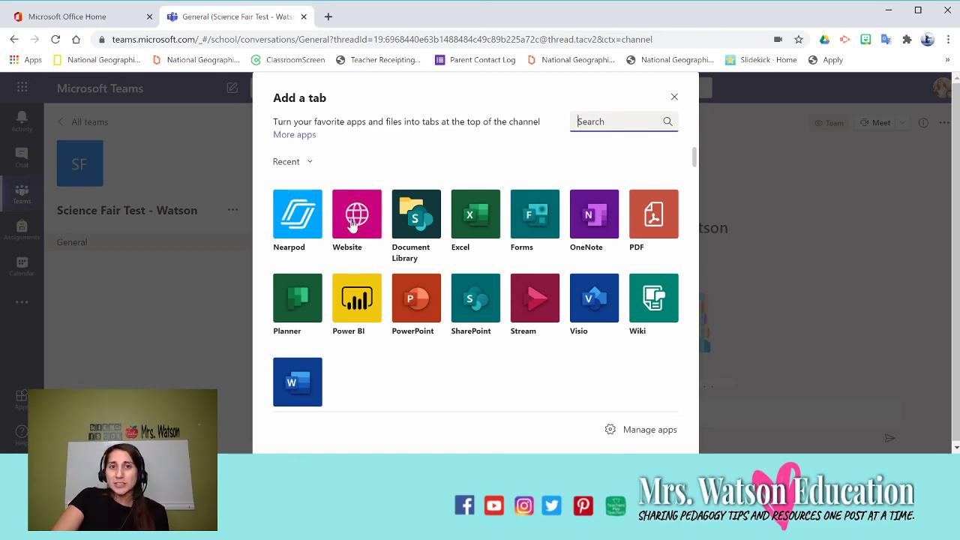
click(356, 214)
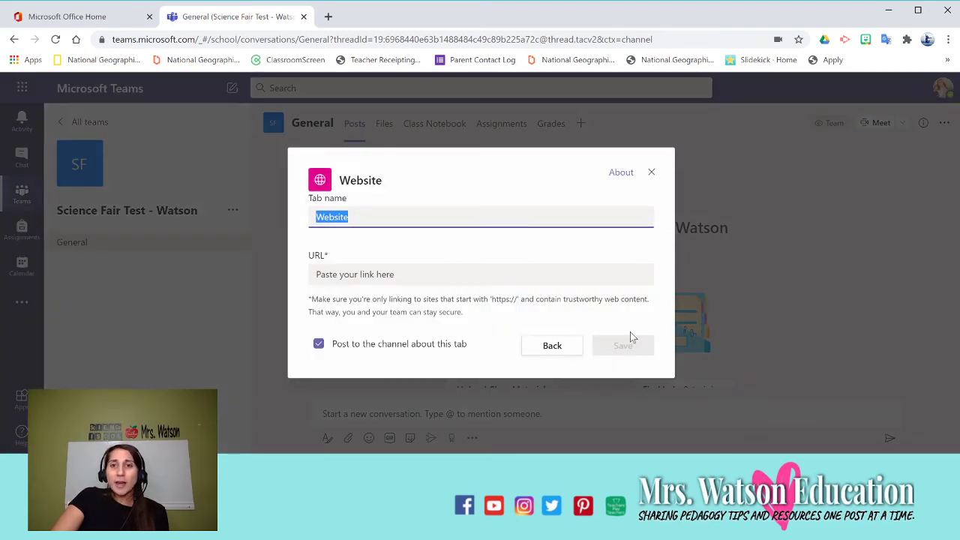
mouse_move(653, 177)
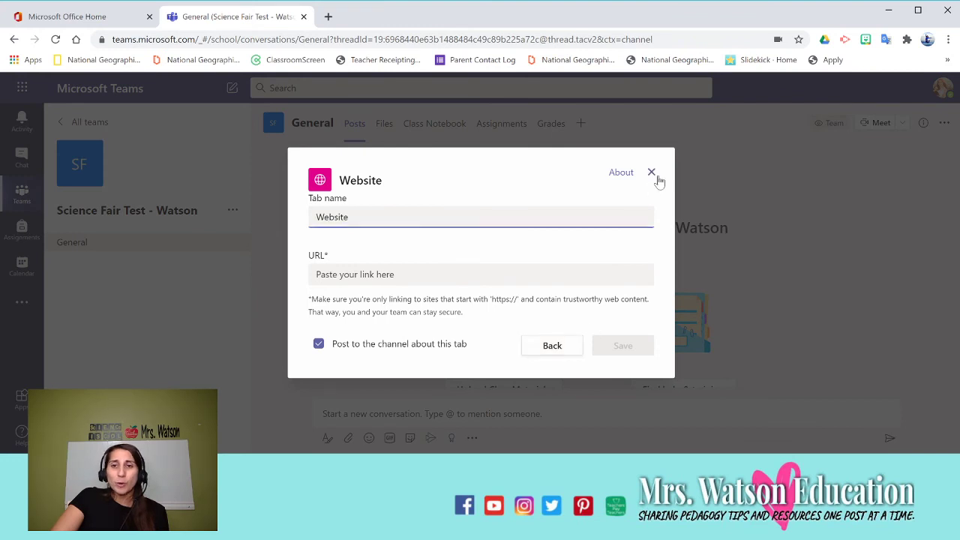
click(651, 172)
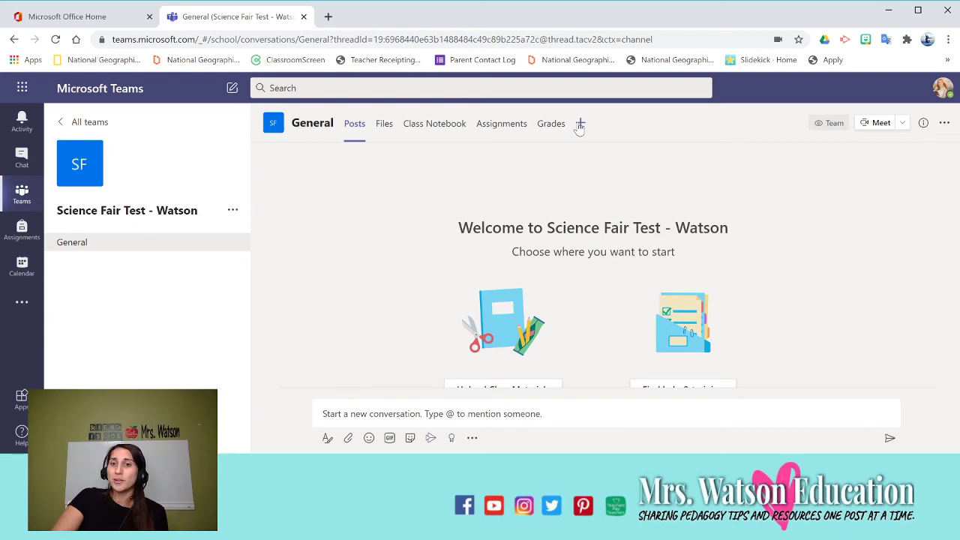
click(579, 123)
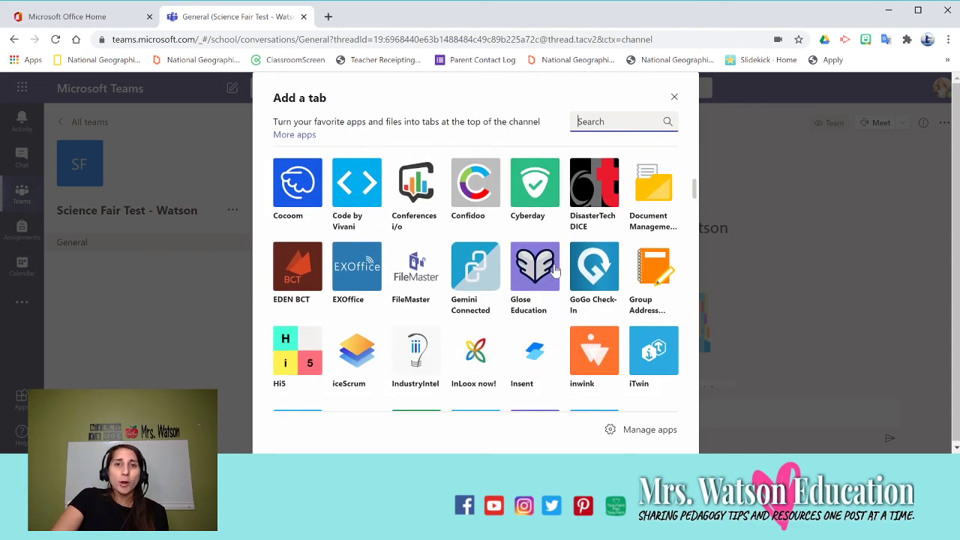
scroll(down, 3)
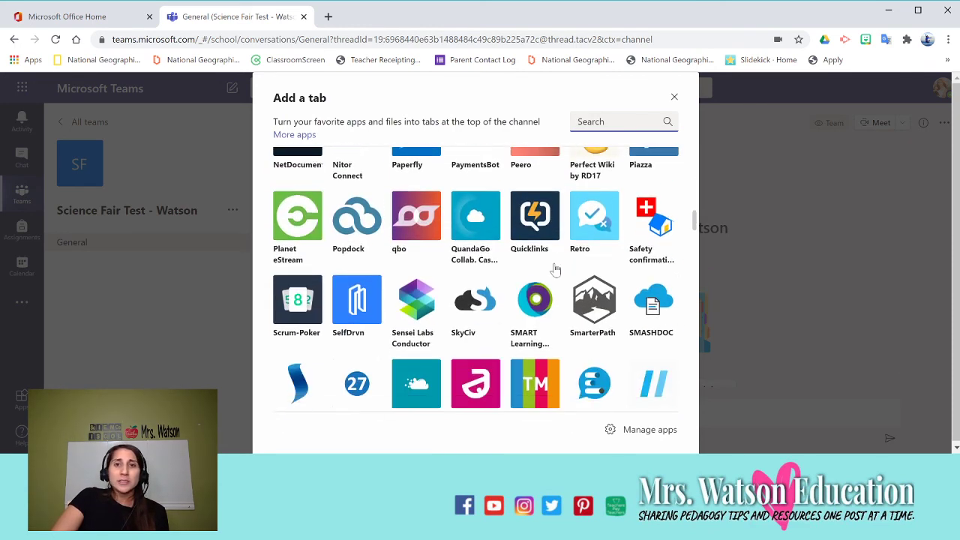
scroll(down, 3)
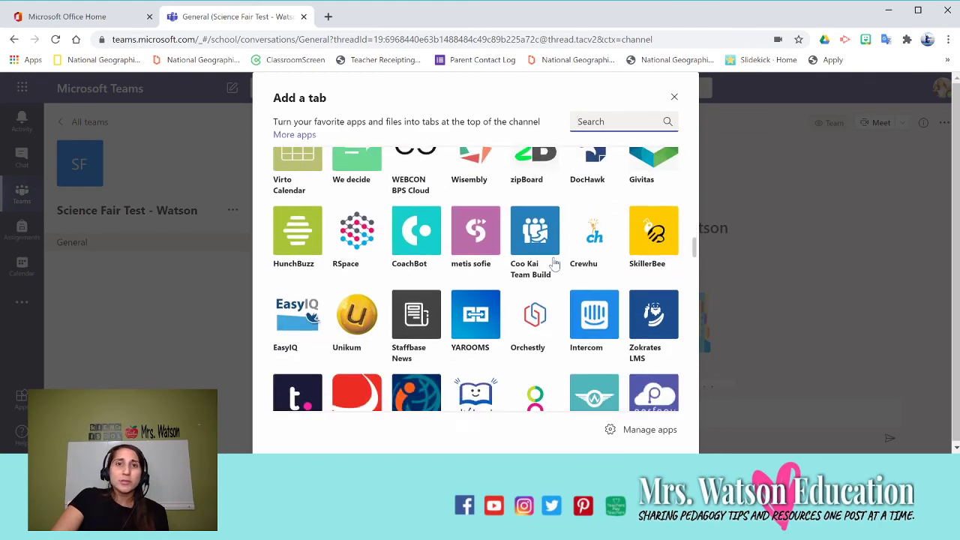
scroll(down, 3)
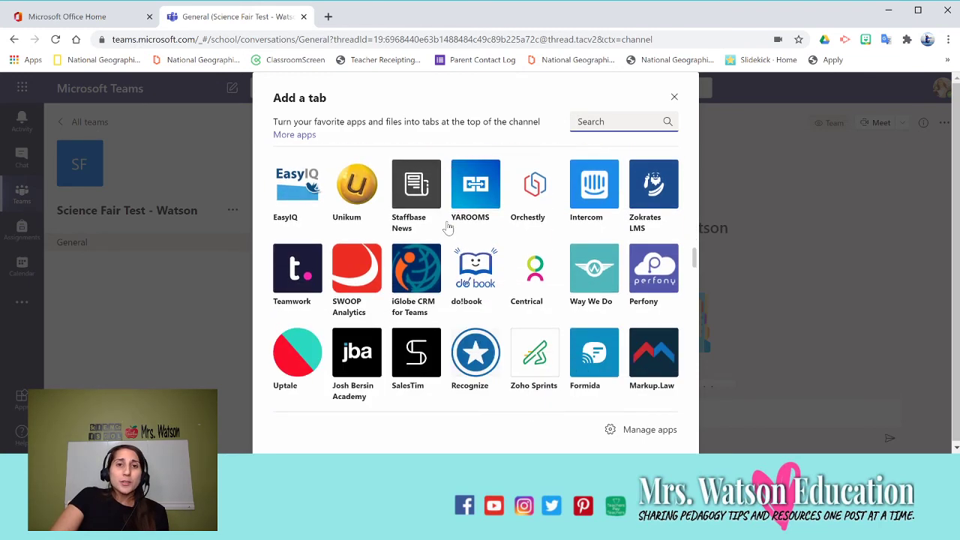
scroll(down, 3)
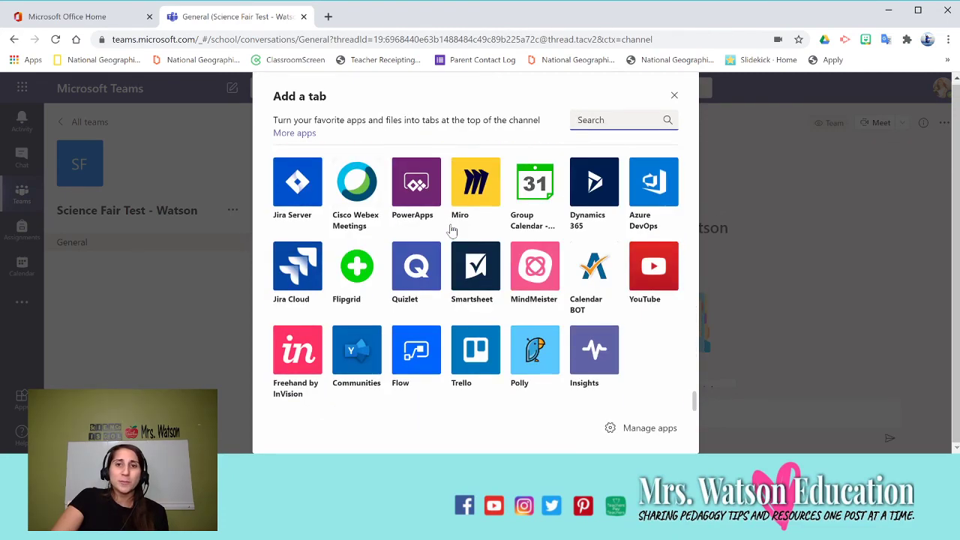
mouse_move(672, 96)
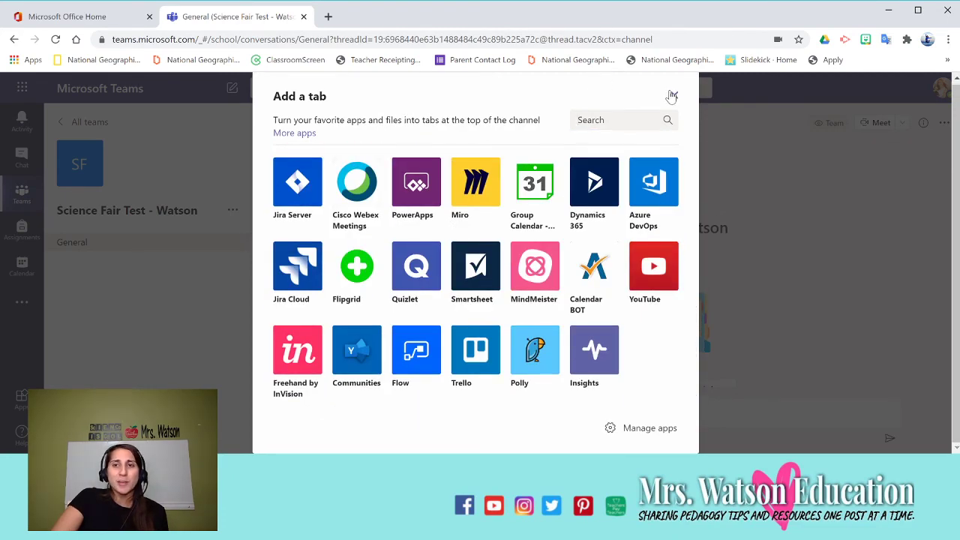
click(670, 96)
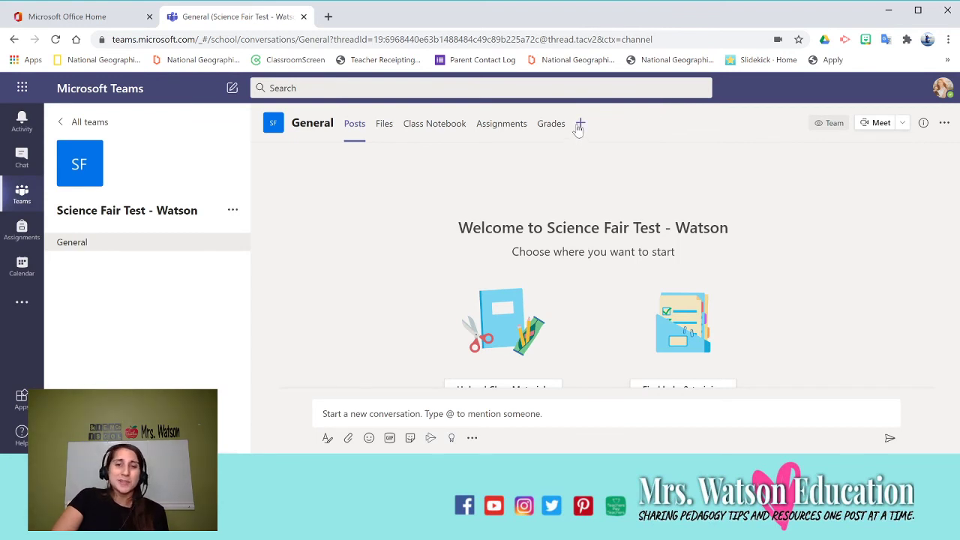
mouse_move(831, 143)
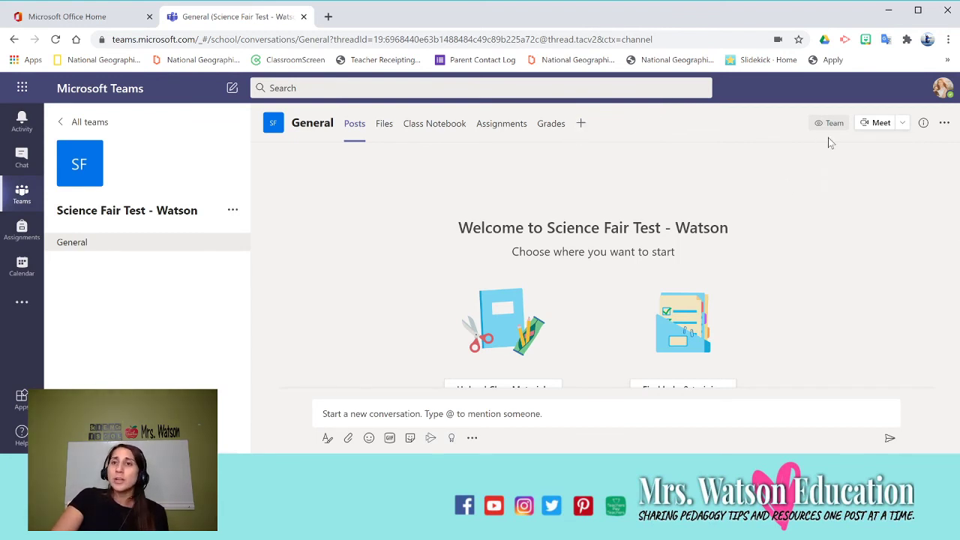
mouse_move(411, 396)
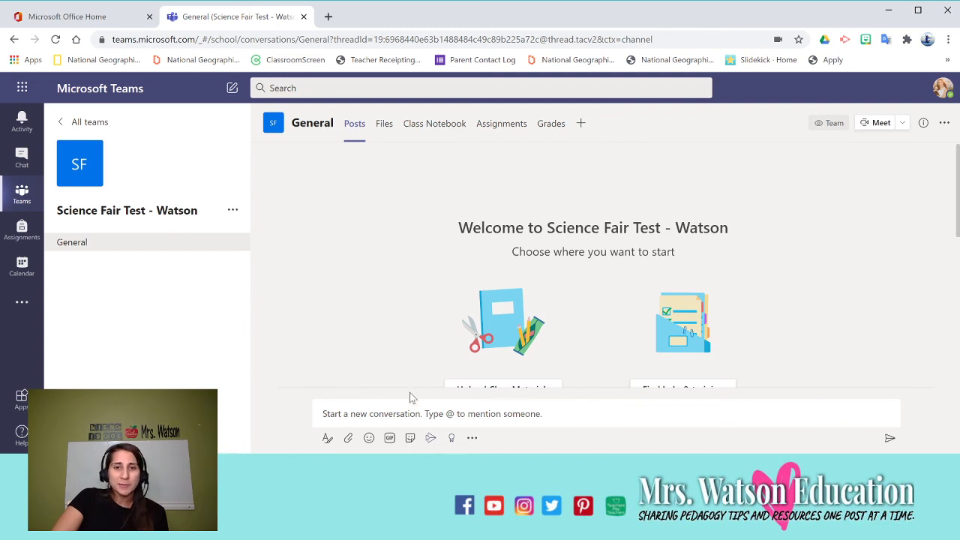
mouse_move(468, 117)
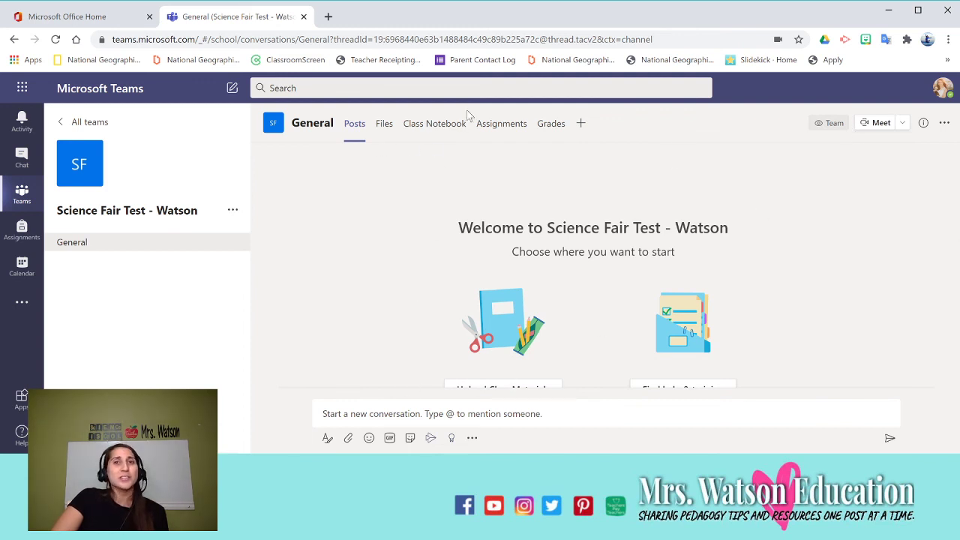